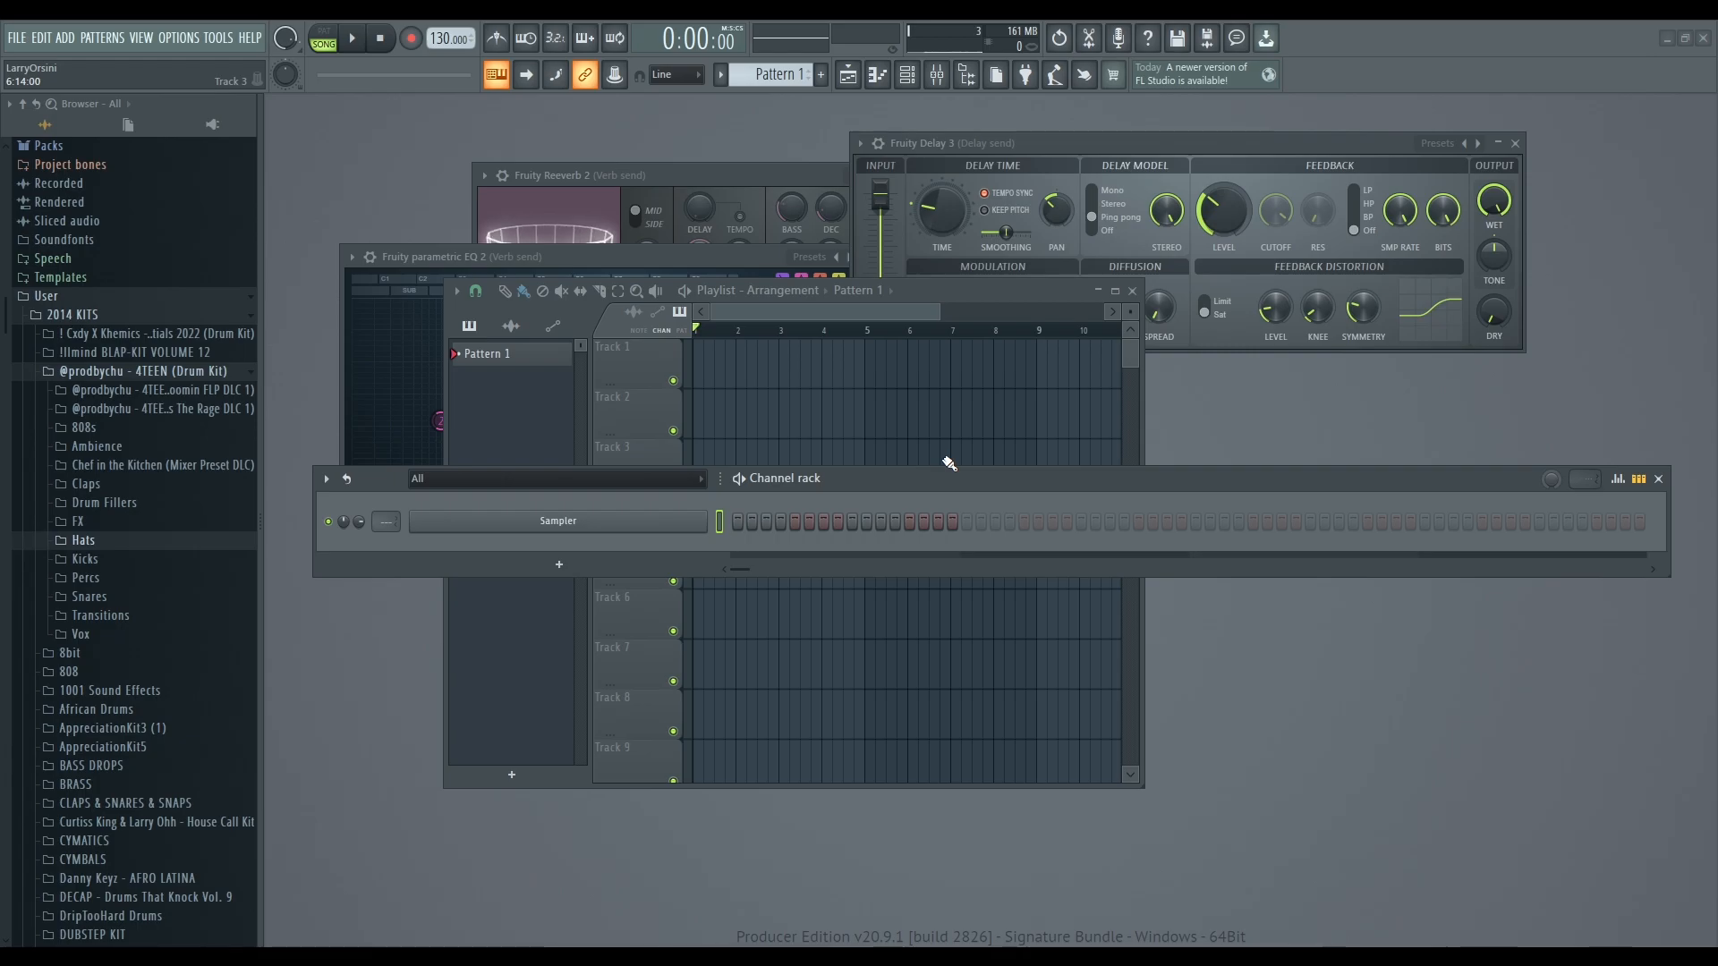
{"action": "mouse_move", "coordinate": [707, 404]}
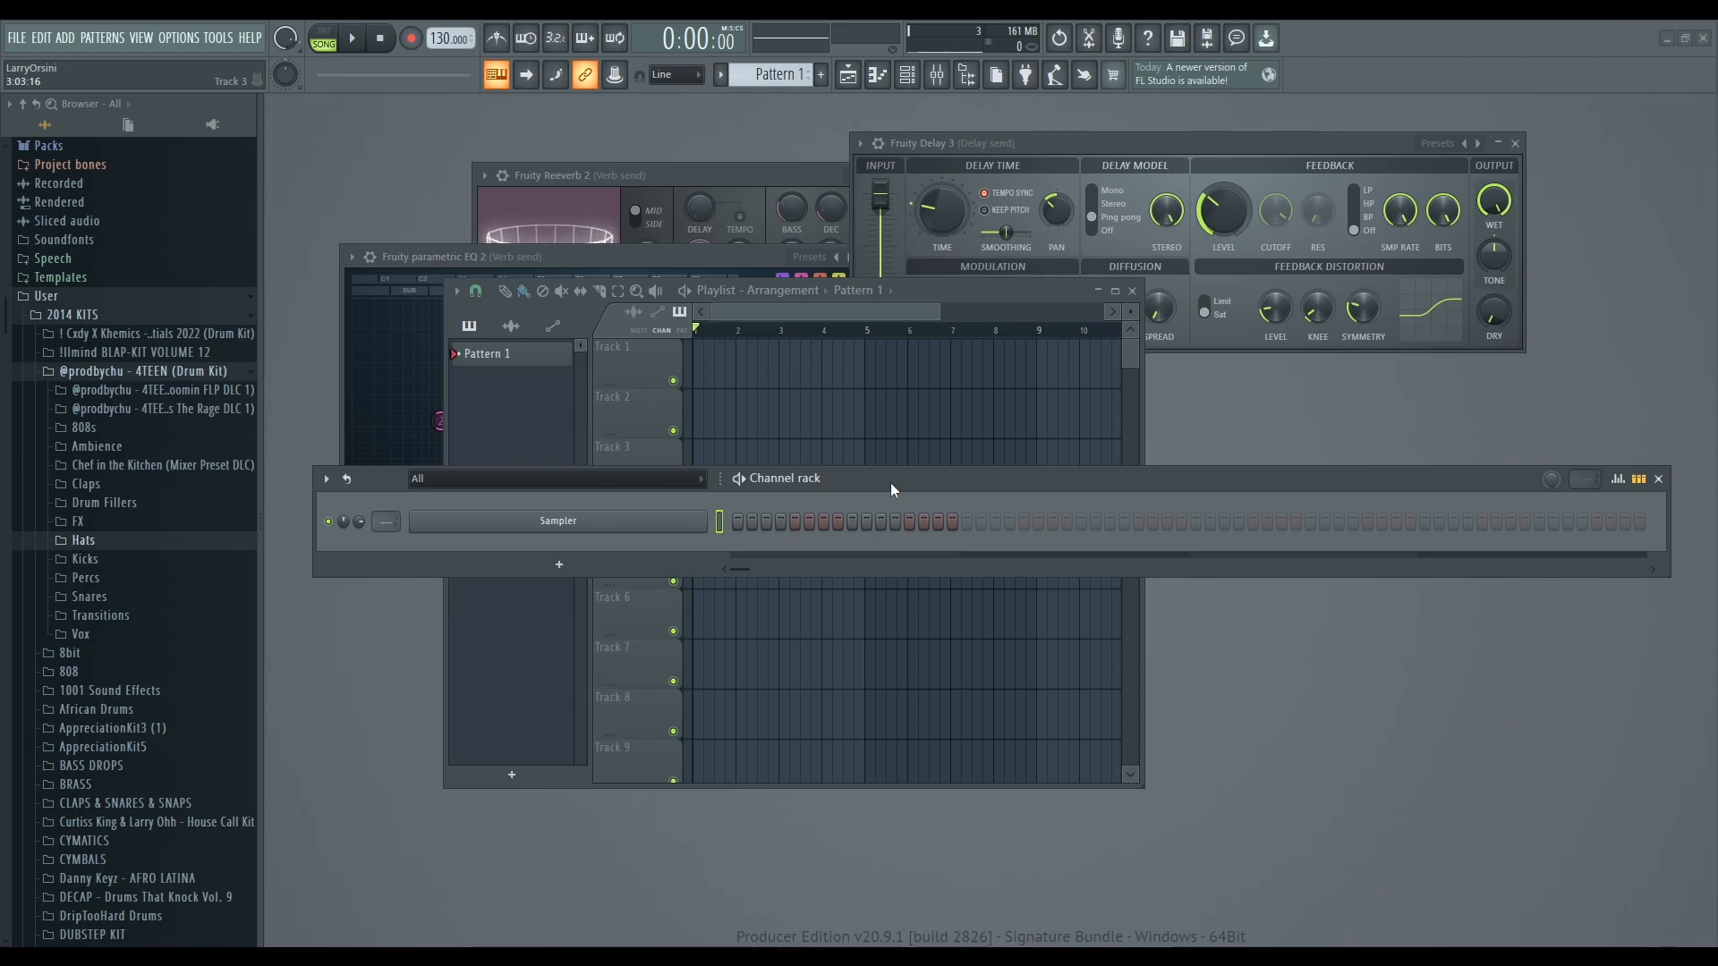
{"action": "mouse_move", "coordinate": [903, 482]}
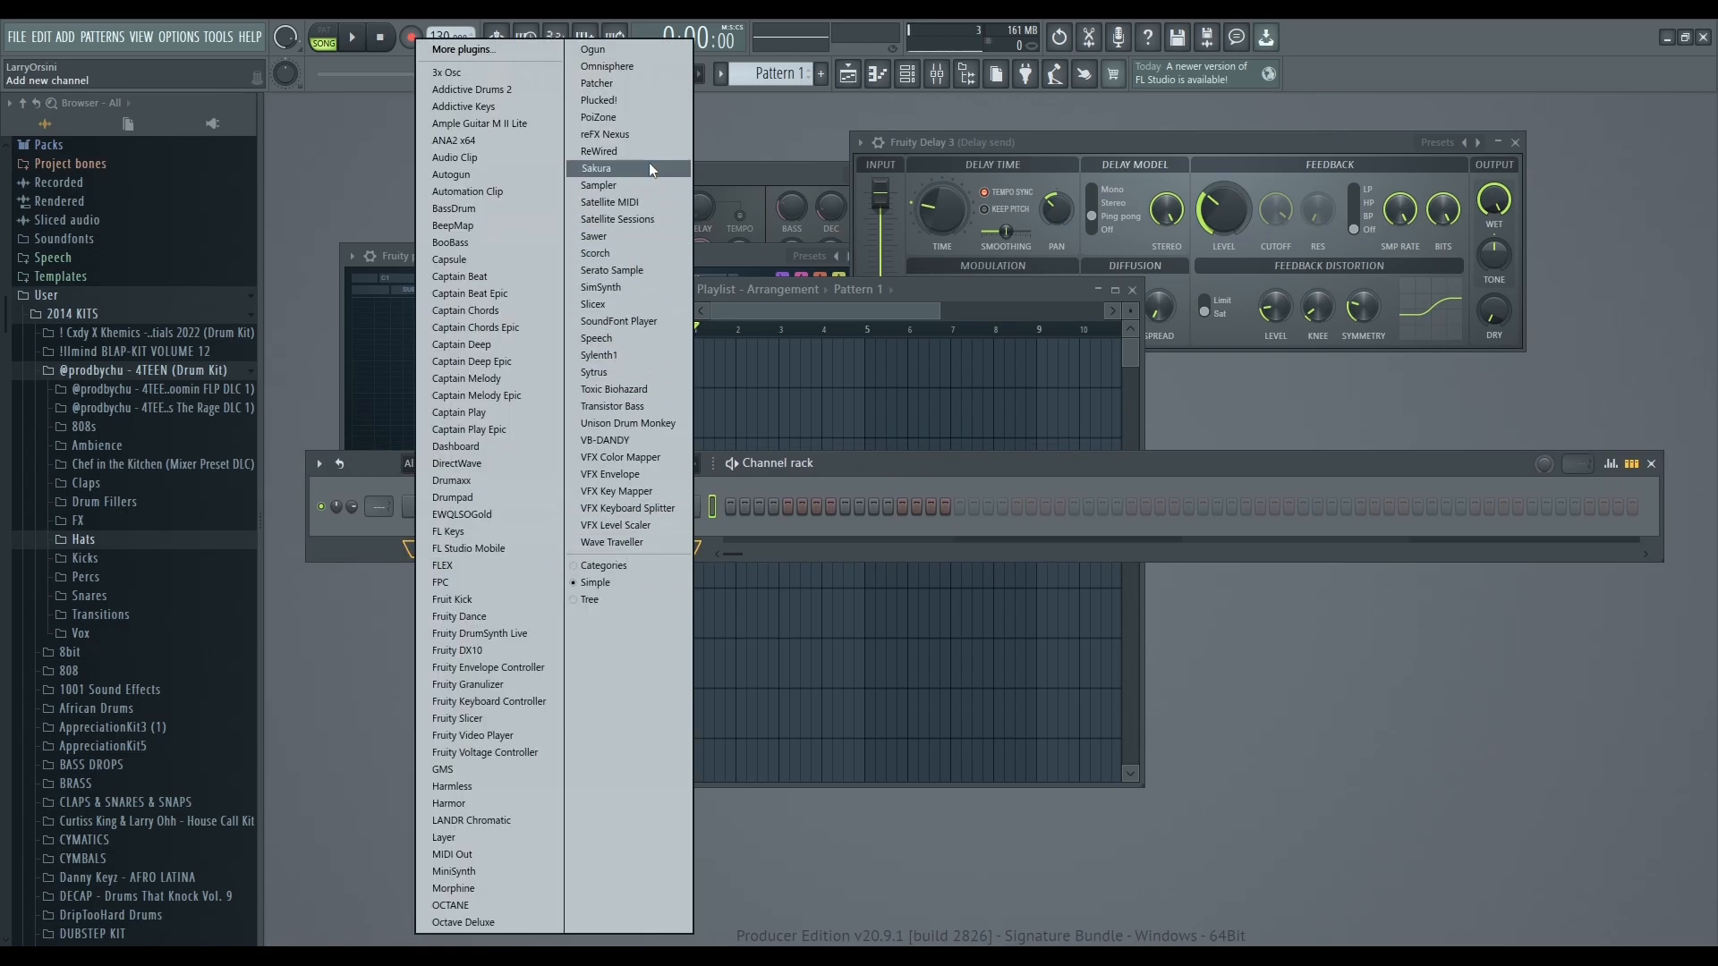
{"action": "mouse_move", "coordinate": [630, 337]}
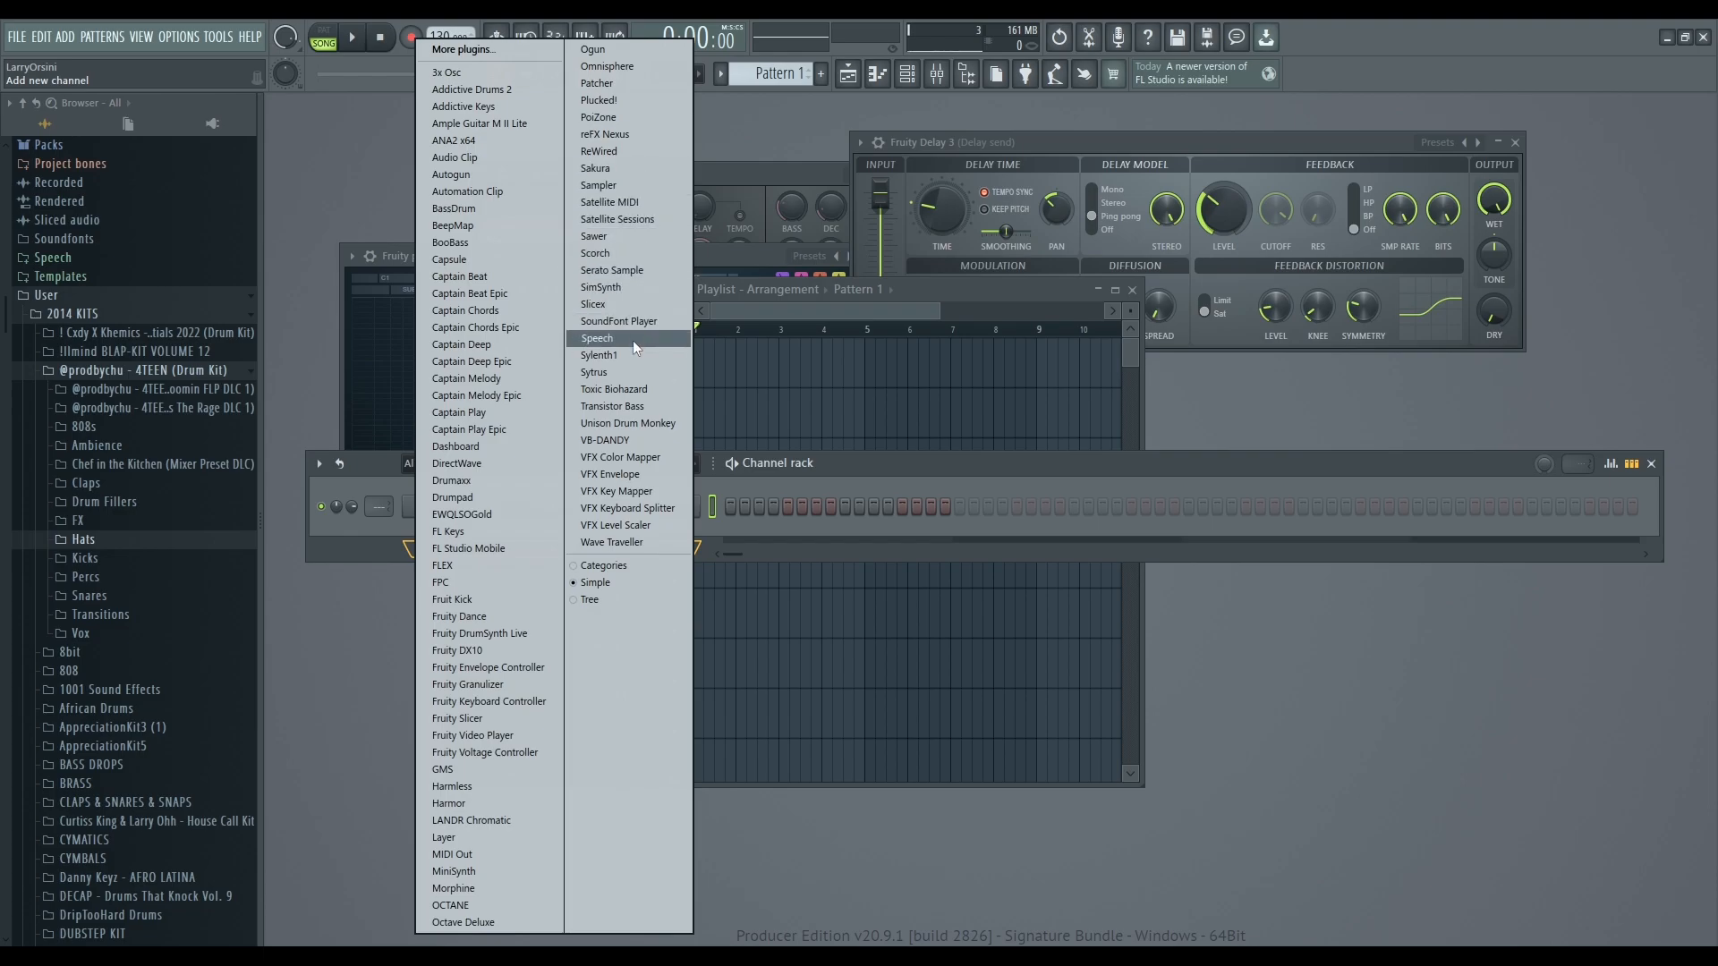
{"action": "mouse_move", "coordinate": [595, 582]}
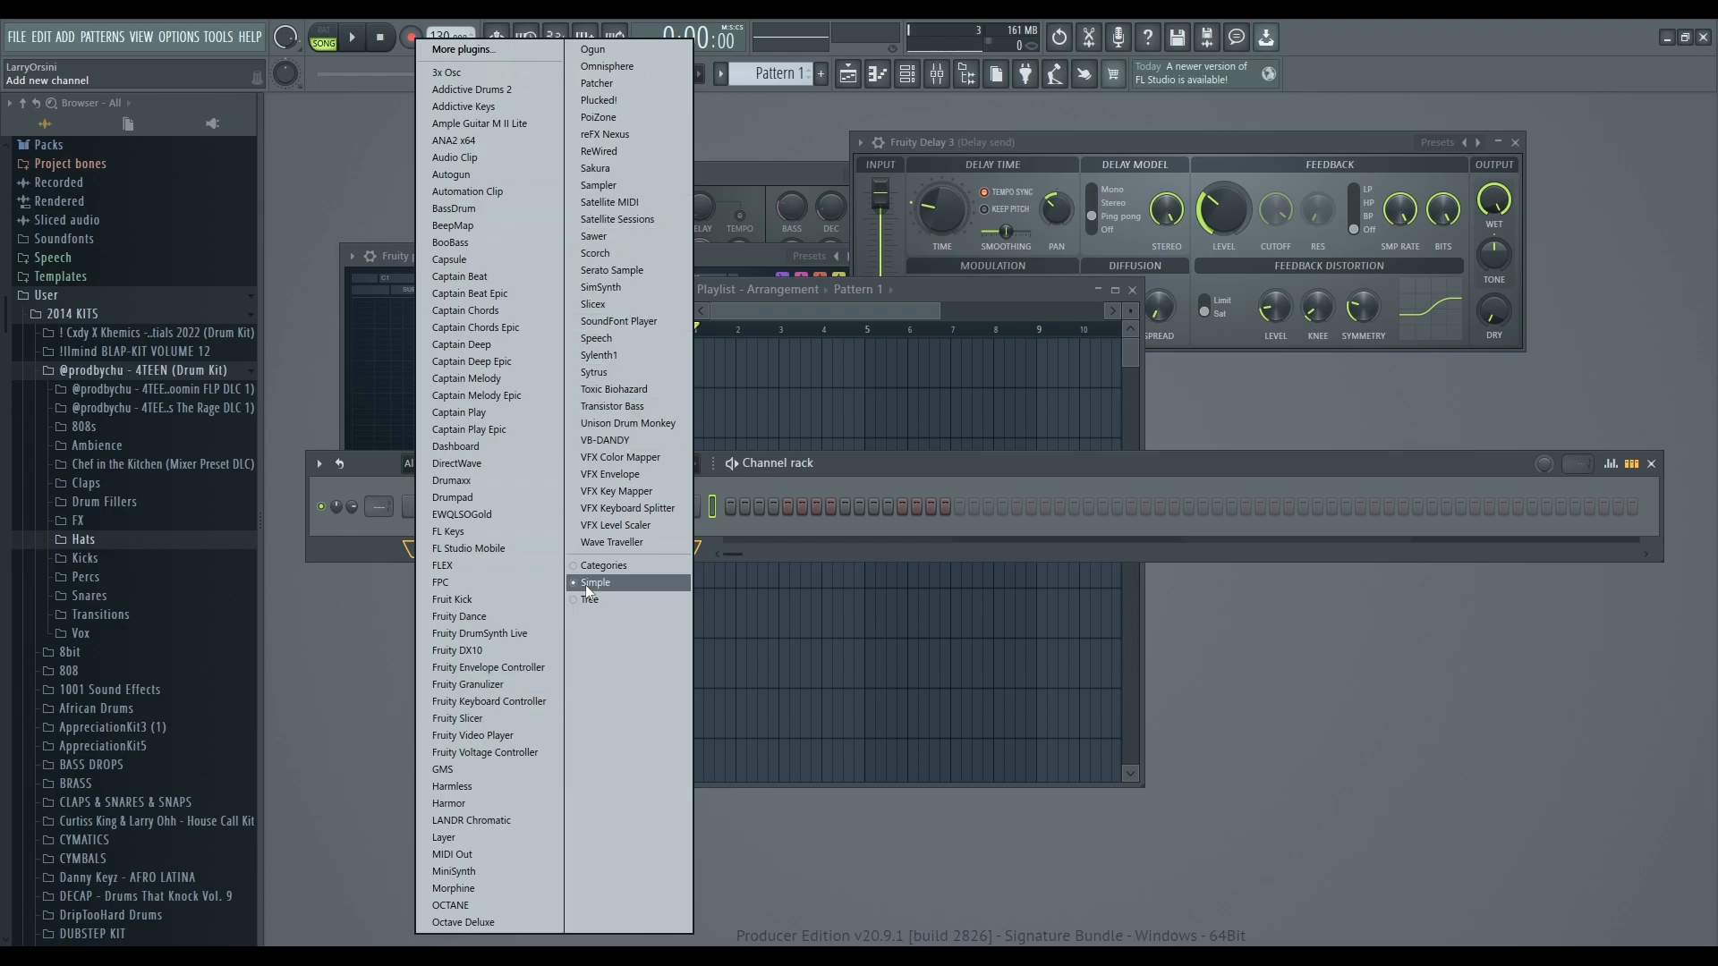
Load Patcher as a new instrument channel with its default input, output and Surface modules.
{"action": "left_click", "coordinate": [596, 83]}
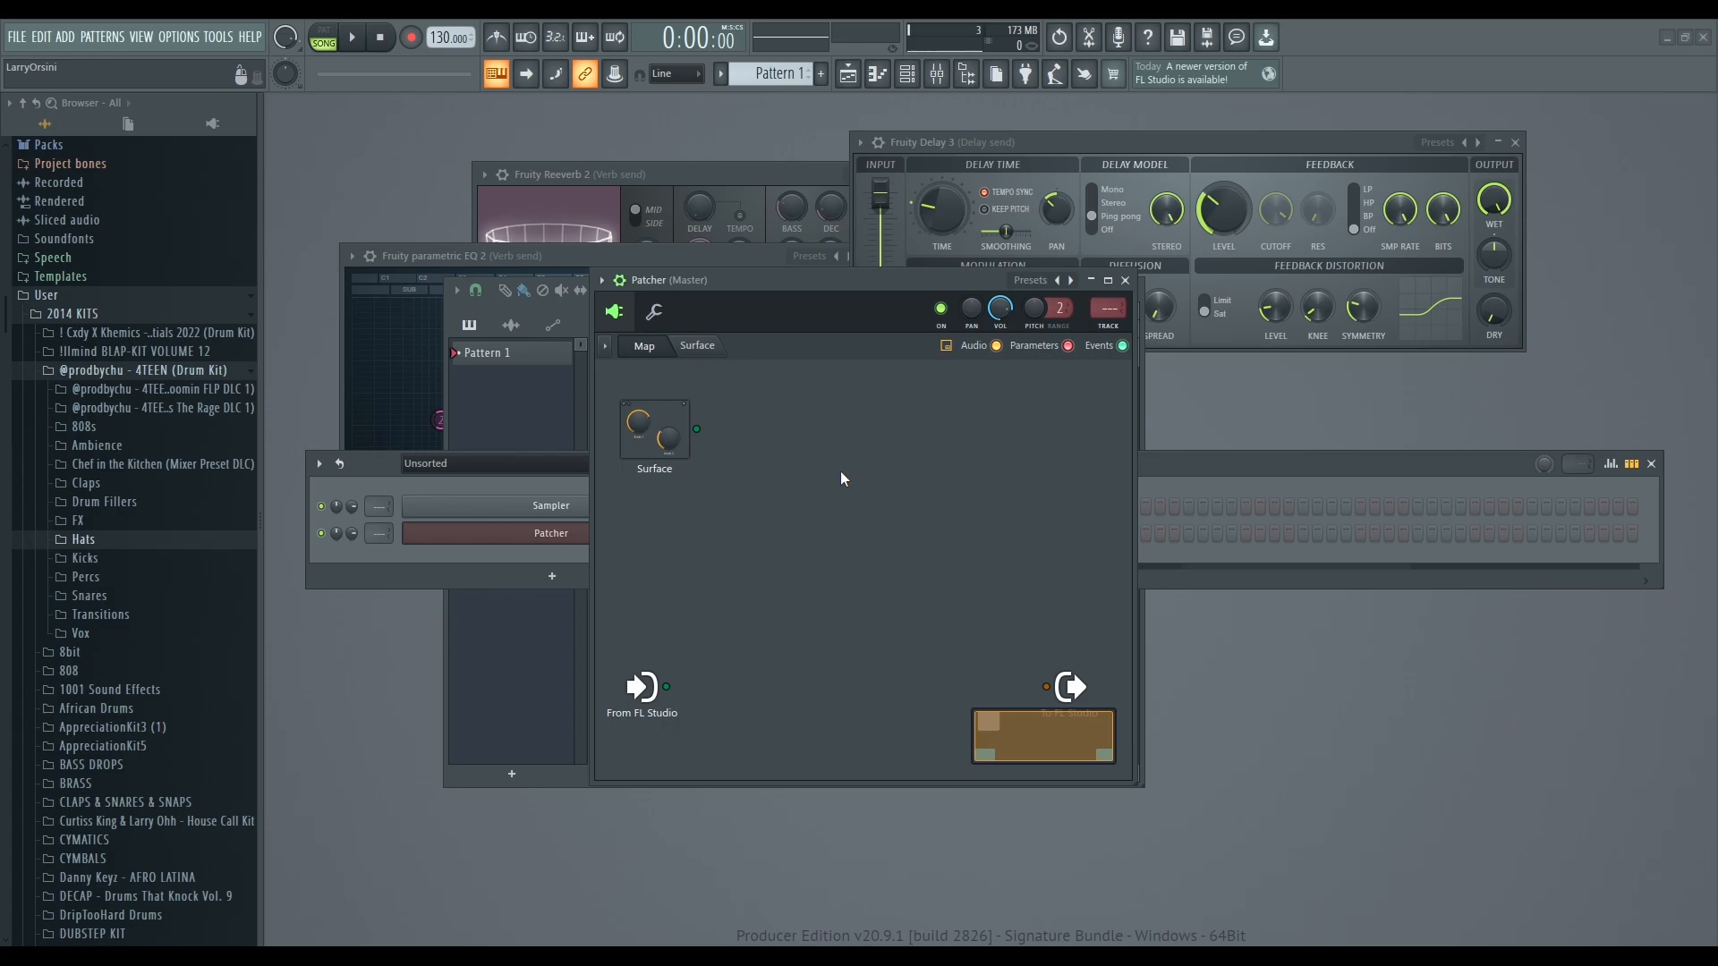
{"action": "mouse_move", "coordinate": [889, 453]}
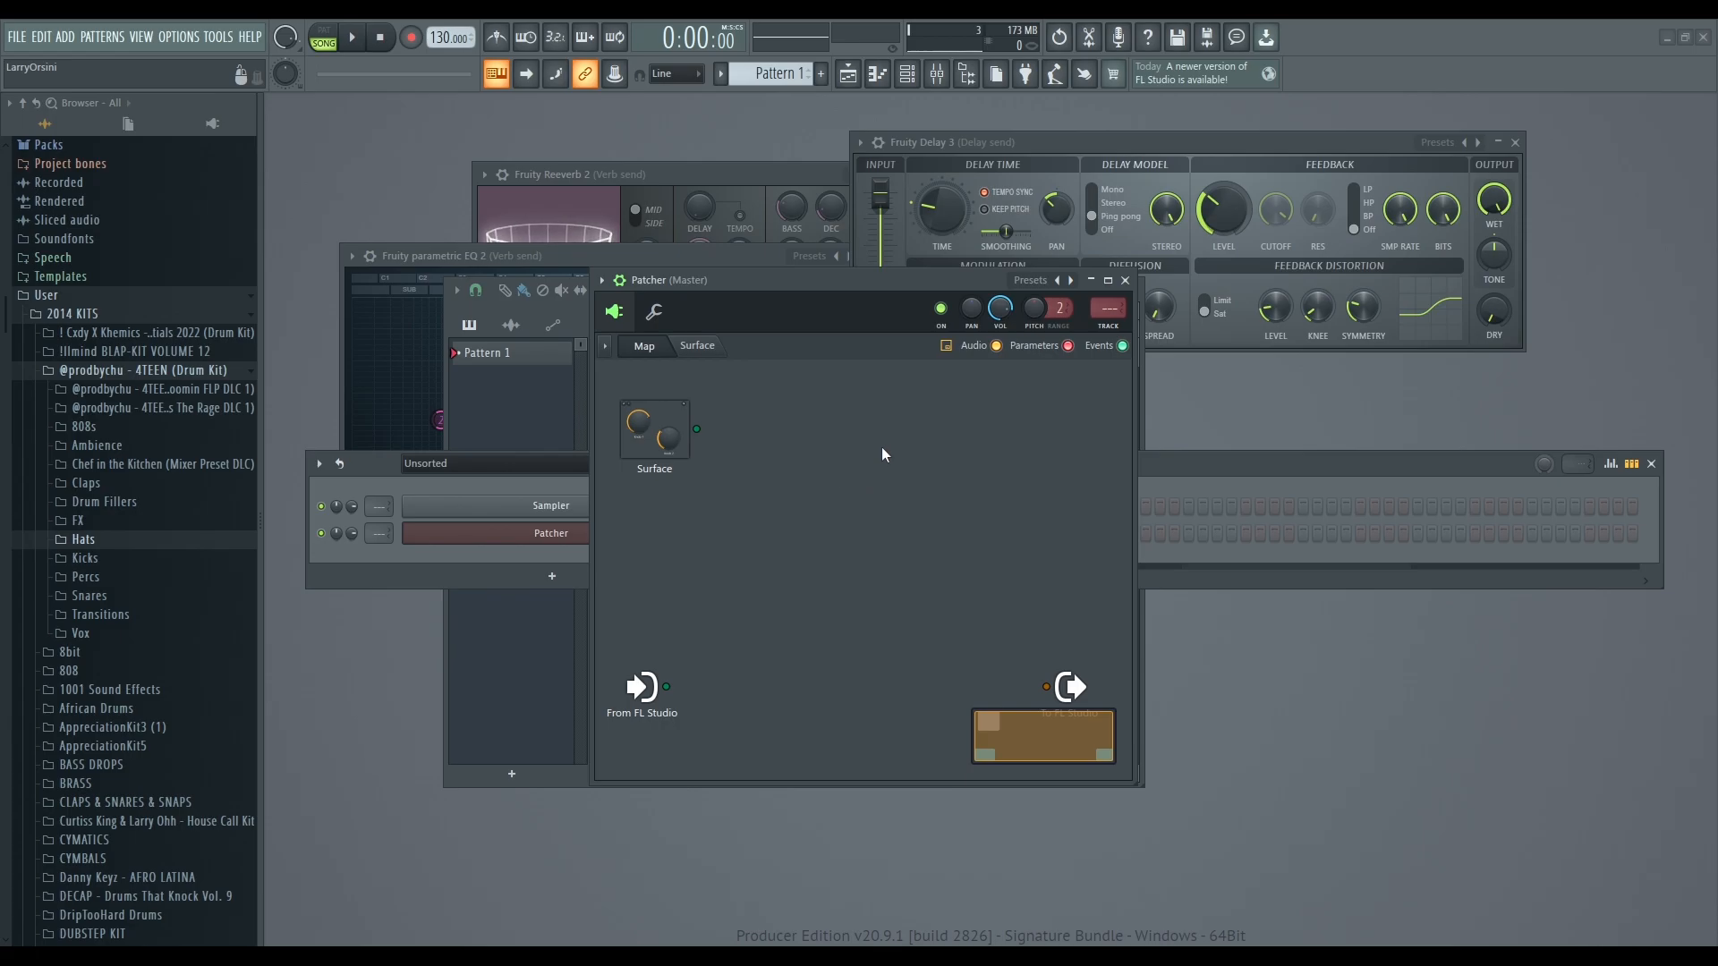
{"action": "mouse_move", "coordinate": [849, 465]}
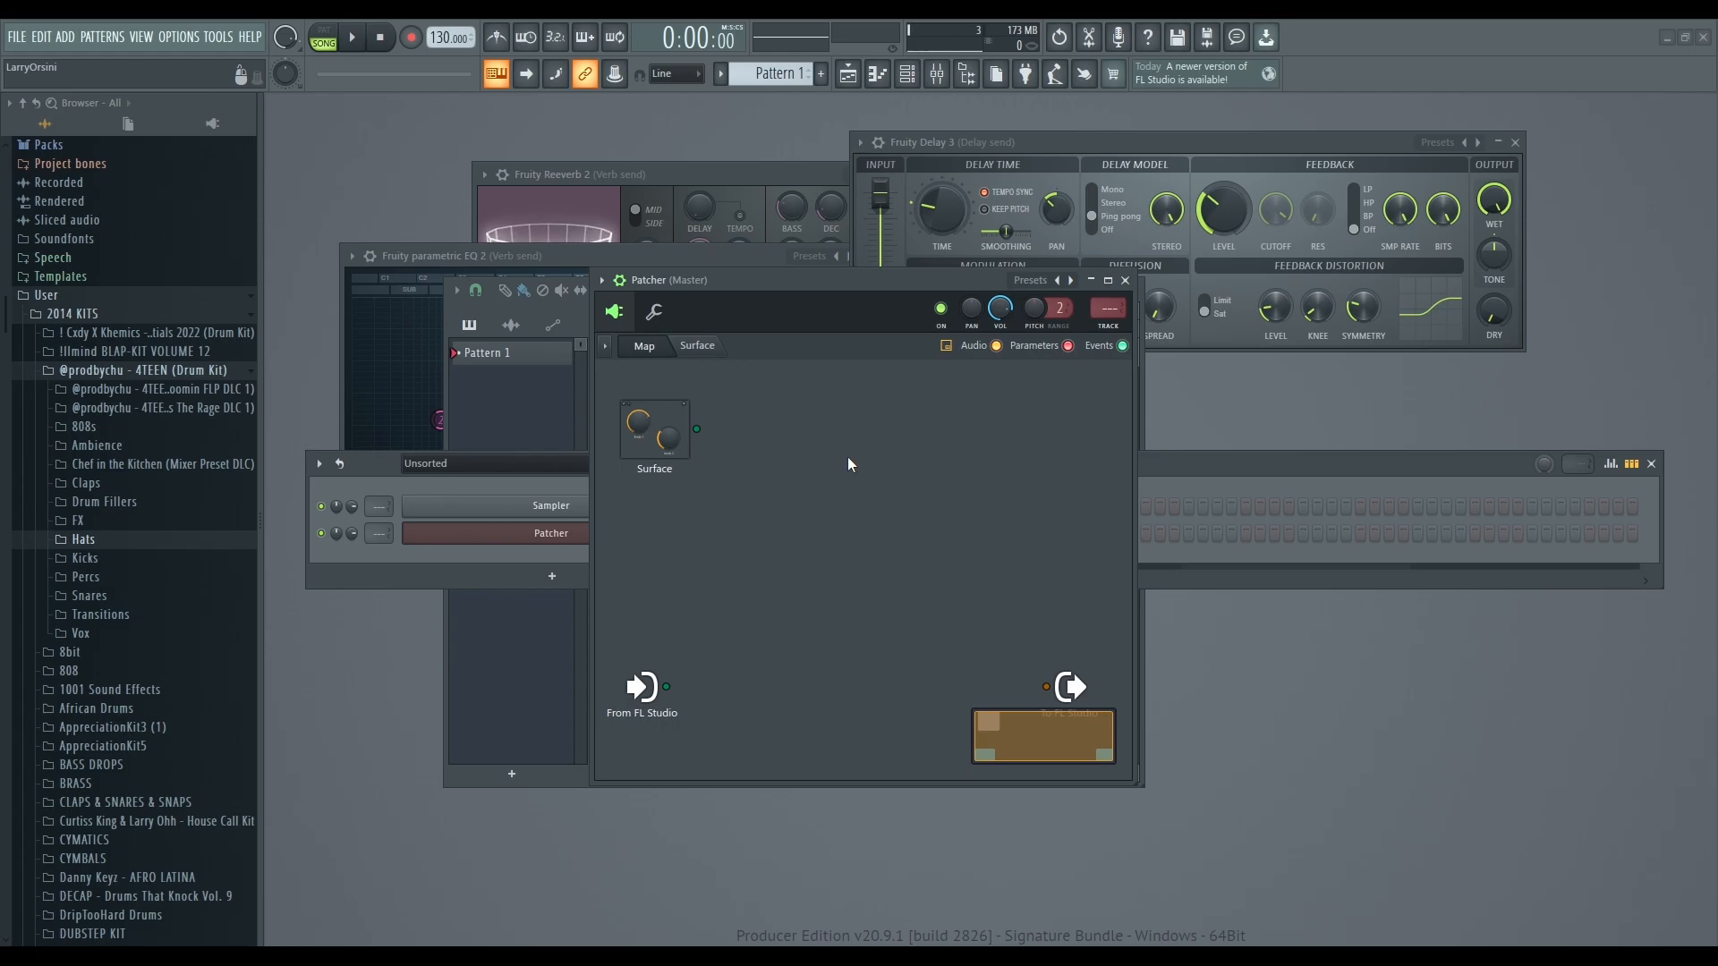
Load the WiseLabs Midivore preset from Patcher's Presets menu, renaming the channel Midivore.
{"action": "left_click", "coordinate": [1030, 281]}
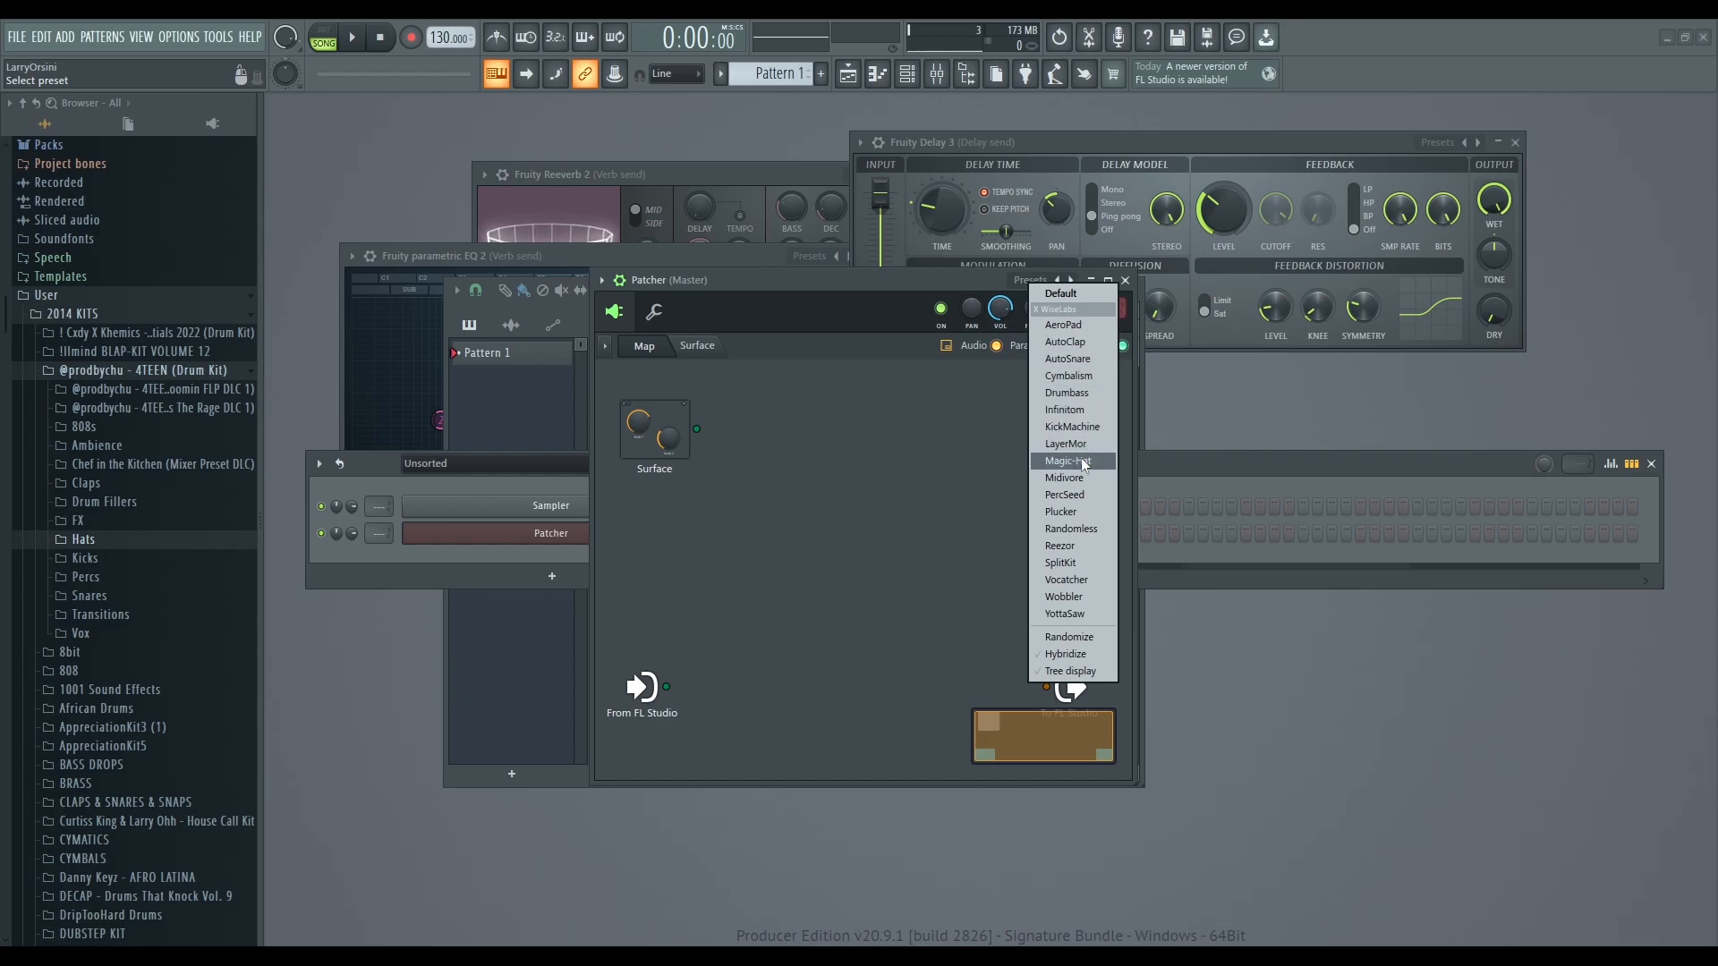
{"action": "mouse_move", "coordinate": [1080, 529]}
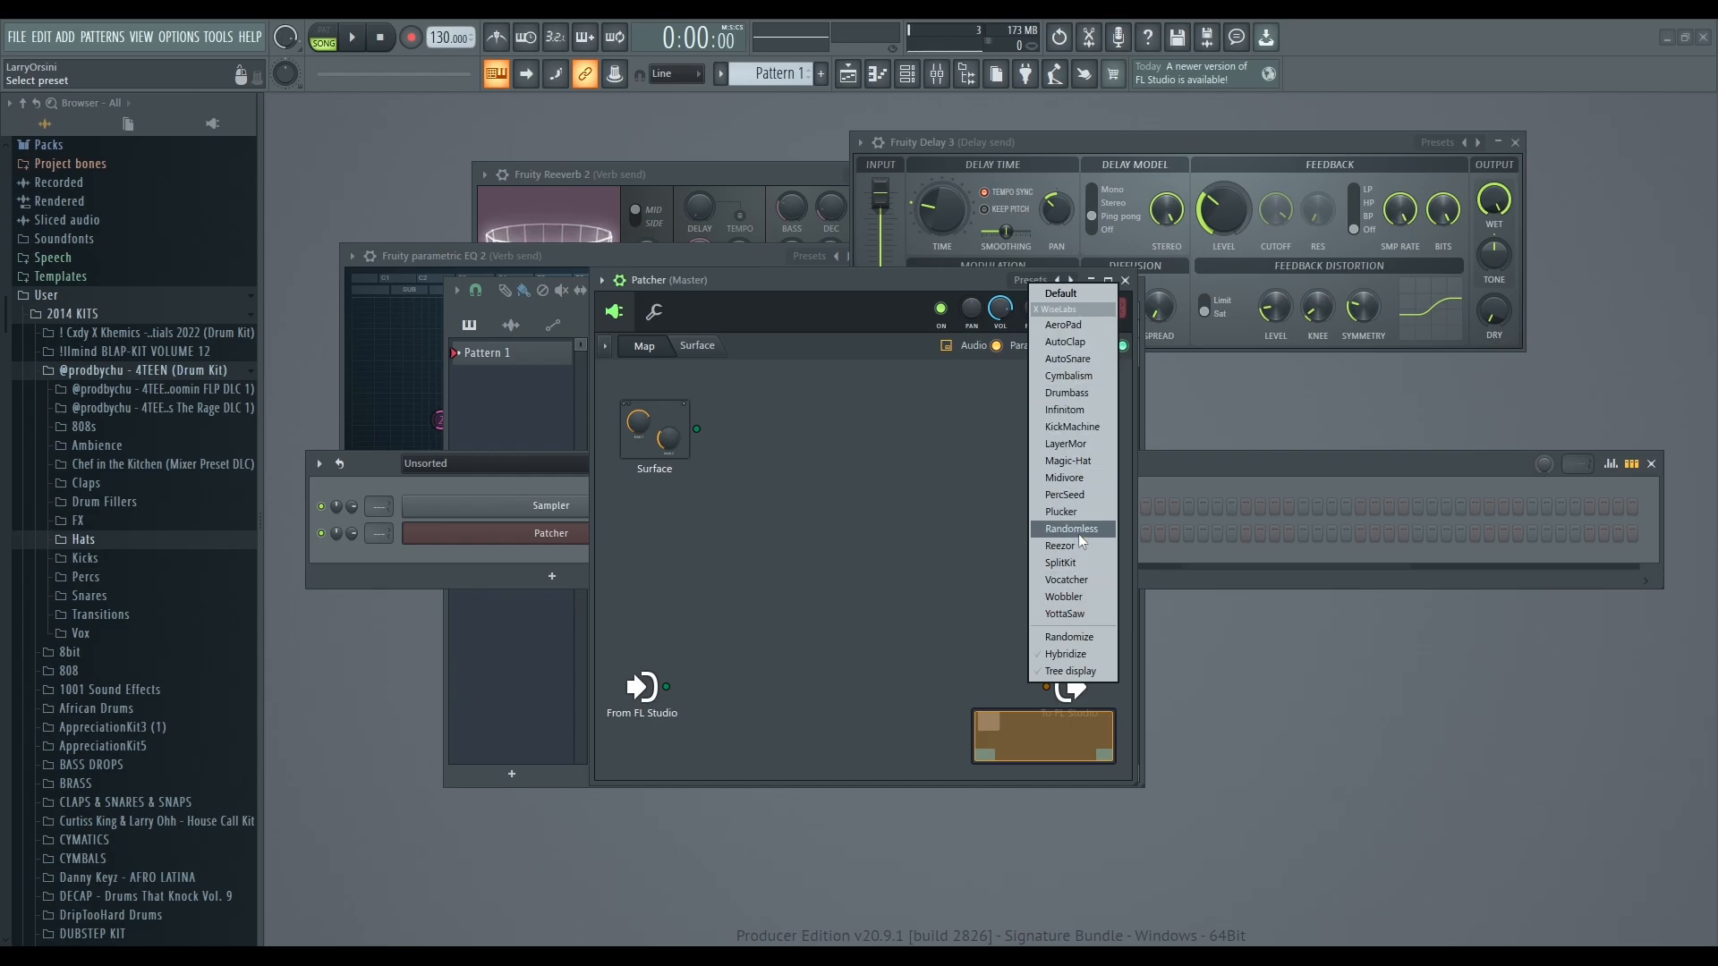
{"action": "mouse_move", "coordinate": [1065, 341]}
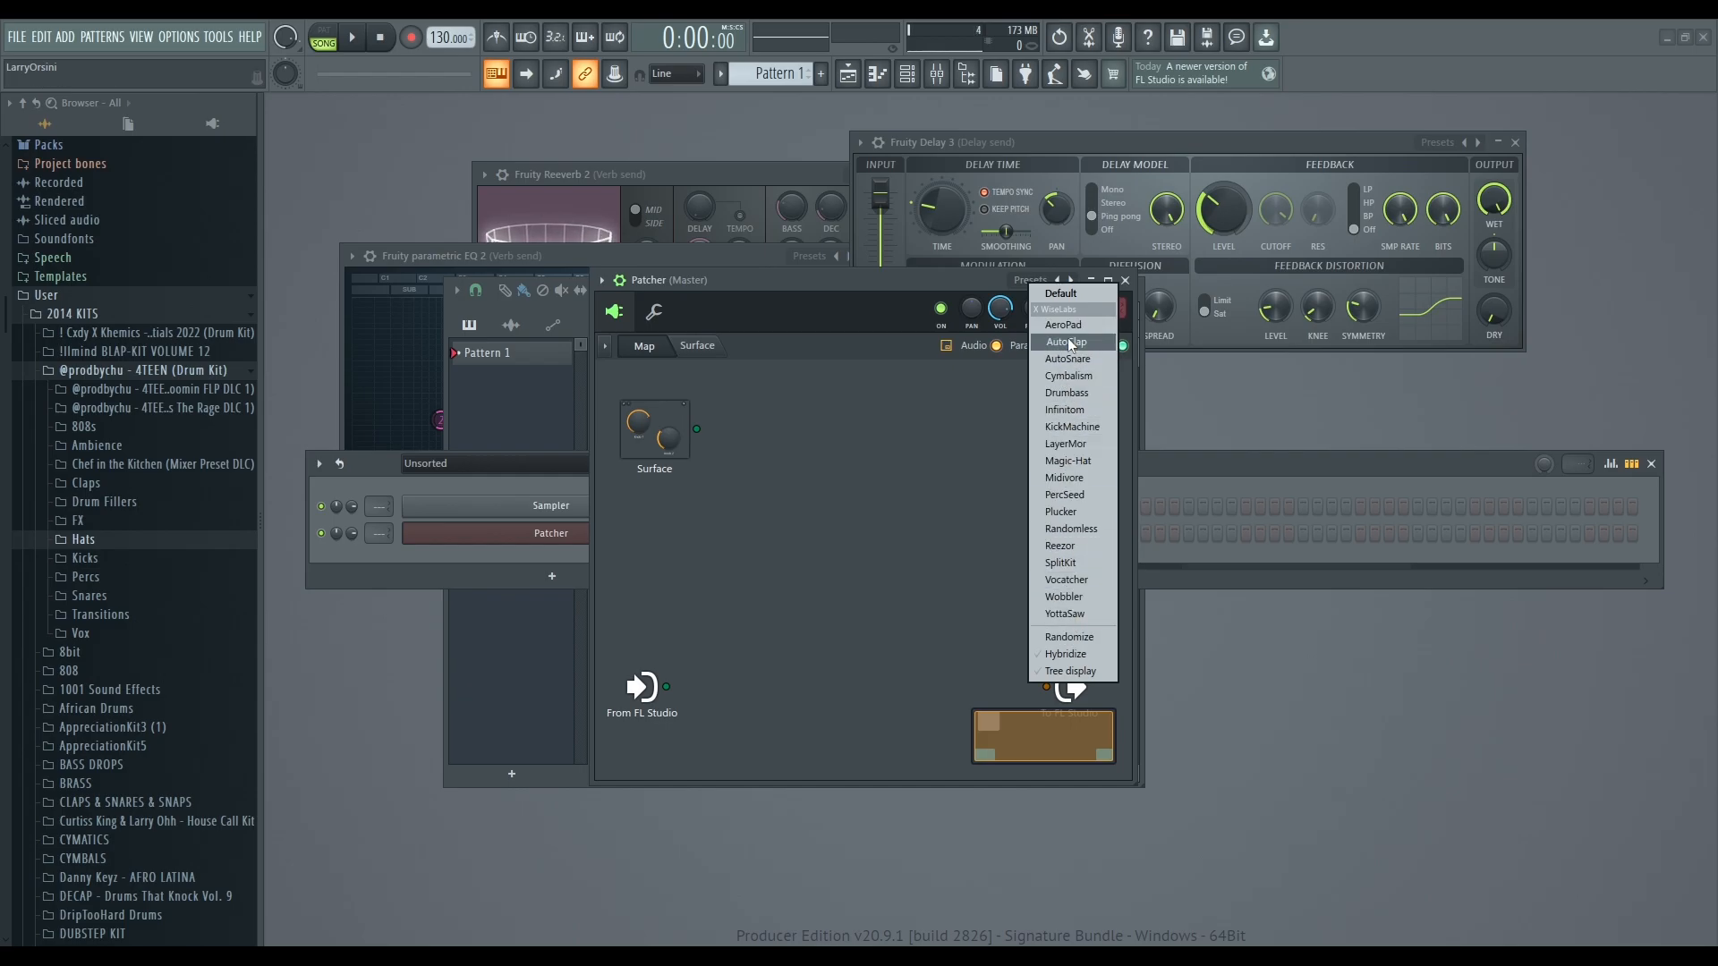
{"action": "mouse_move", "coordinate": [1072, 596]}
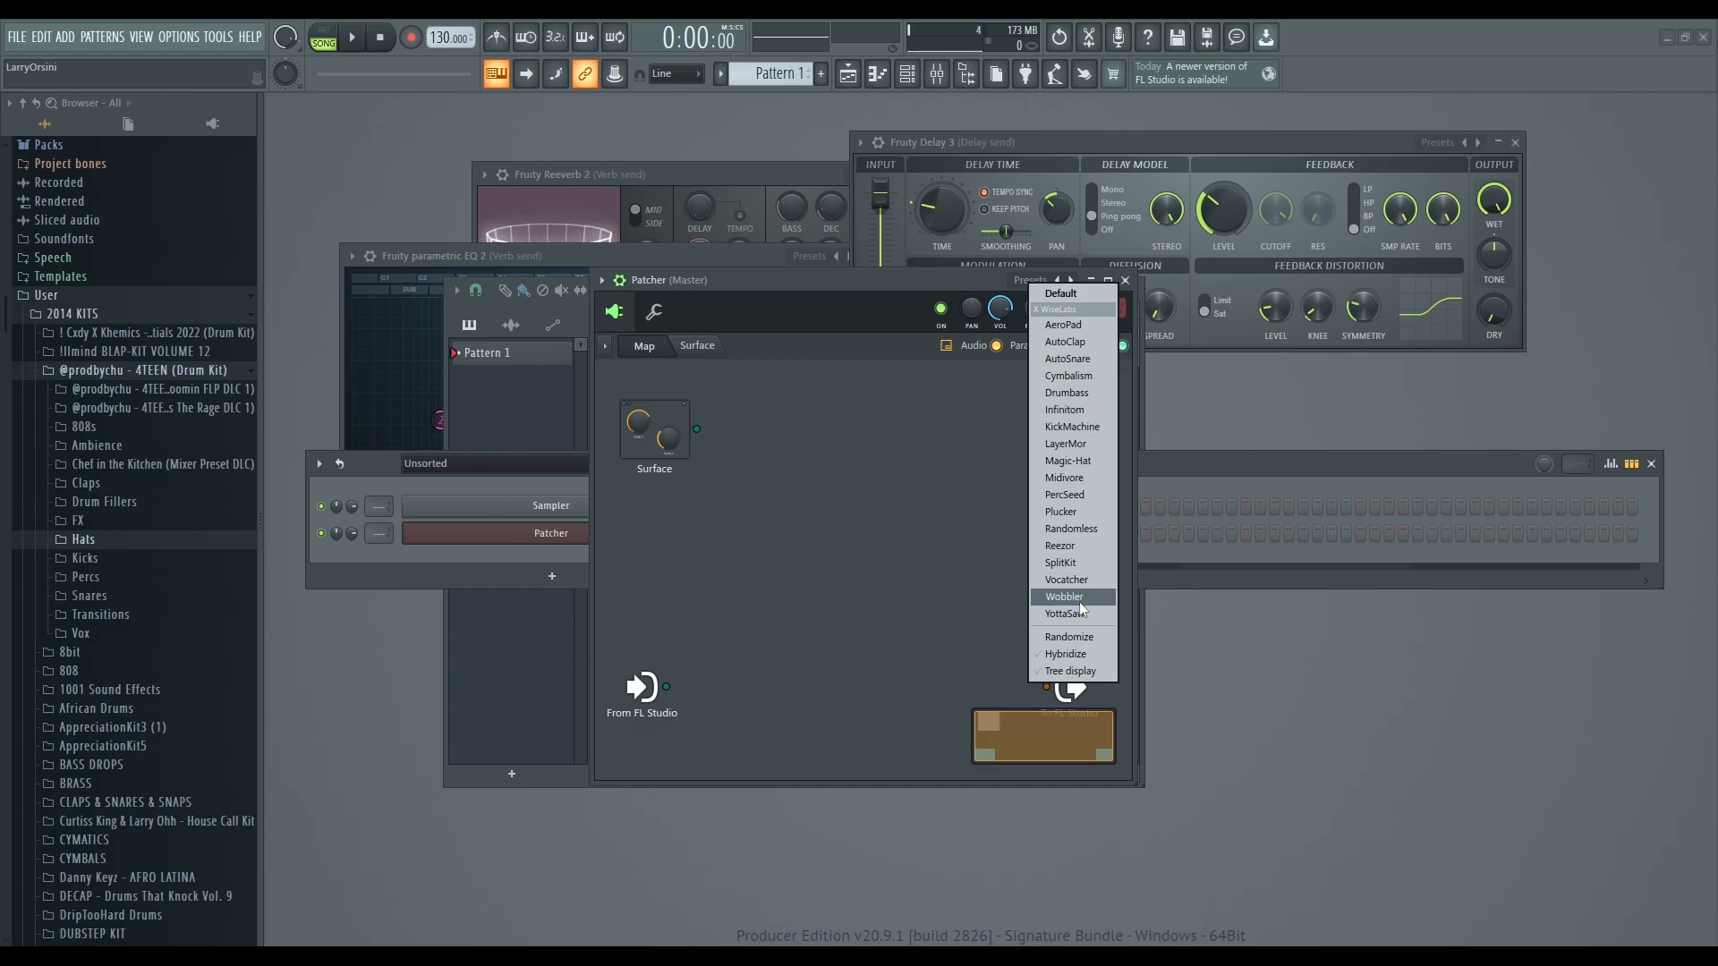
{"action": "mouse_move", "coordinate": [1073, 478]}
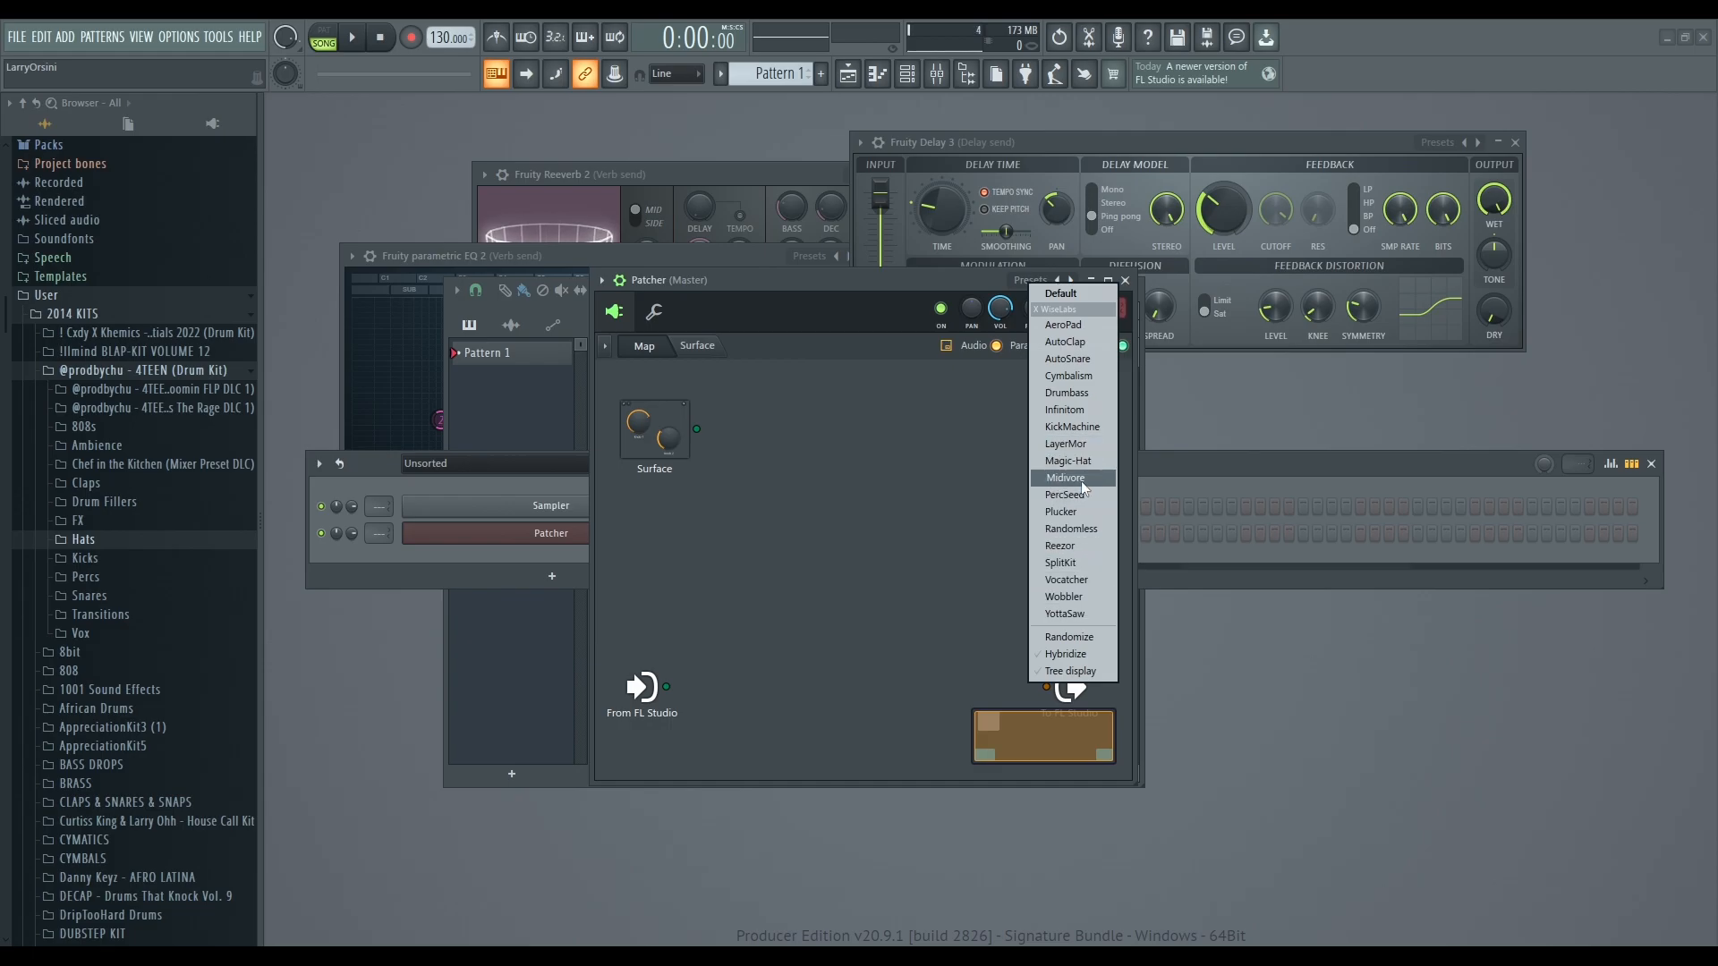
{"action": "left_click", "coordinate": [1064, 477]}
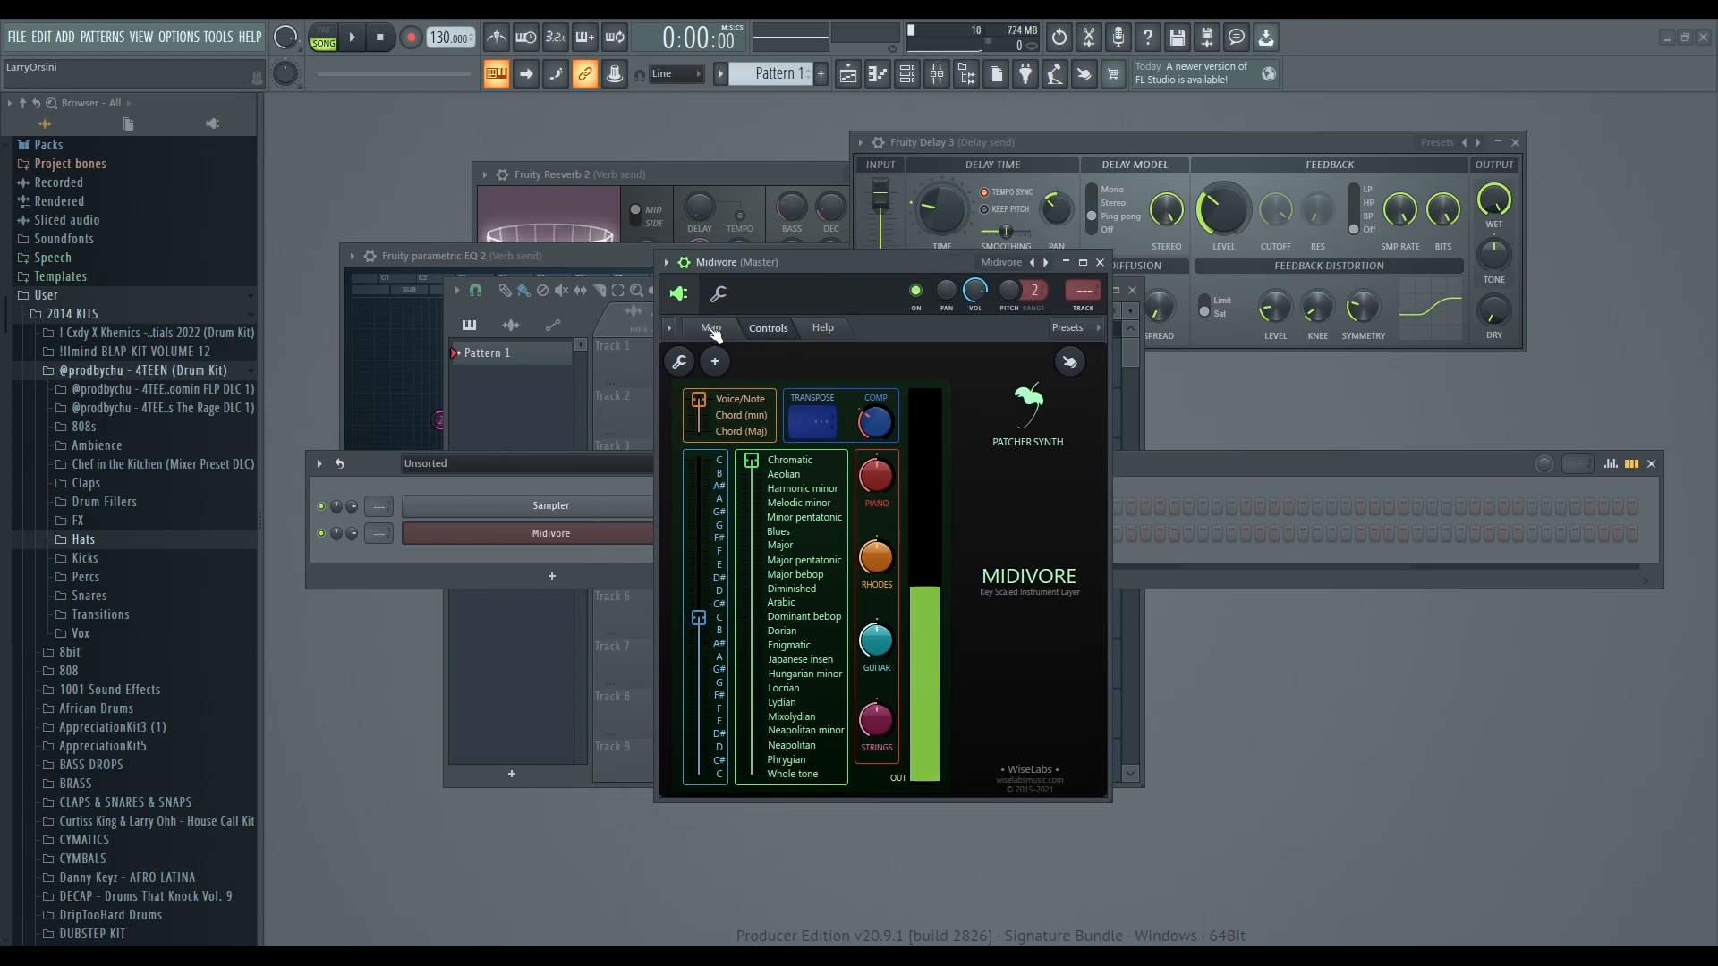
{"action": "left_click", "coordinate": [710, 327]}
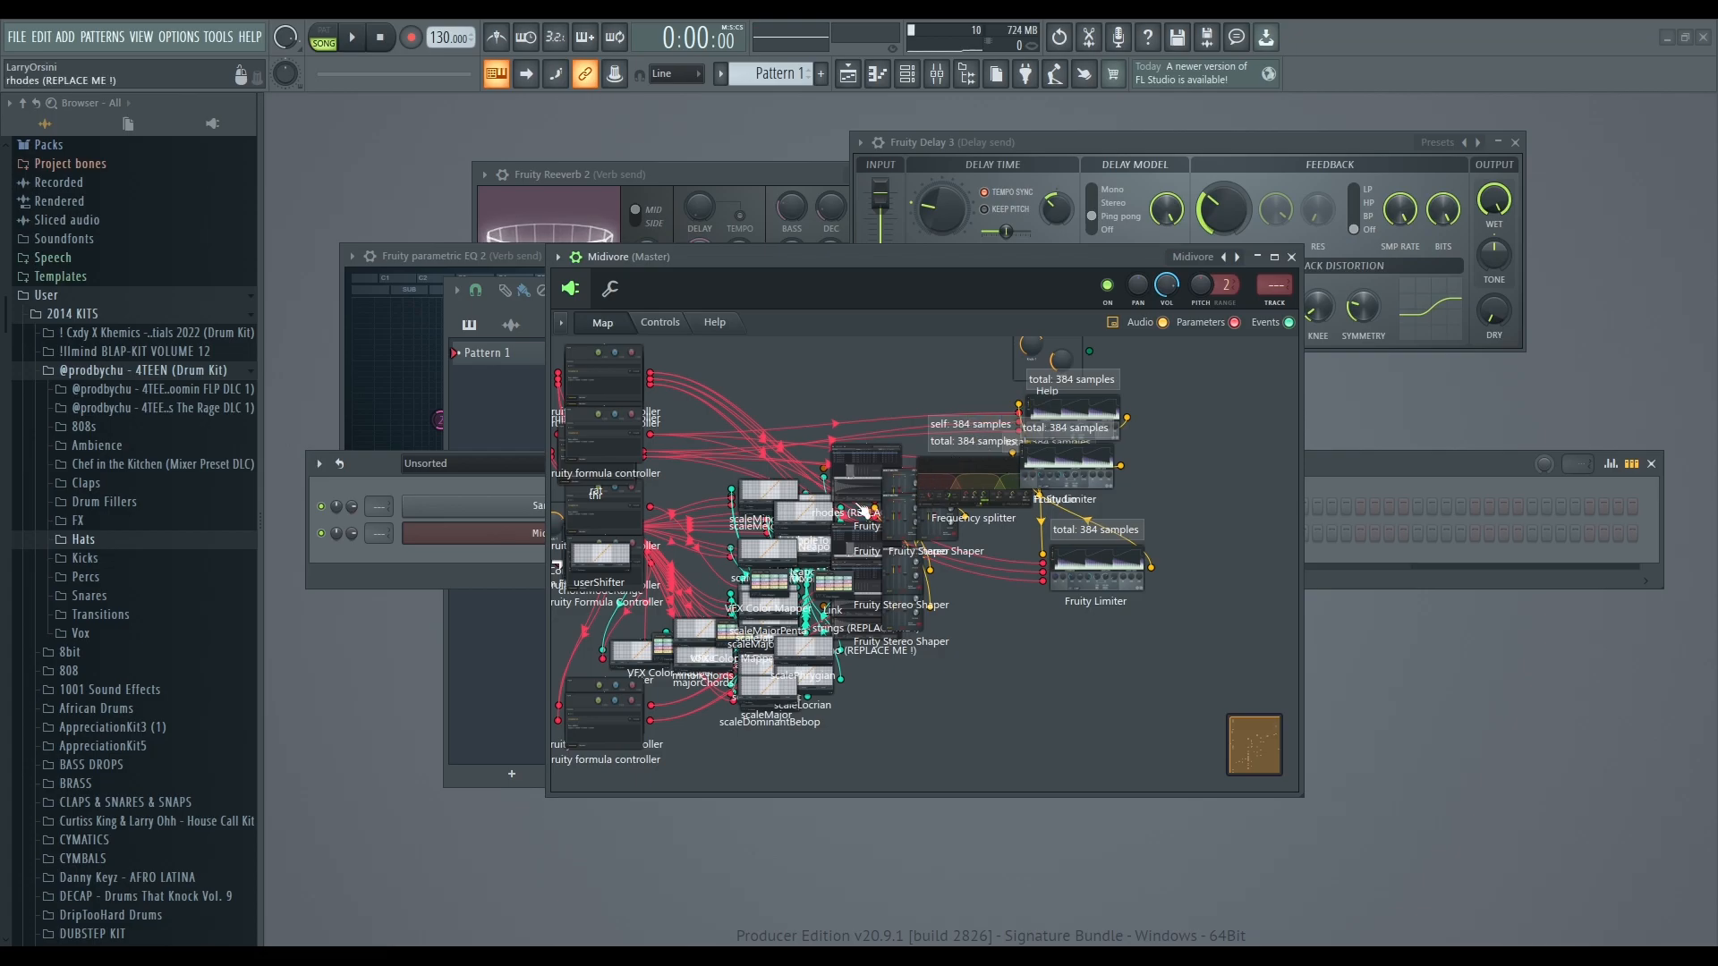
{"action": "mouse_move", "coordinate": [1025, 512]}
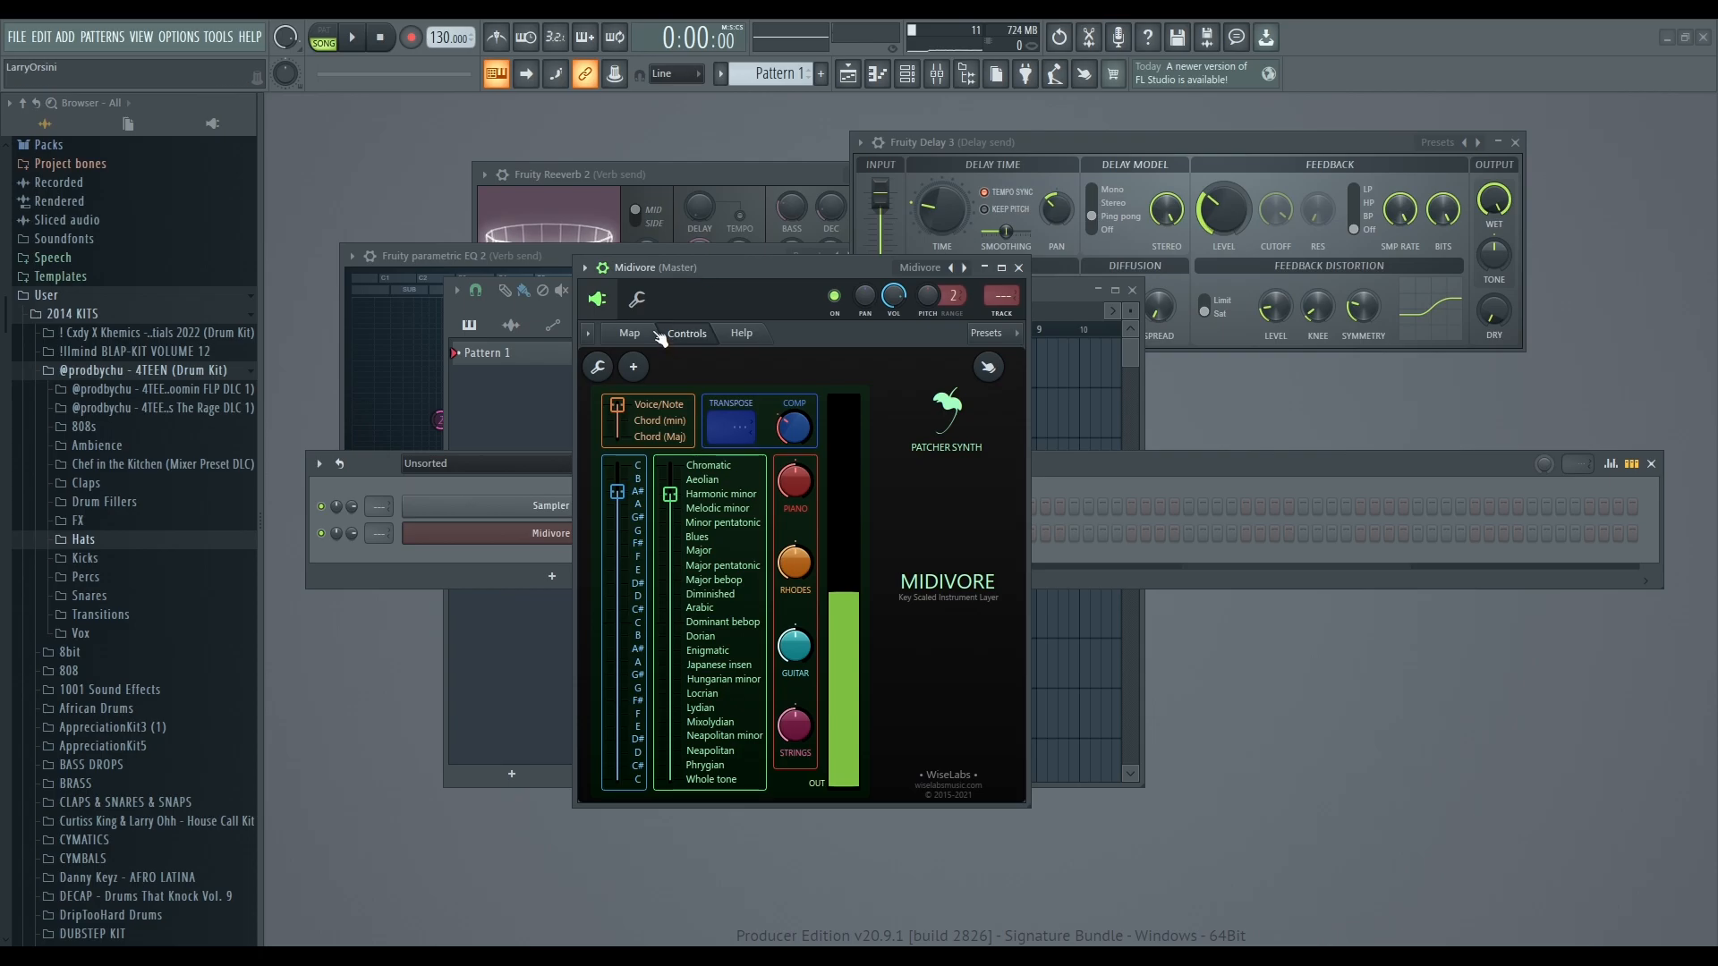
{"action": "left_click", "coordinate": [687, 336]}
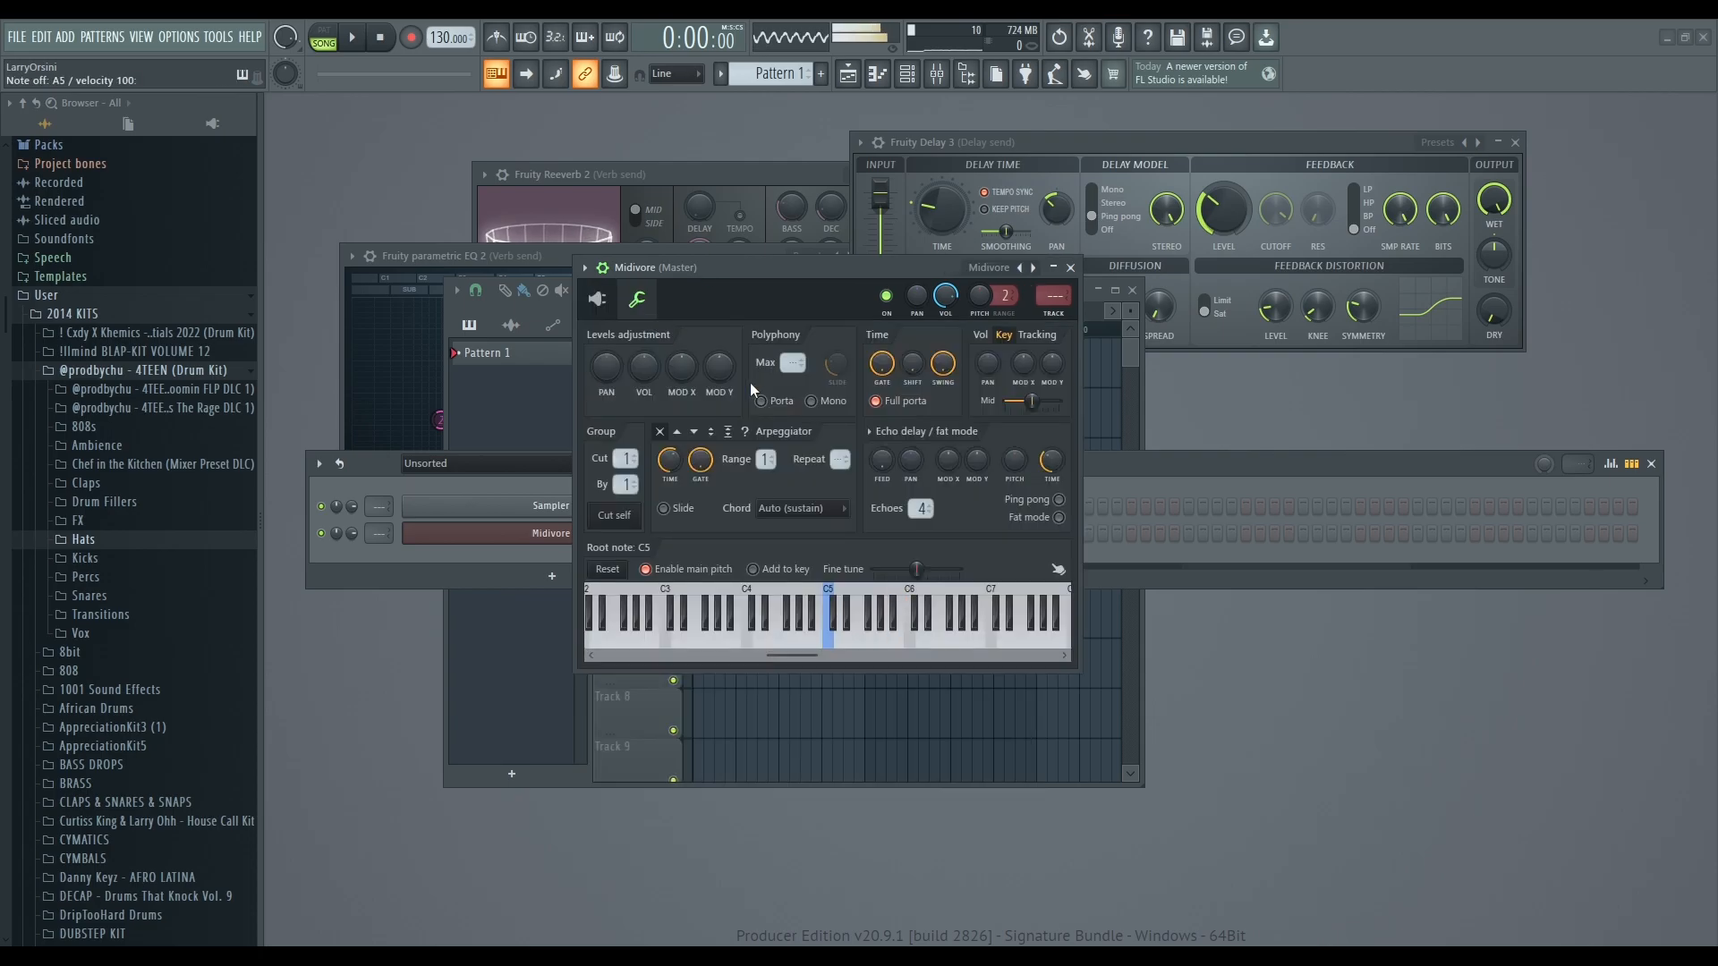
{"action": "left_click", "coordinate": [849, 630]}
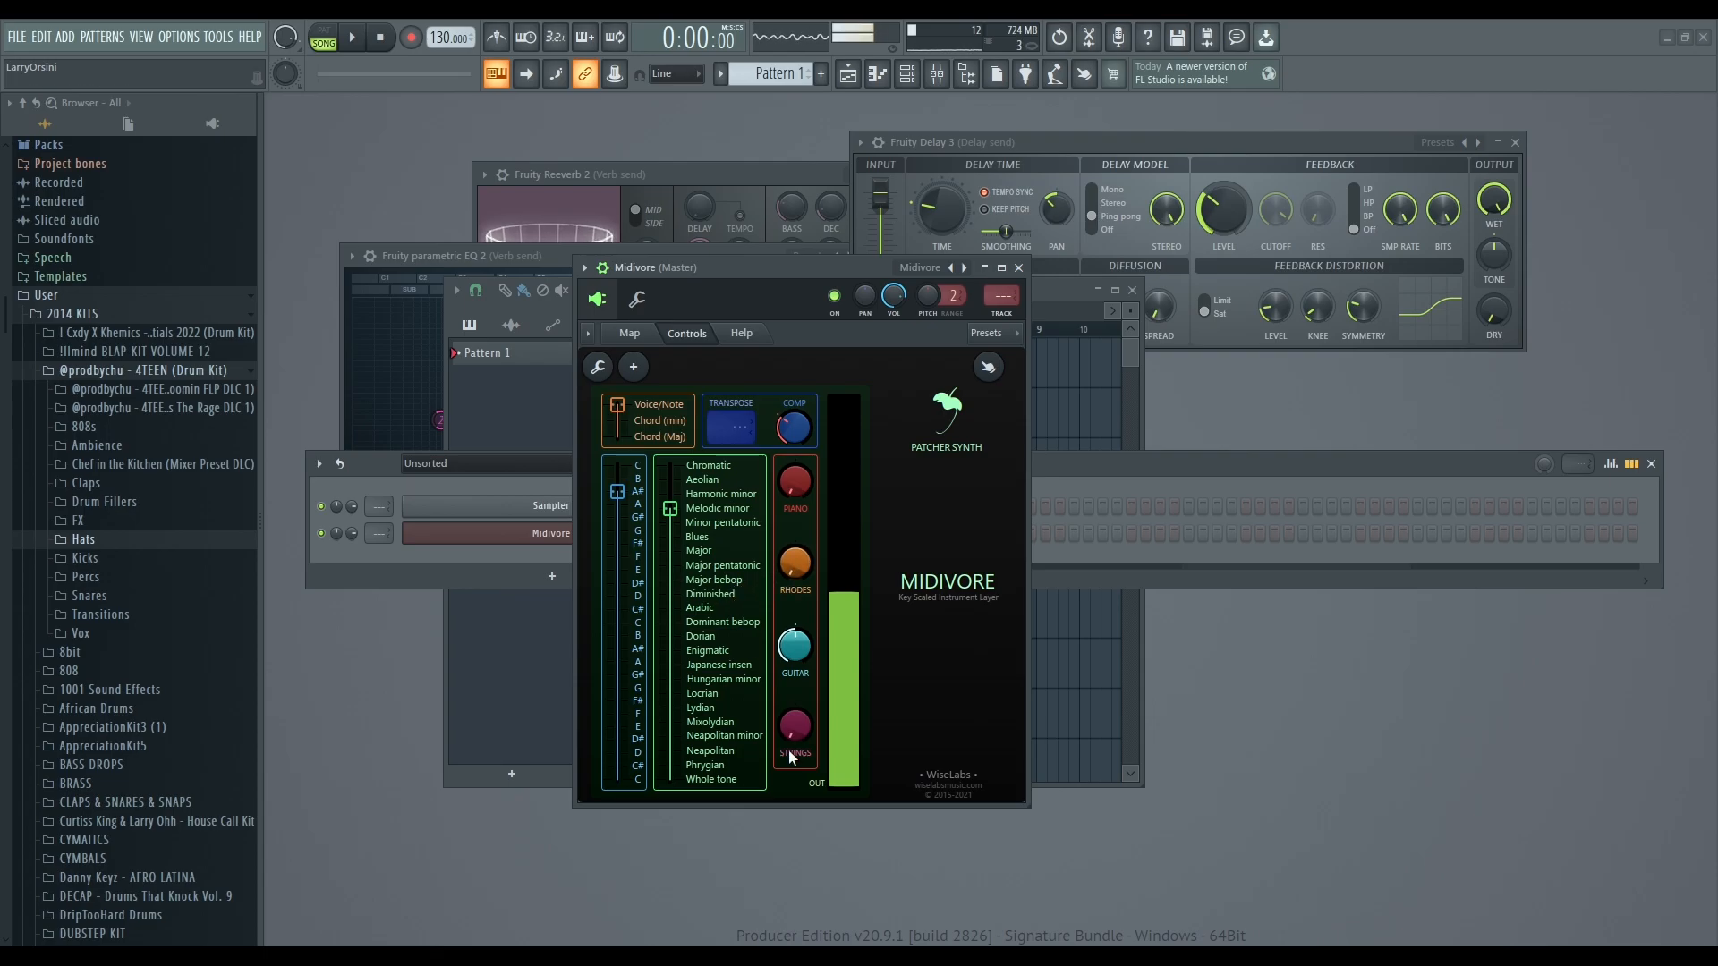
{"action": "left_click", "coordinate": [795, 646]}
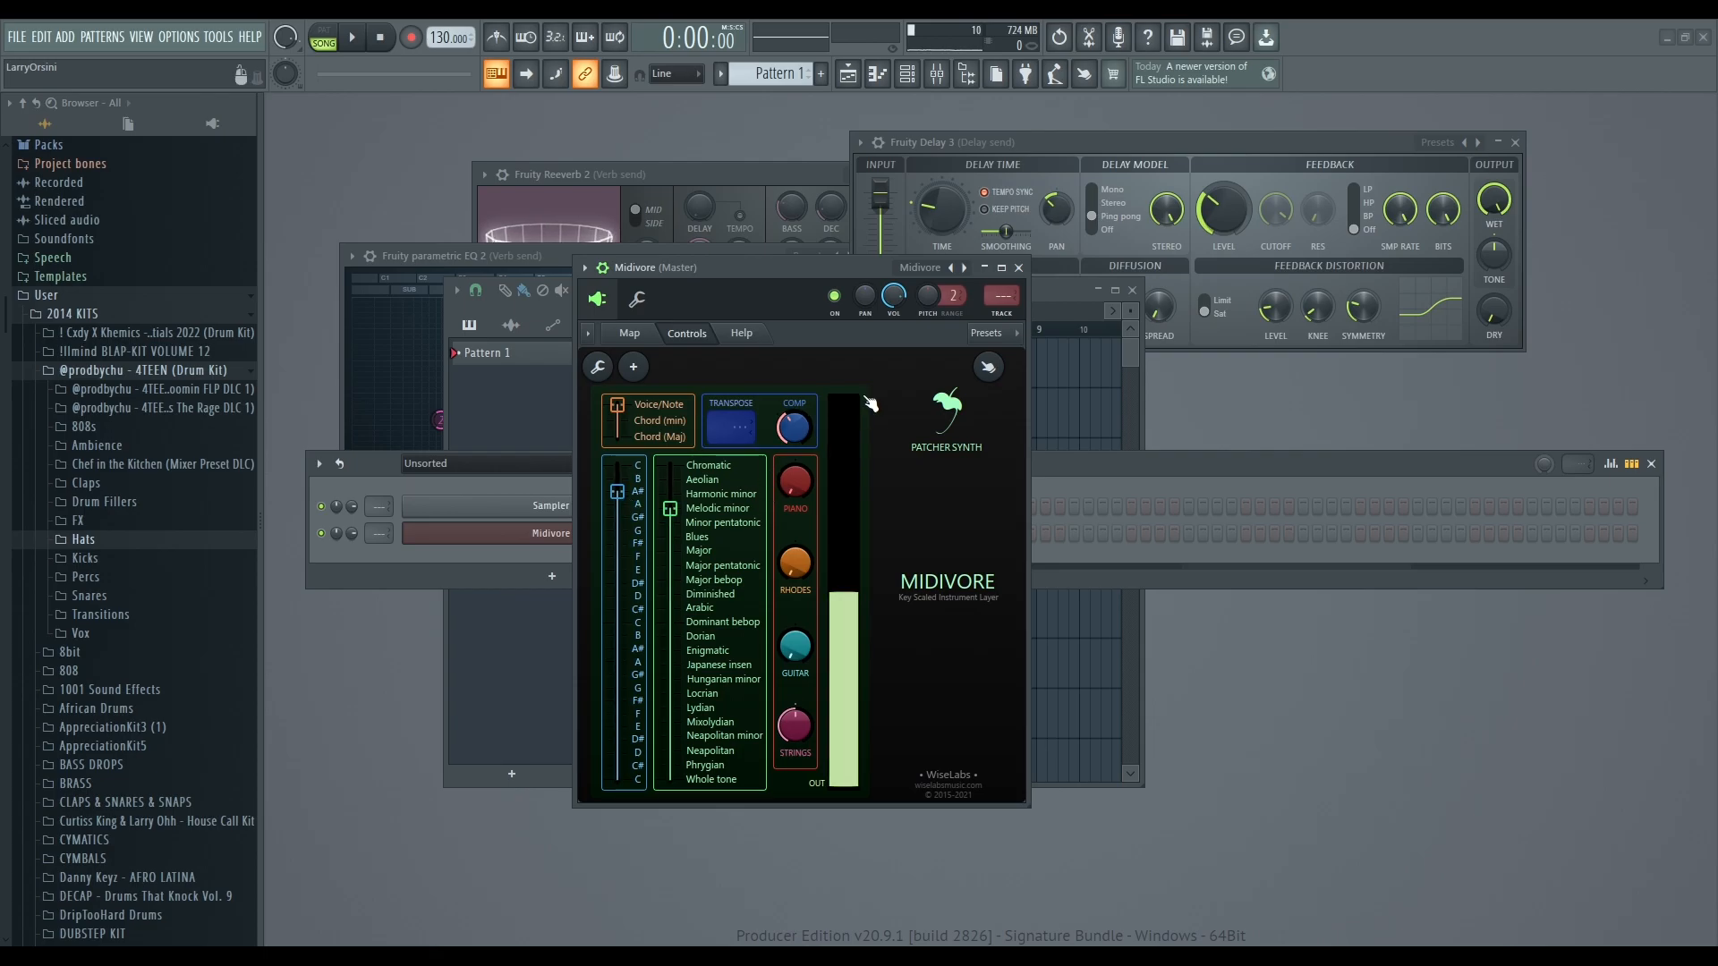
Load the Drumbass preset over Midivore, showing its bass drum generator surface.
{"action": "left_click", "coordinate": [984, 337]}
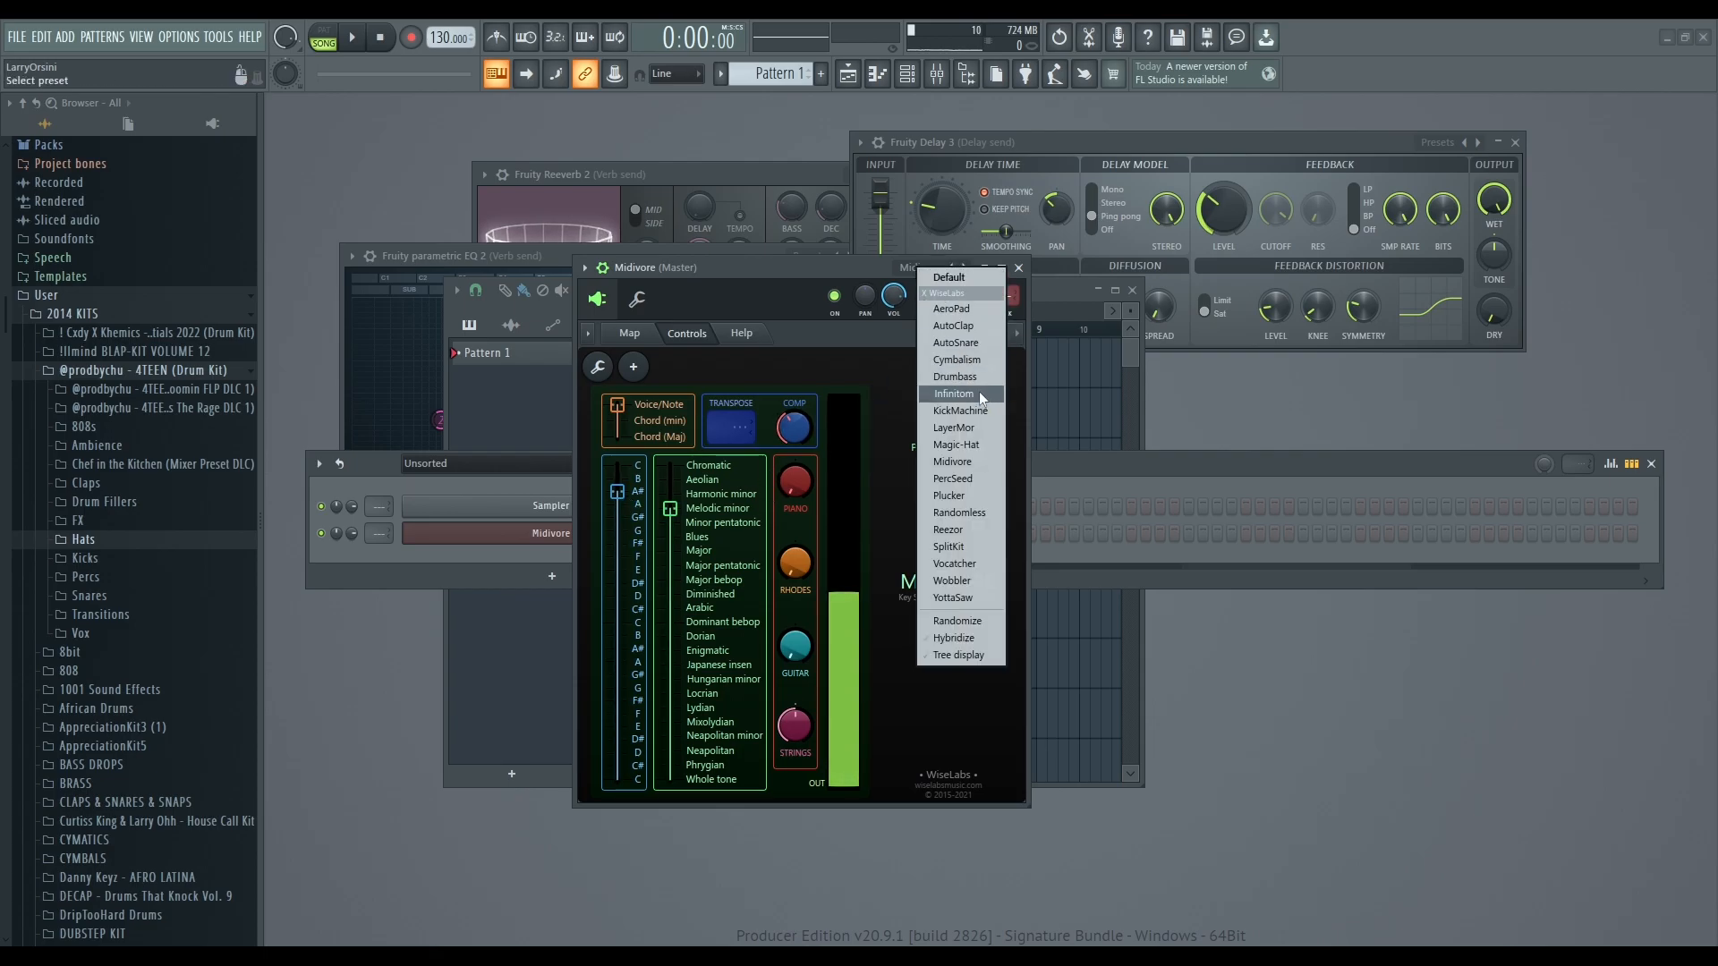
{"action": "mouse_move", "coordinate": [953, 376]}
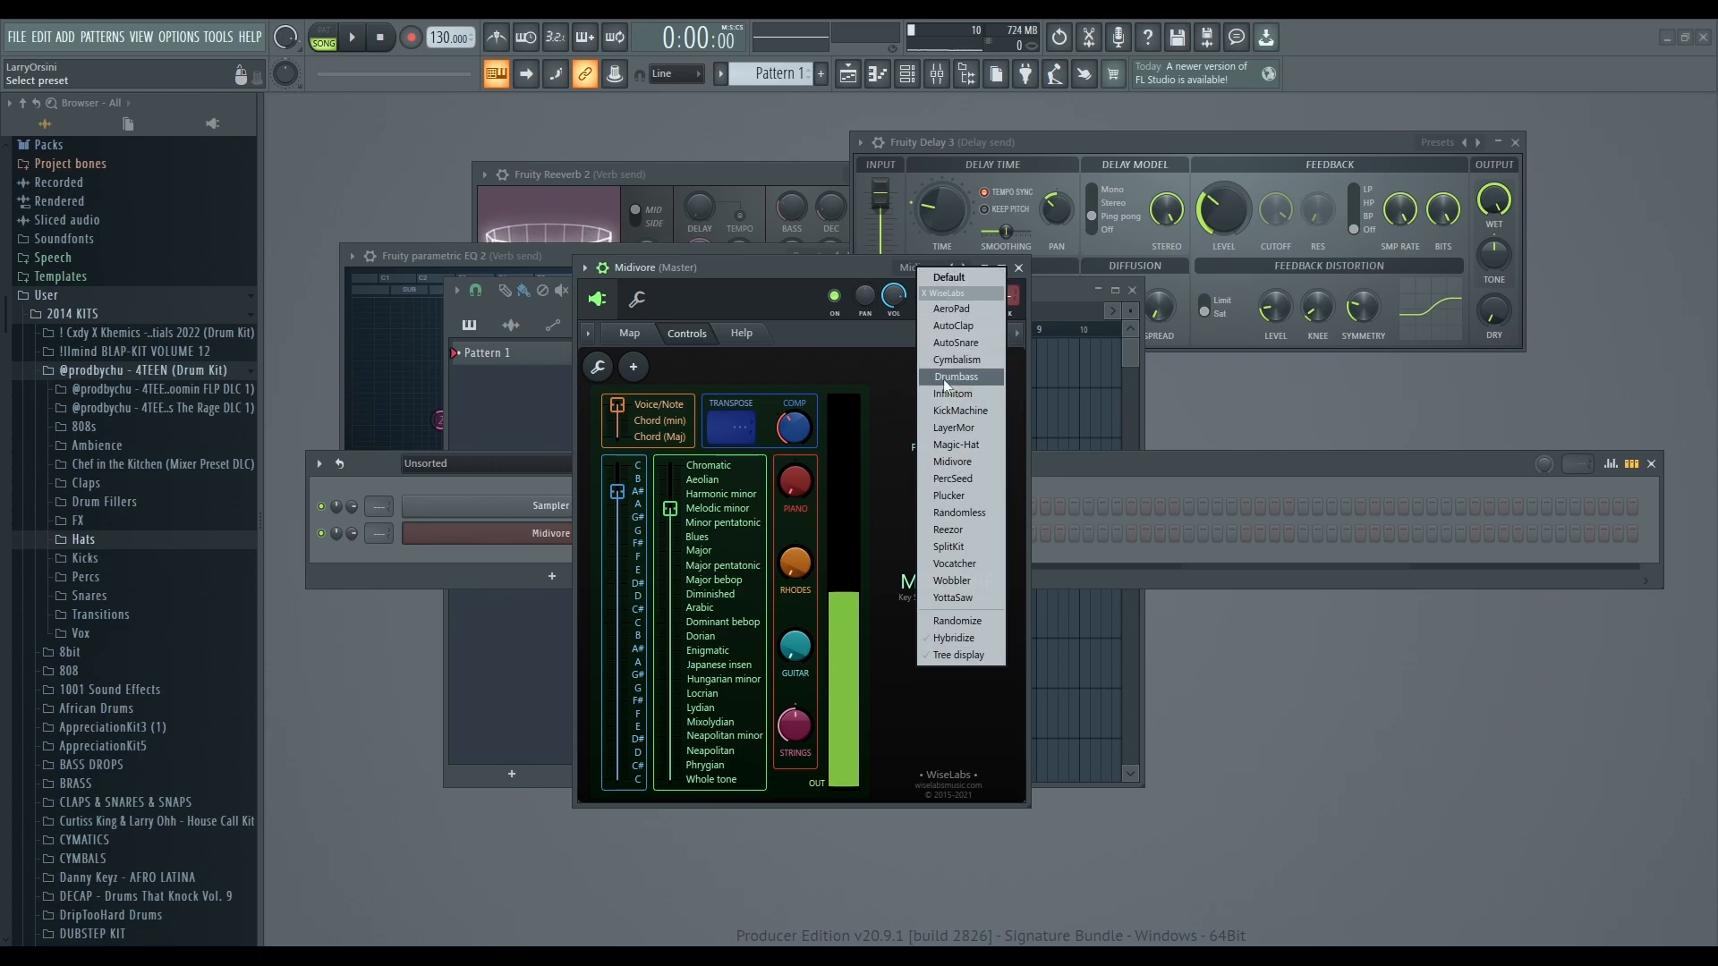
{"action": "left_click", "coordinate": [956, 376]}
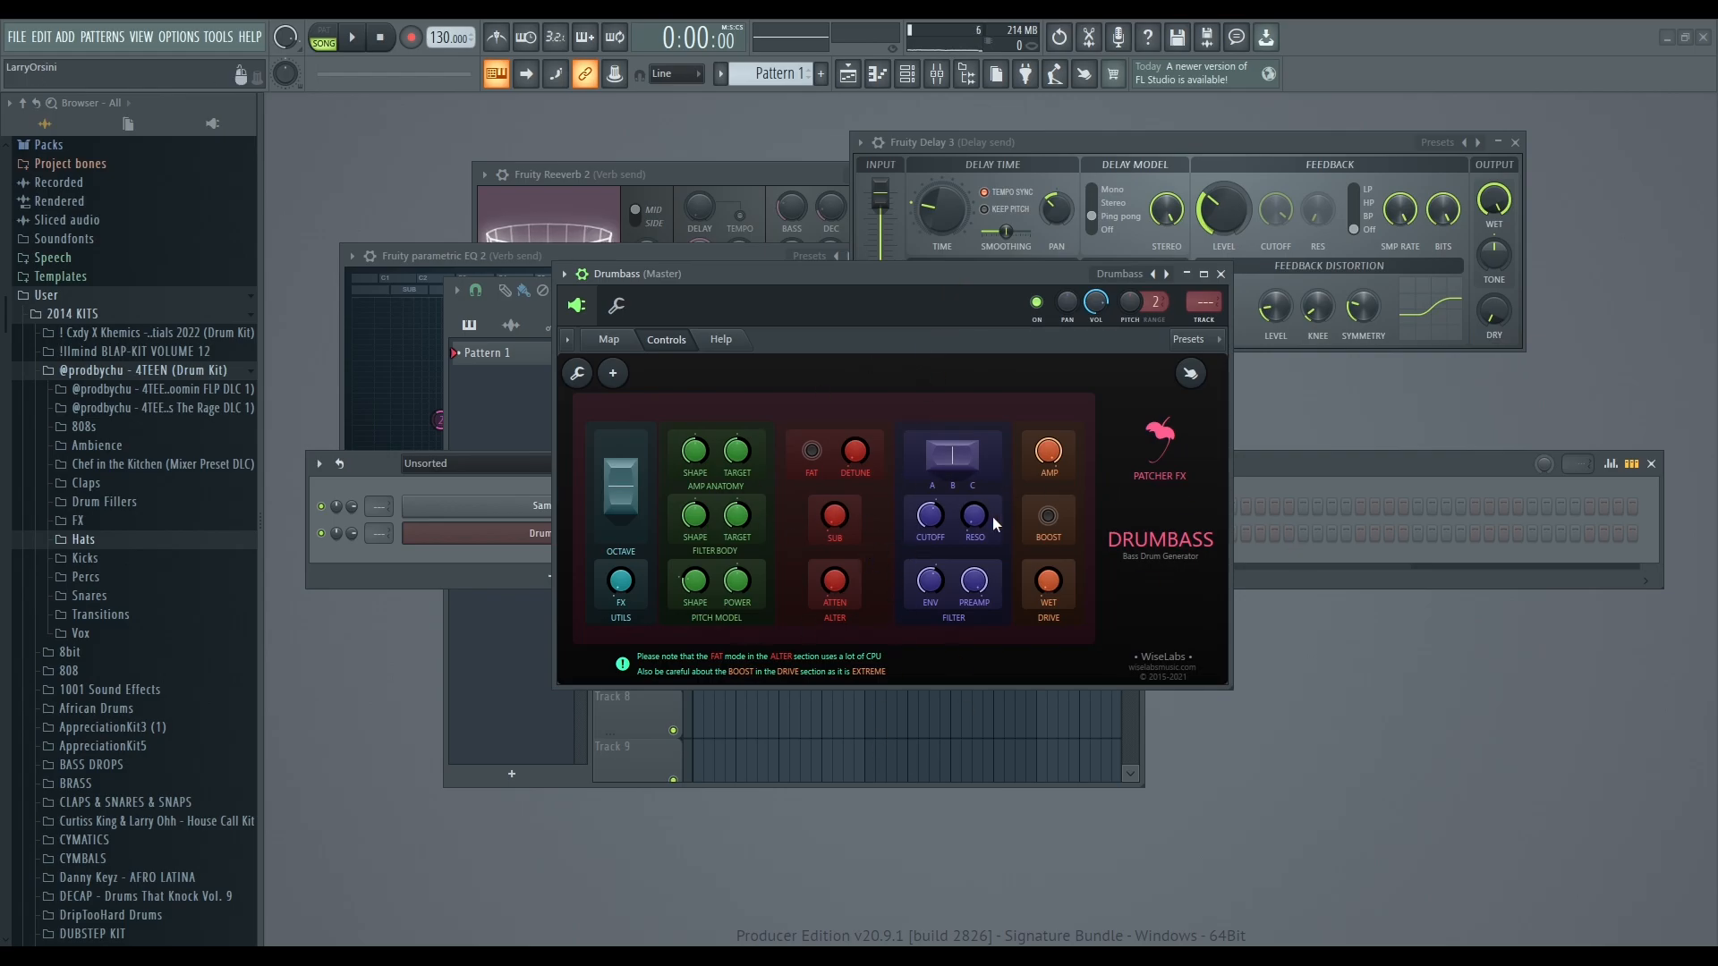
{"action": "mouse_move", "coordinate": [785, 338]}
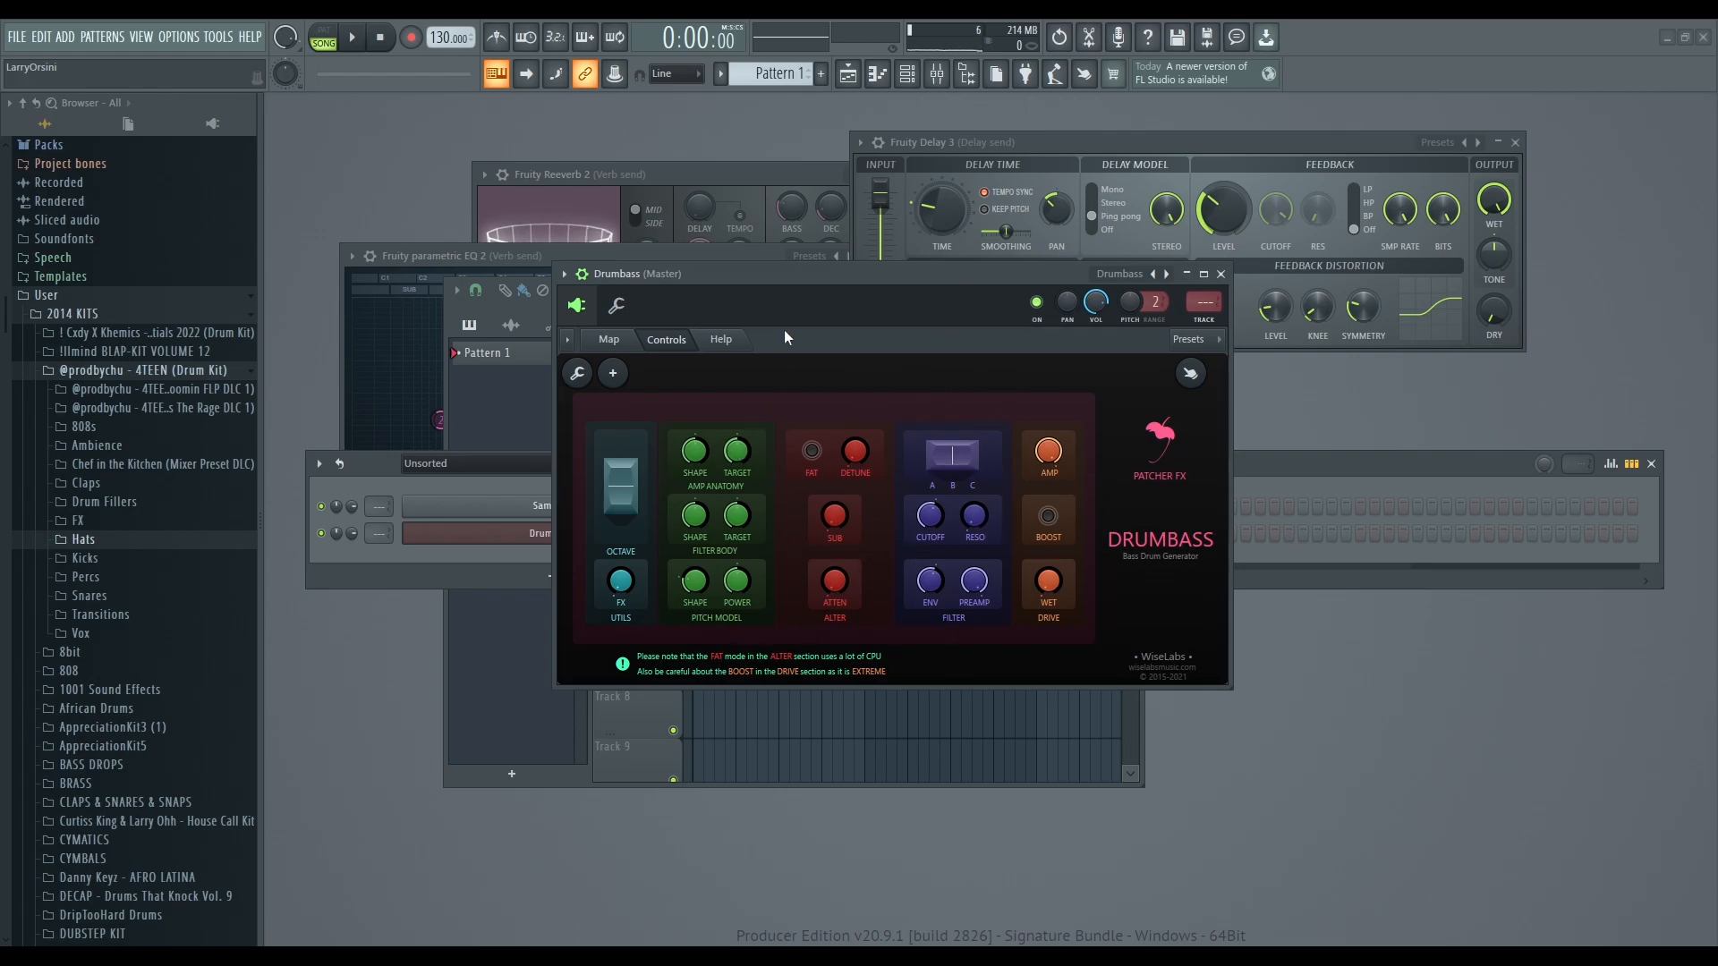
{"action": "mouse_move", "coordinate": [860, 392]}
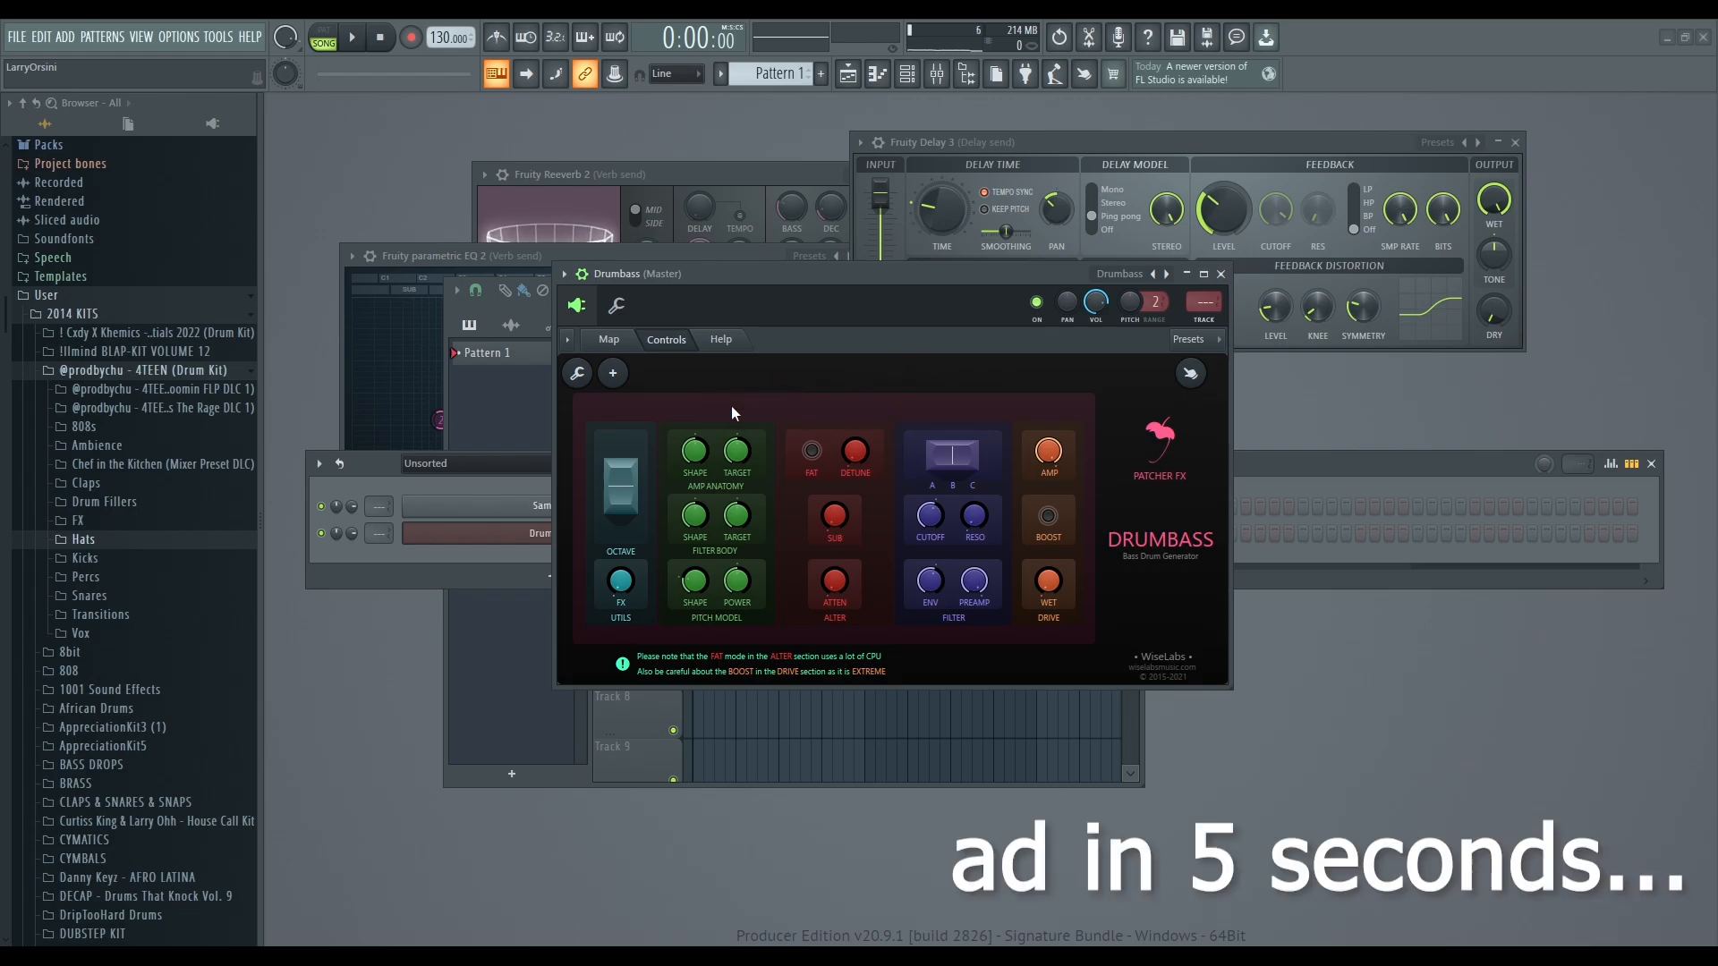
{"action": "mouse_move", "coordinate": [836, 376]}
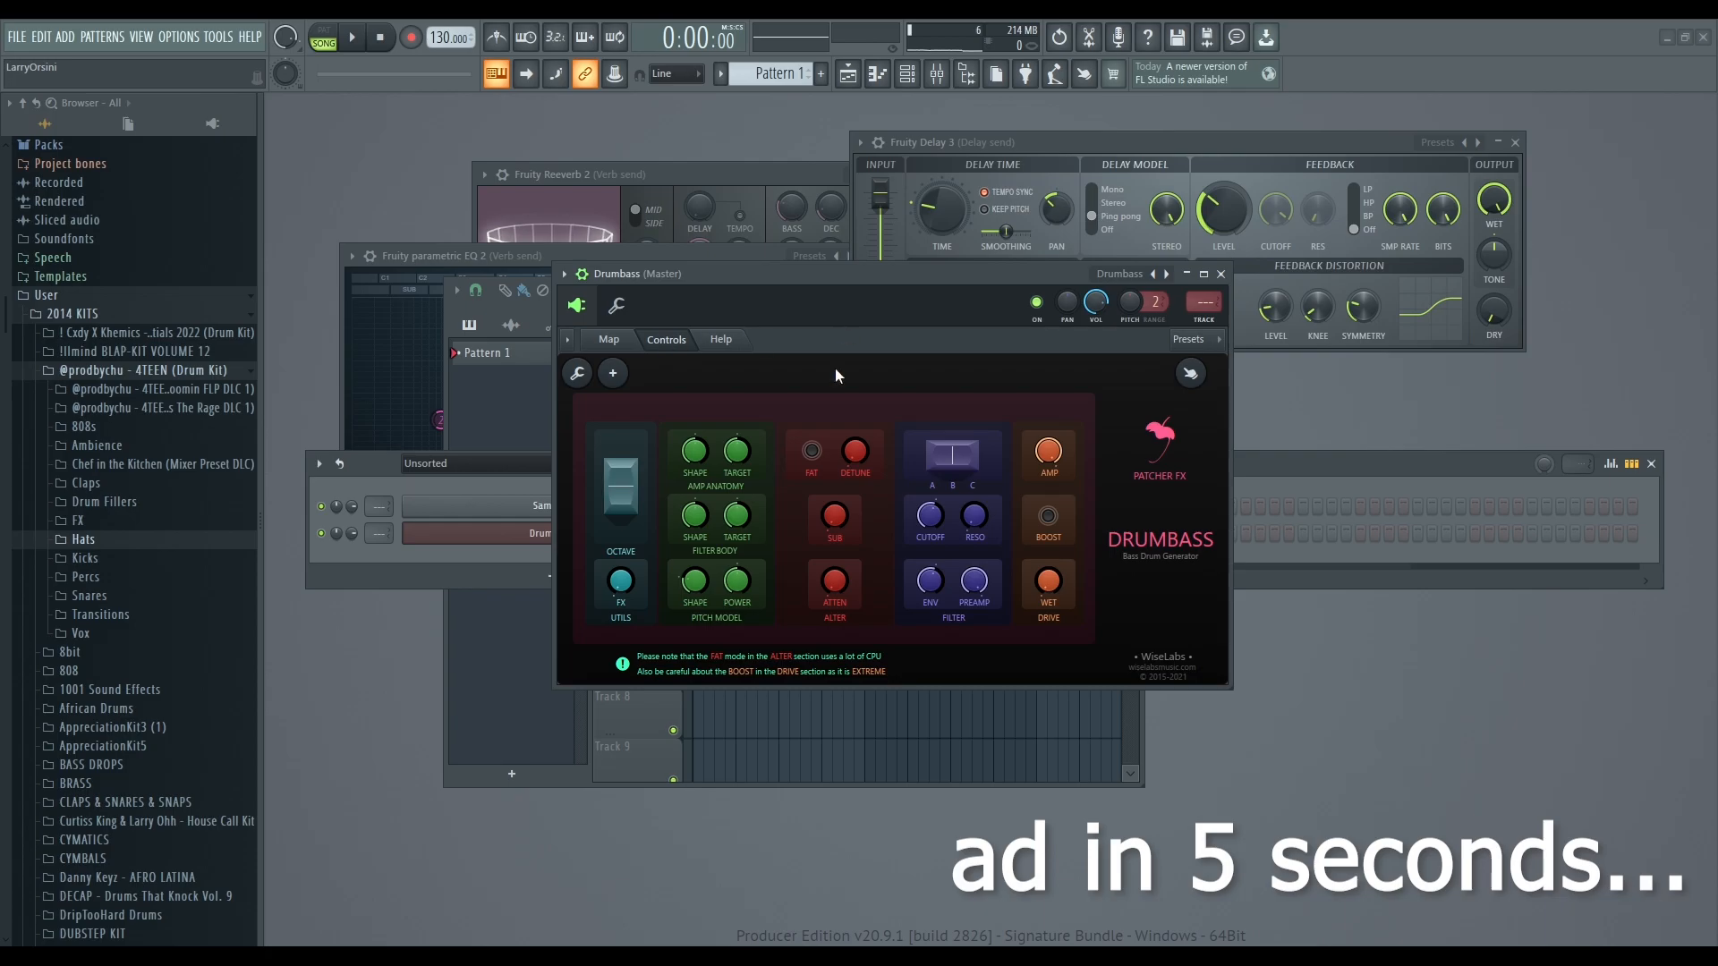
{"action": "mouse_move", "coordinate": [1186, 587]}
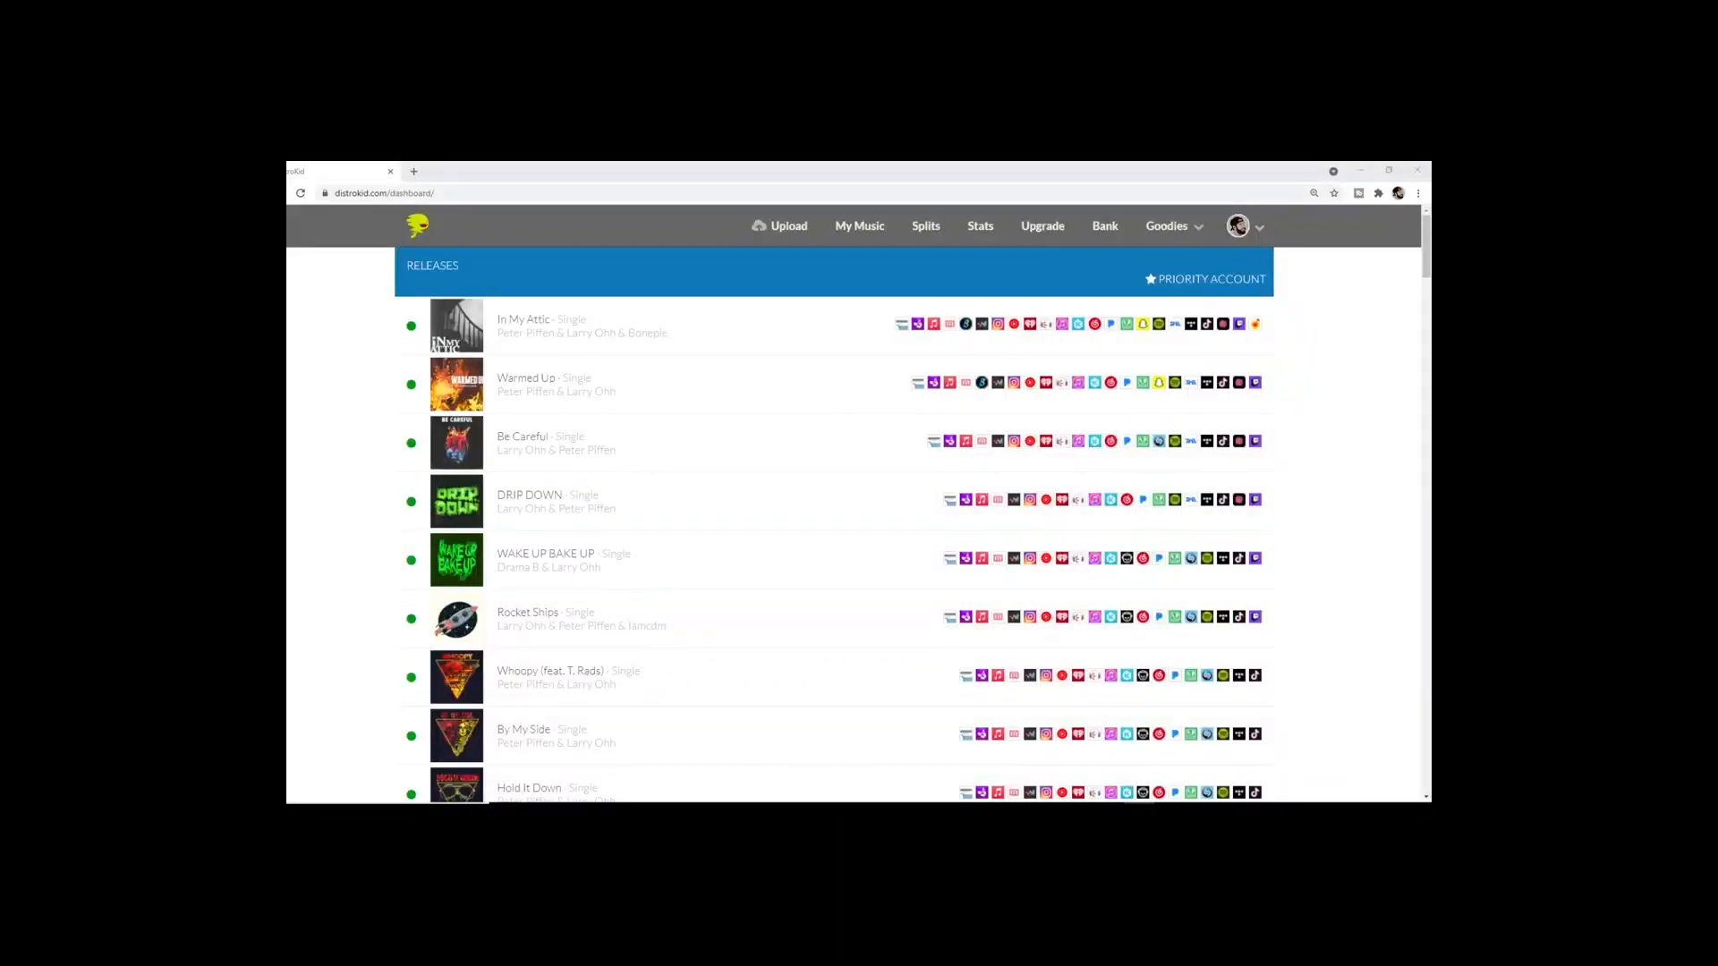
Generate DistroKid promo cards for the single Be Careful and scroll through the designs.
{"action": "left_click", "coordinate": [1167, 225]}
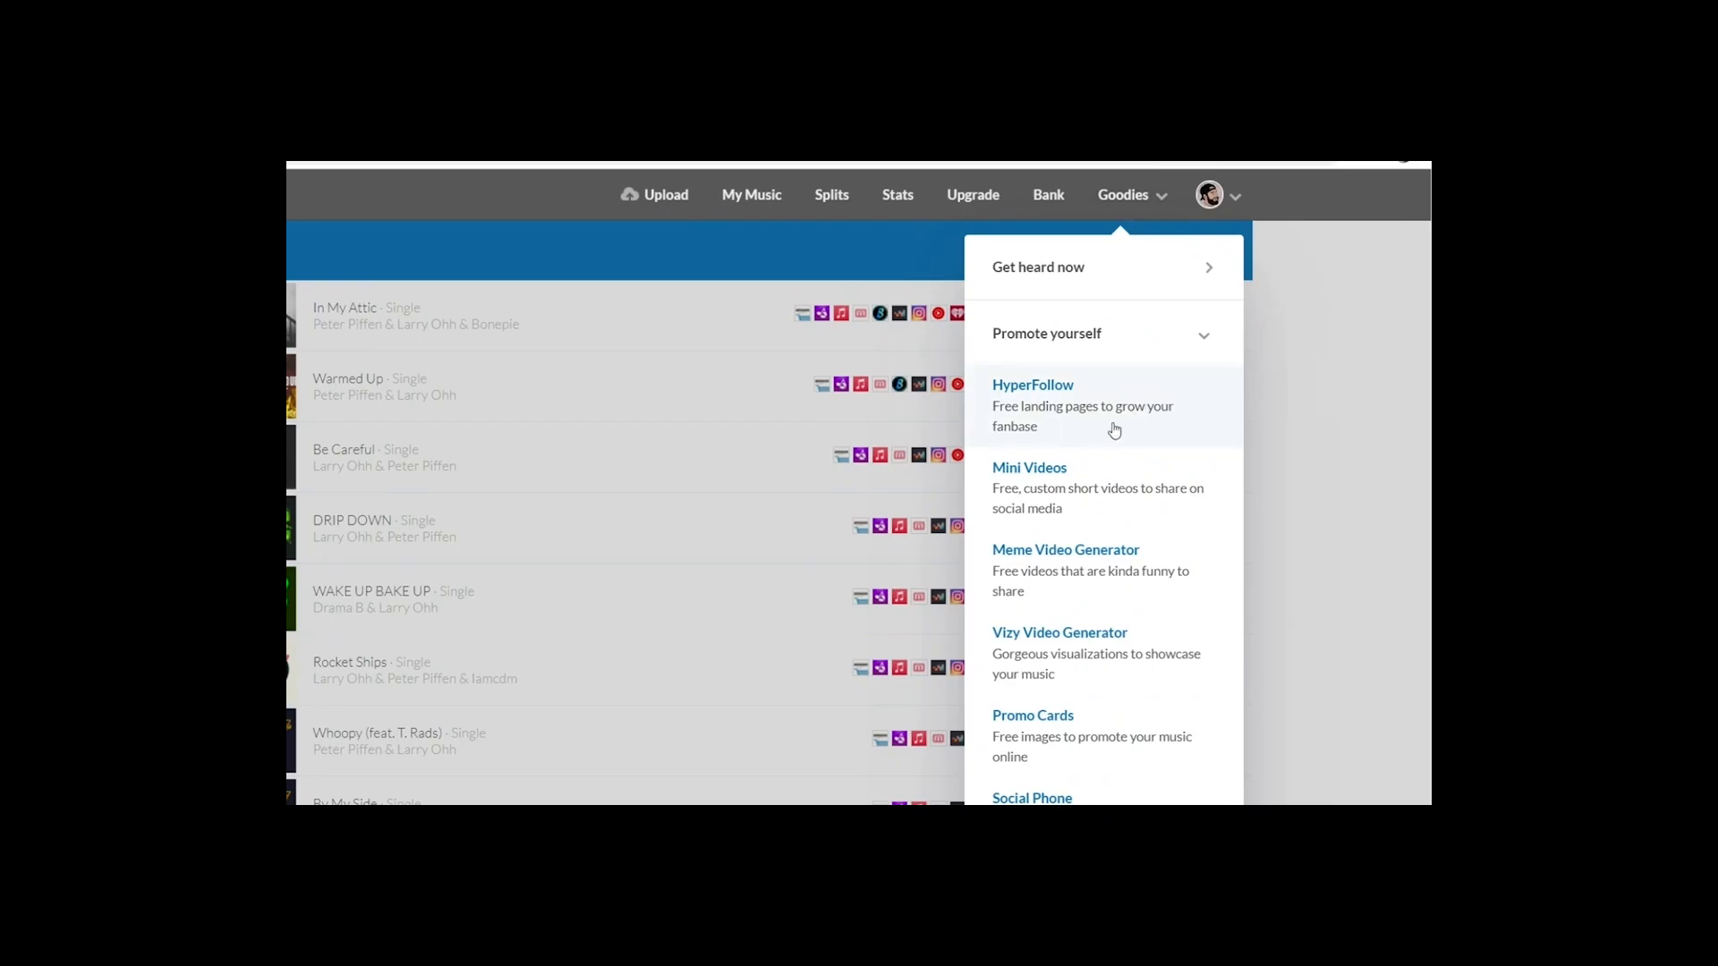
{"action": "left_click", "coordinate": [1032, 714]}
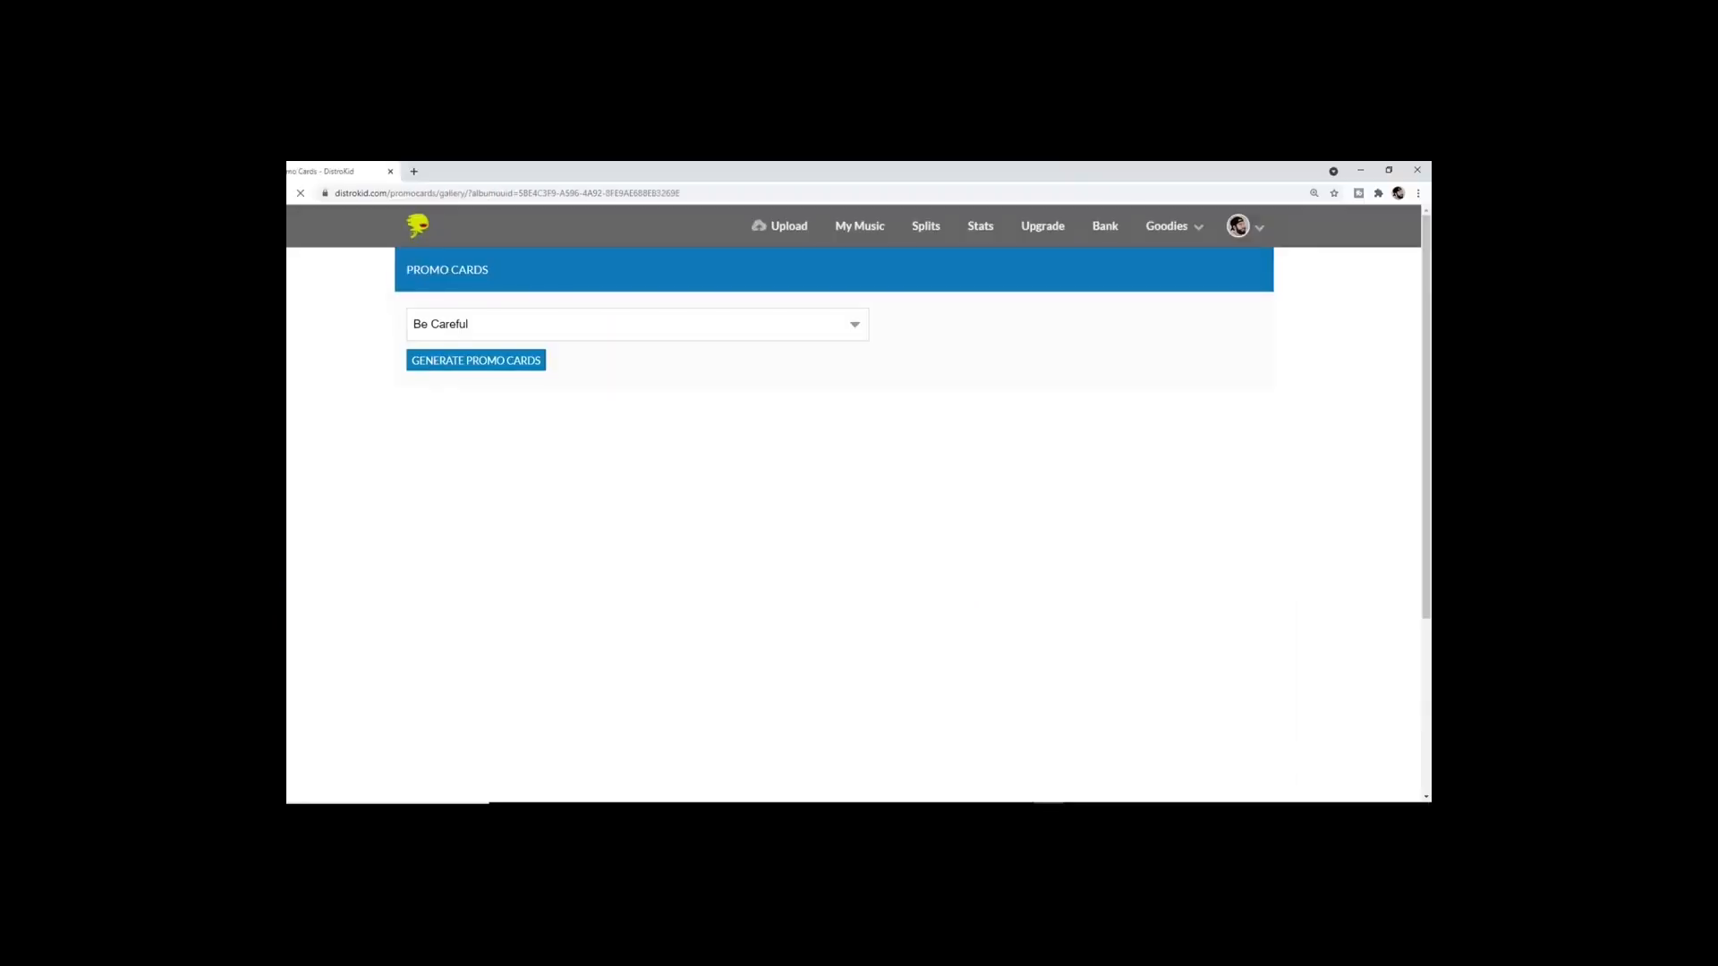
{"action": "left_click", "coordinate": [475, 360]}
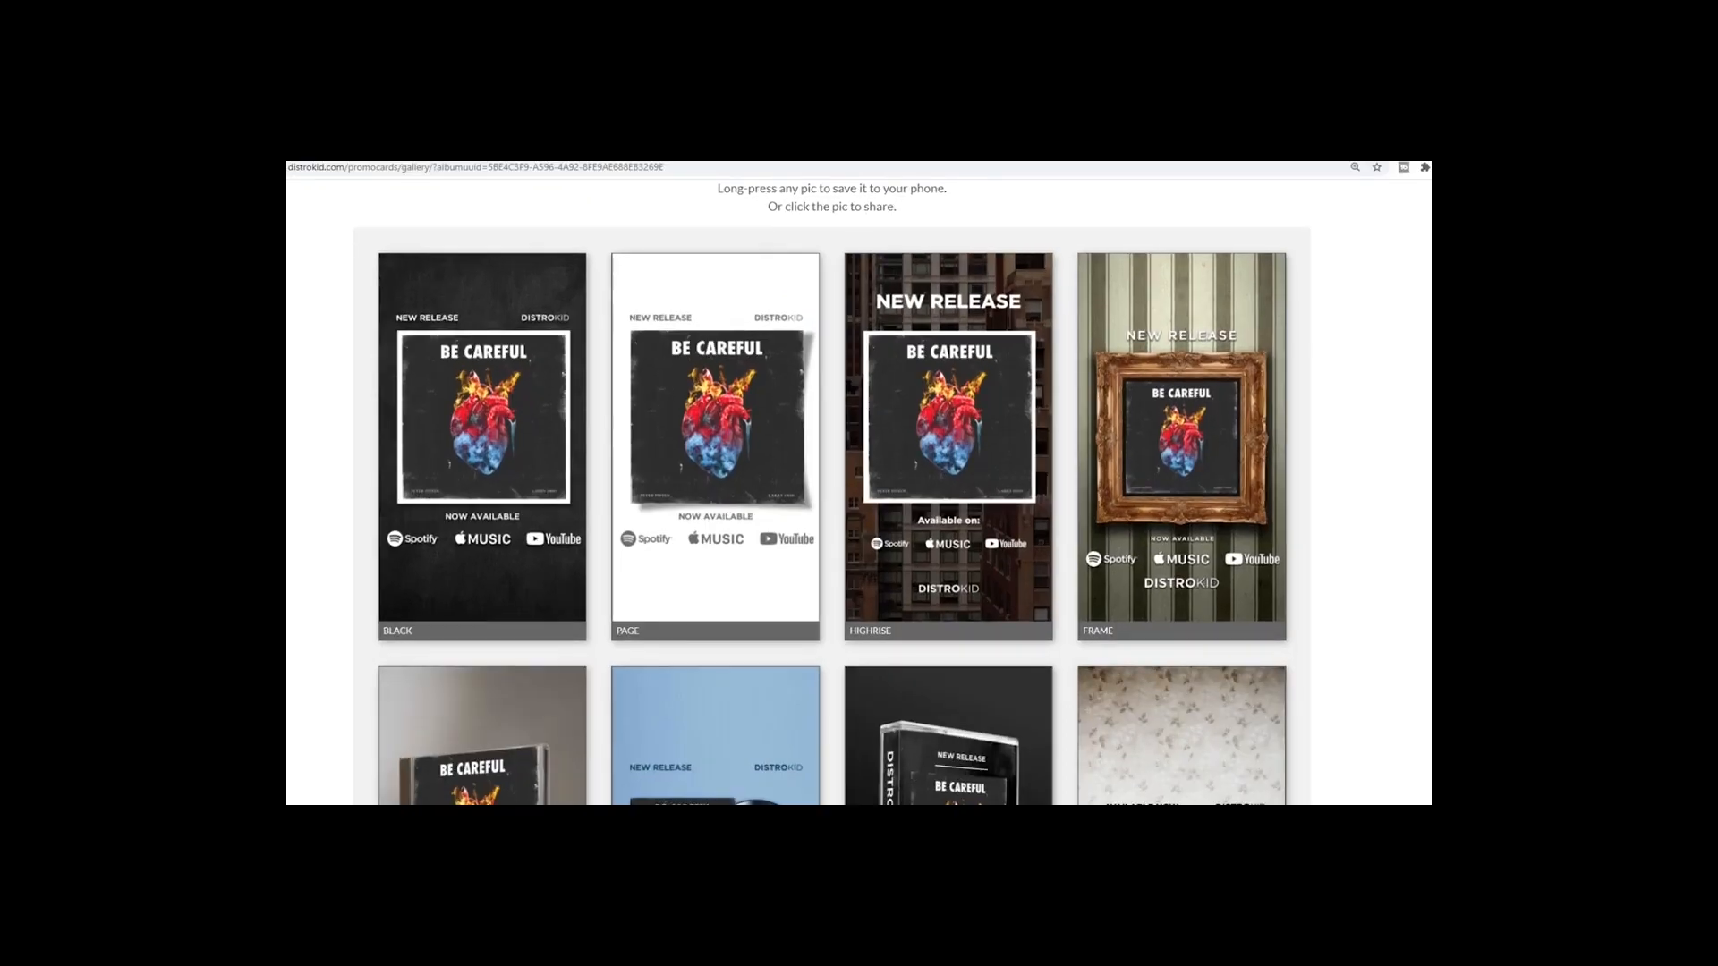
{"action": "scroll", "scroll_direction": "down", "scroll_amount": 3}
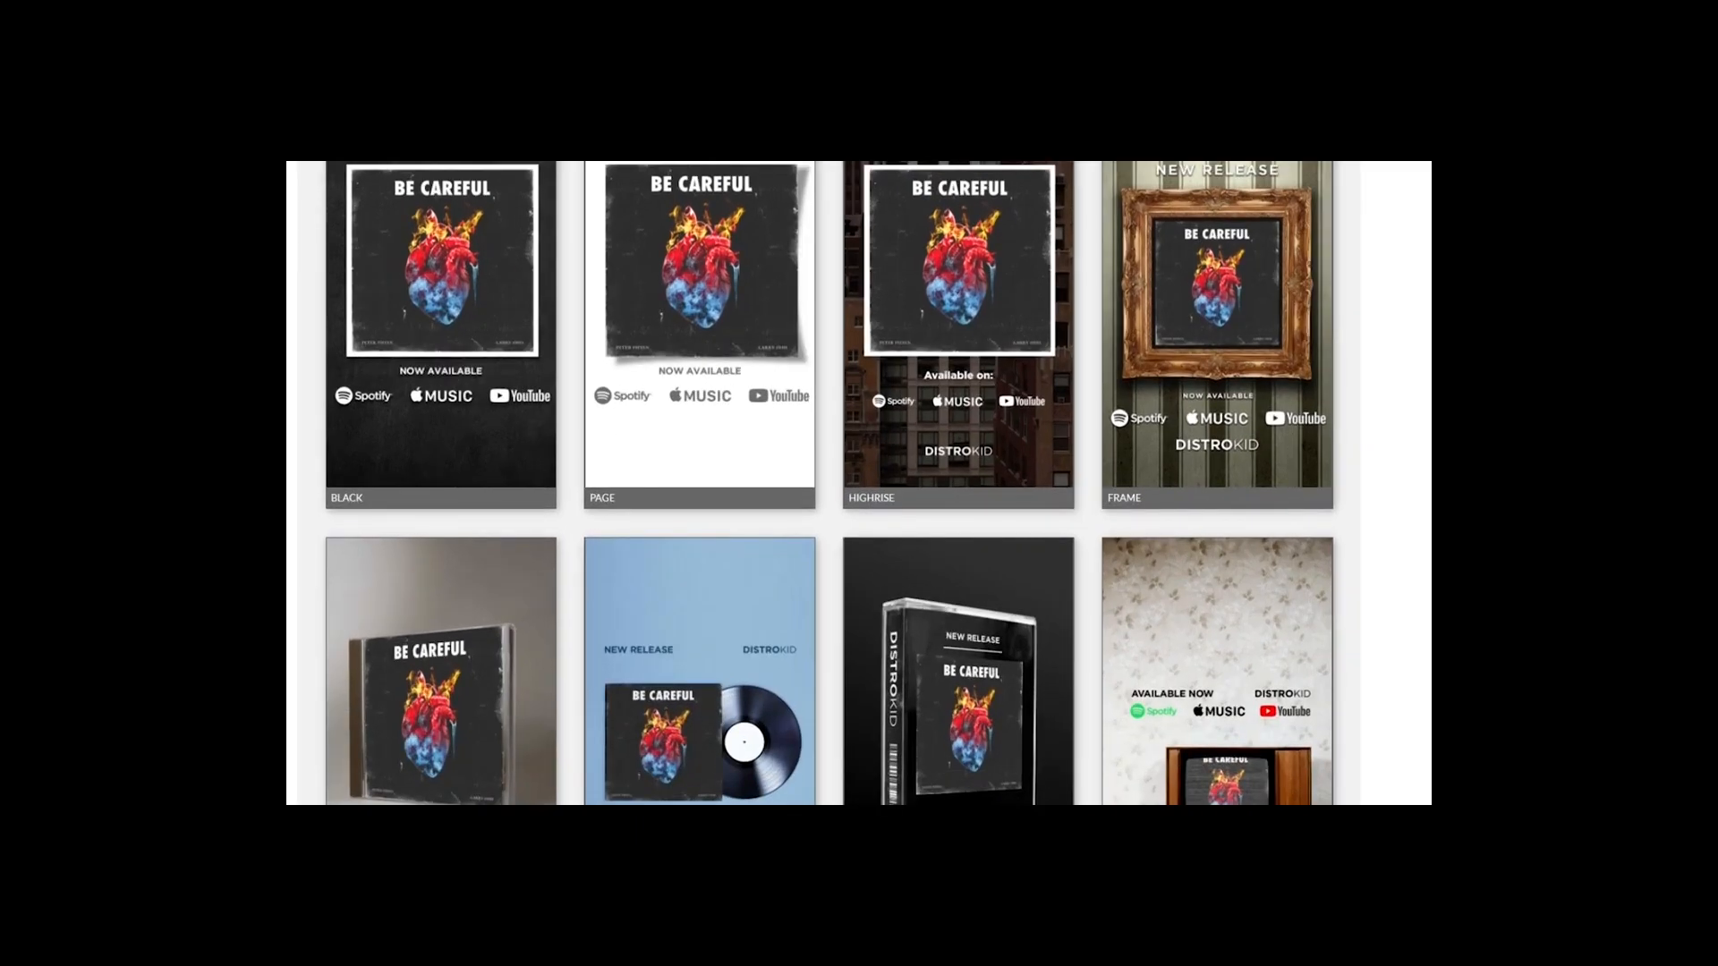
{"action": "scroll", "scroll_direction": "down", "scroll_amount": 3}
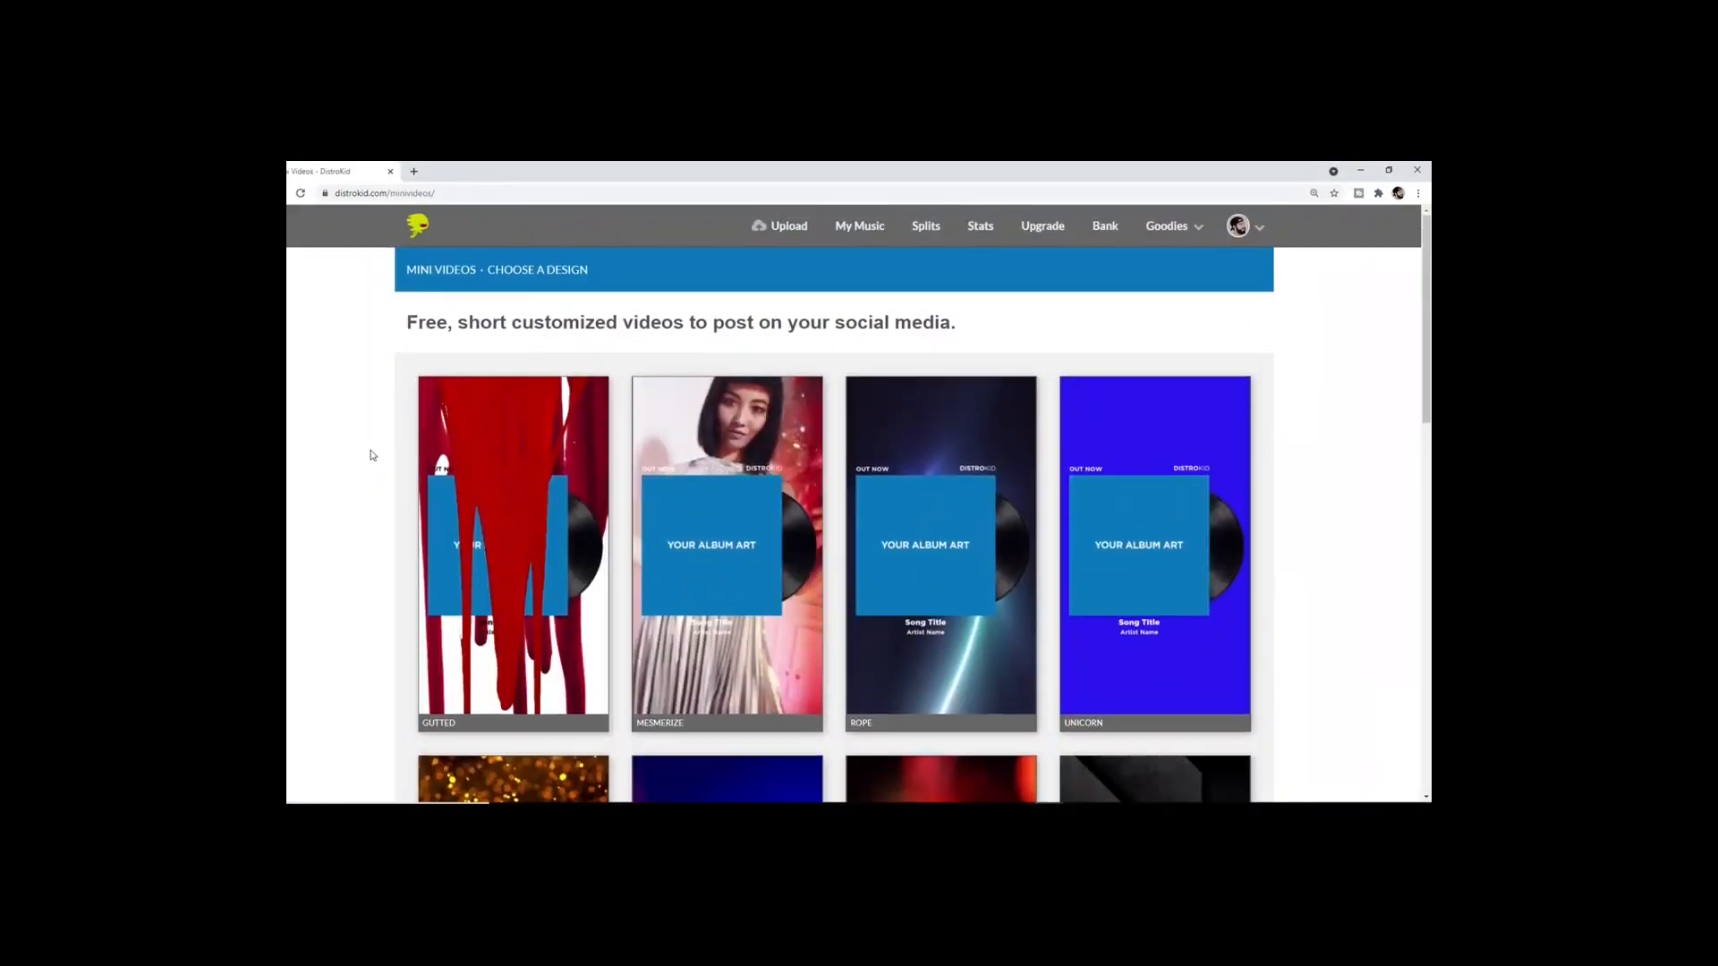
Browse the DistroKid Mini Videos designs, then return to the Drumbass surface in FL Studio.
{"action": "scroll", "scroll_direction": "down", "scroll_amount": 3}
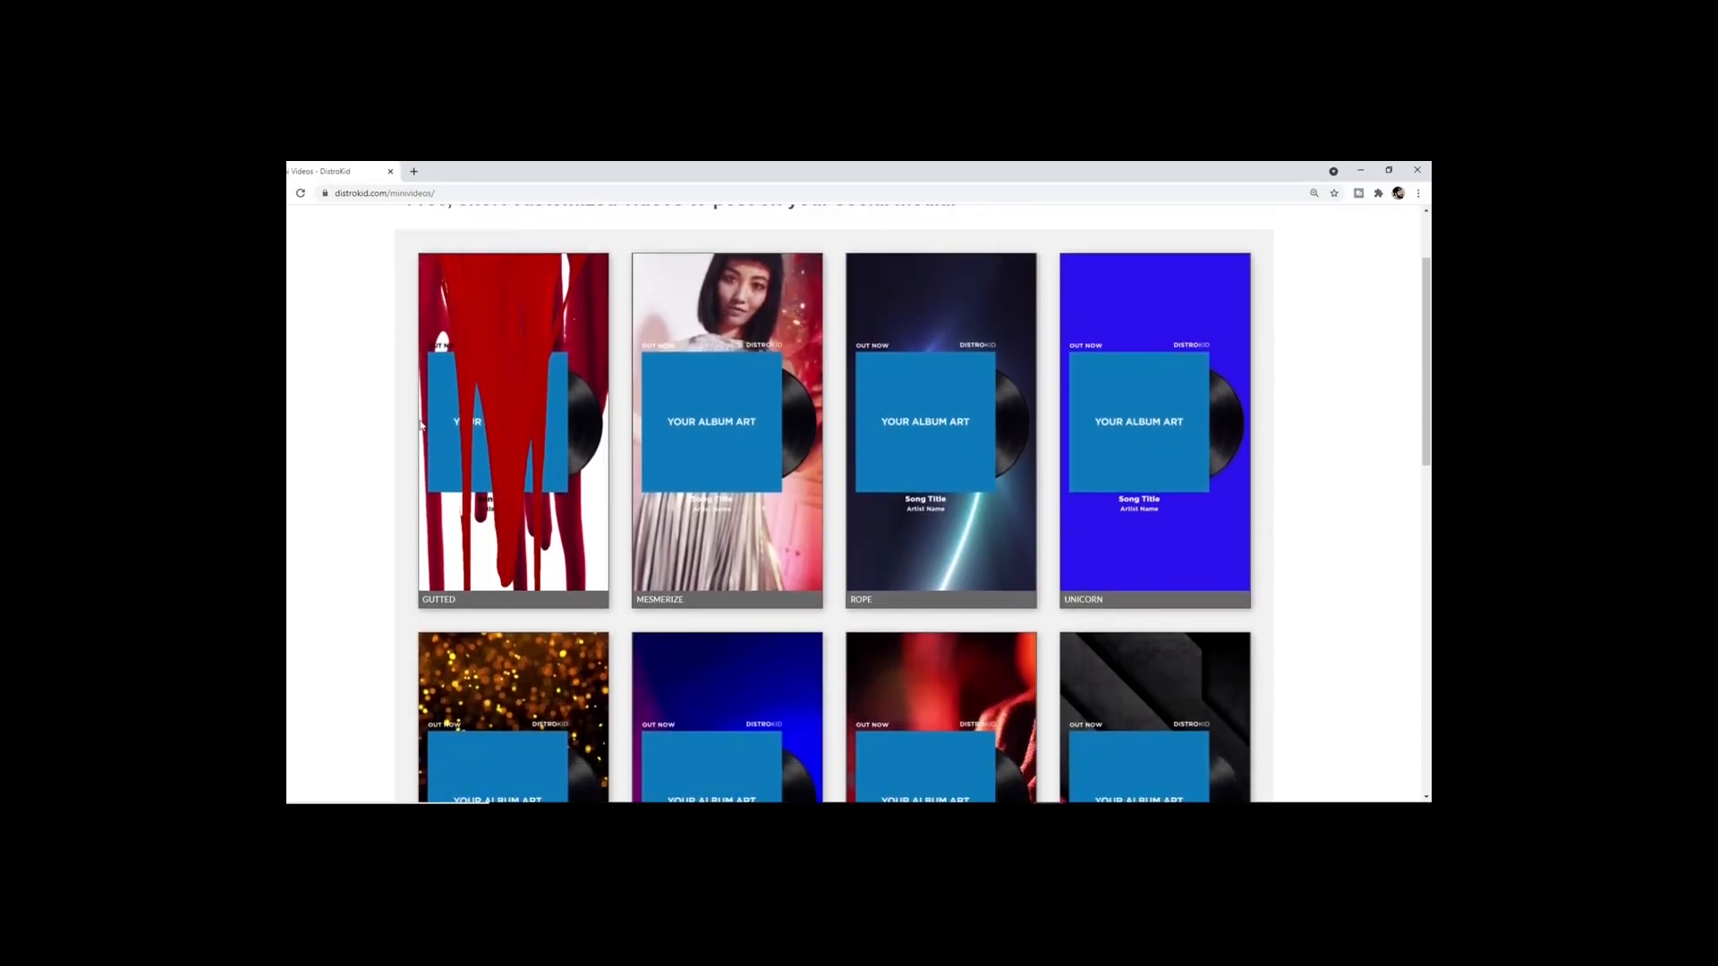
{"action": "left_click", "coordinate": [939, 428]}
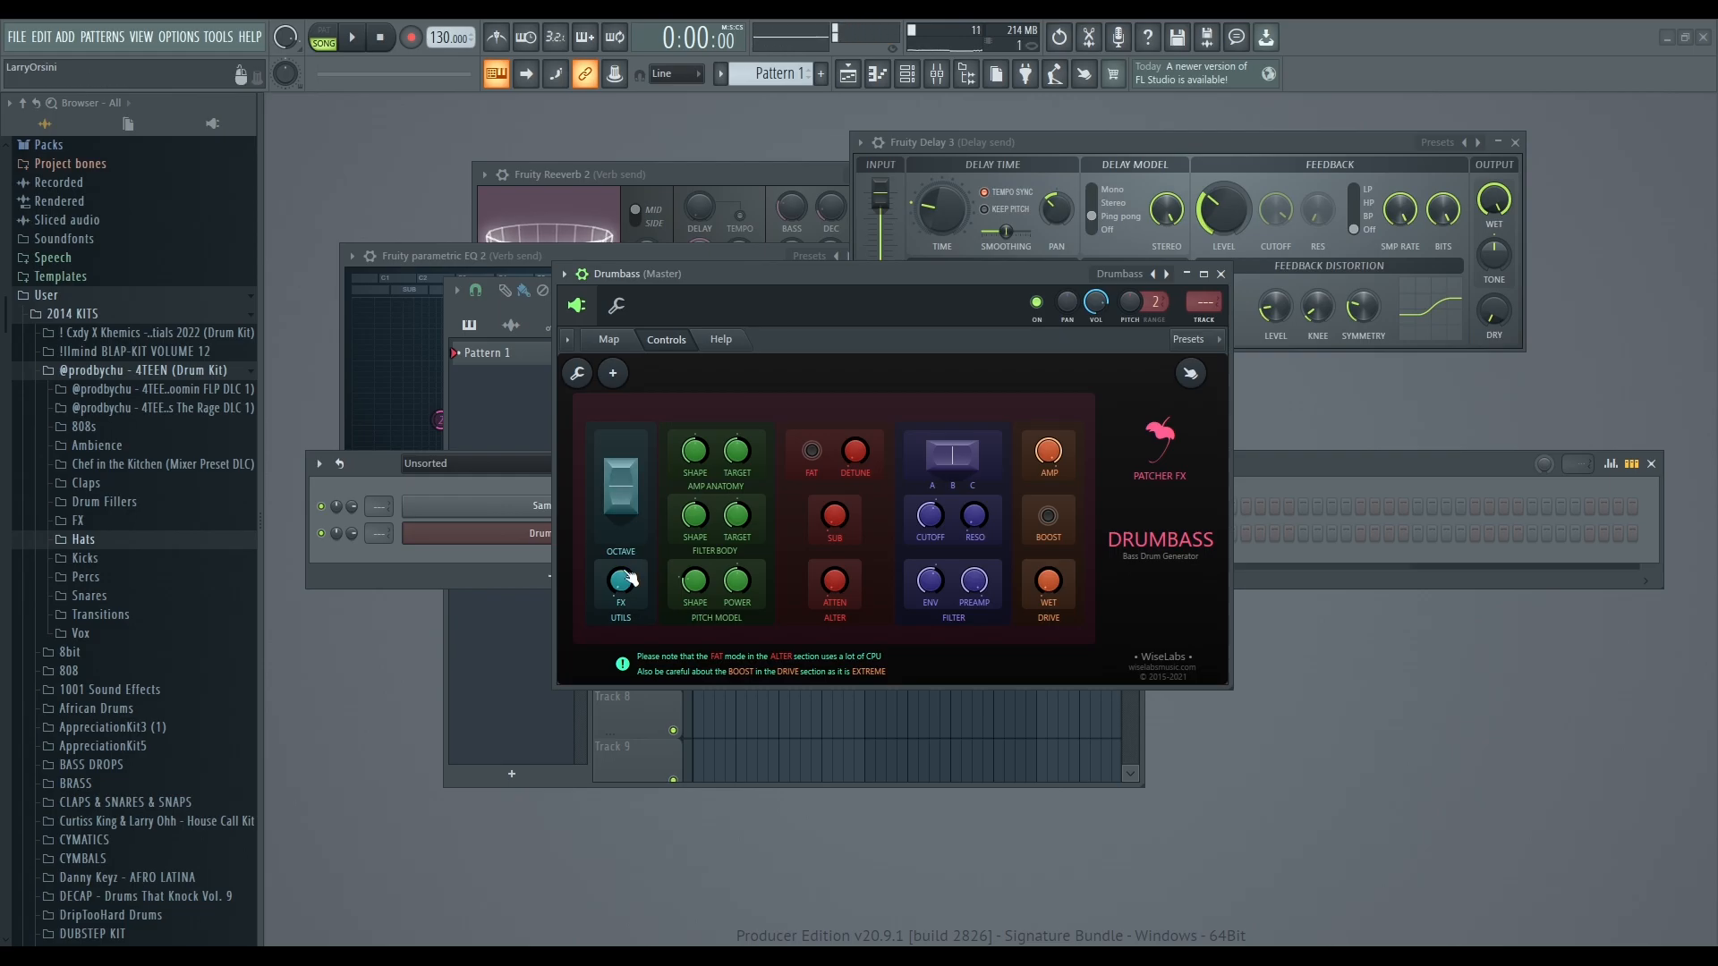
Engage FAT mode in the Drumbass Alter section and play test bass drum notes.
{"action": "left_click", "coordinate": [622, 580]}
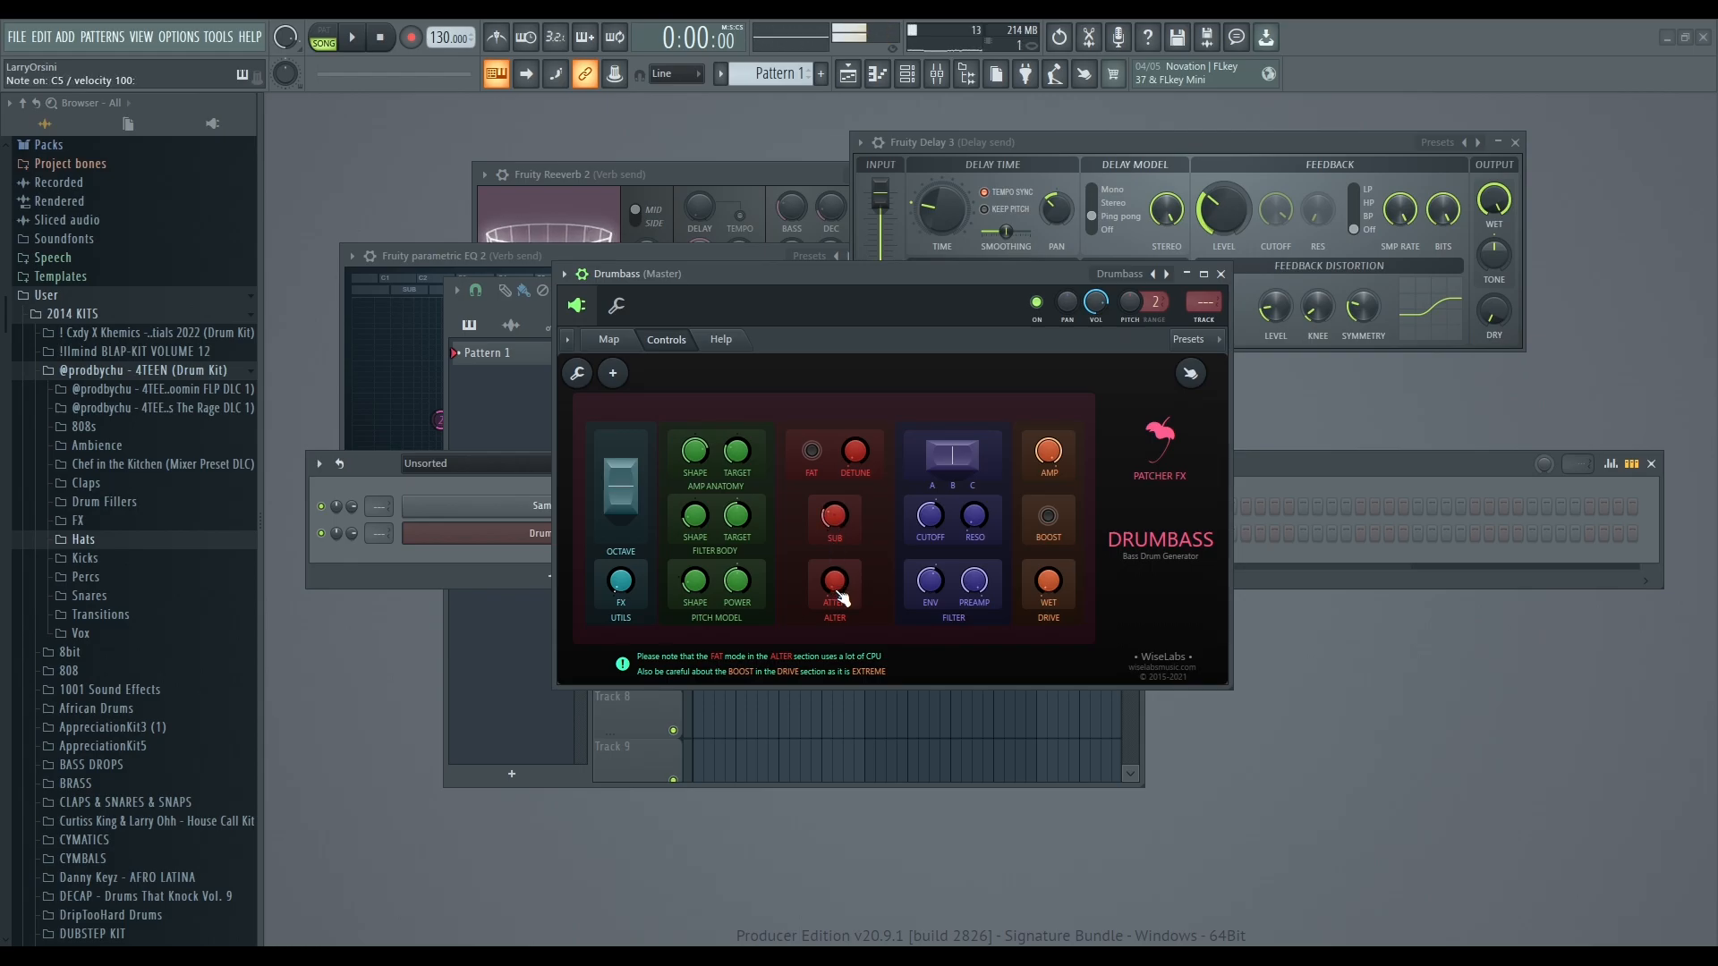
{"action": "left_click", "coordinate": [834, 581]}
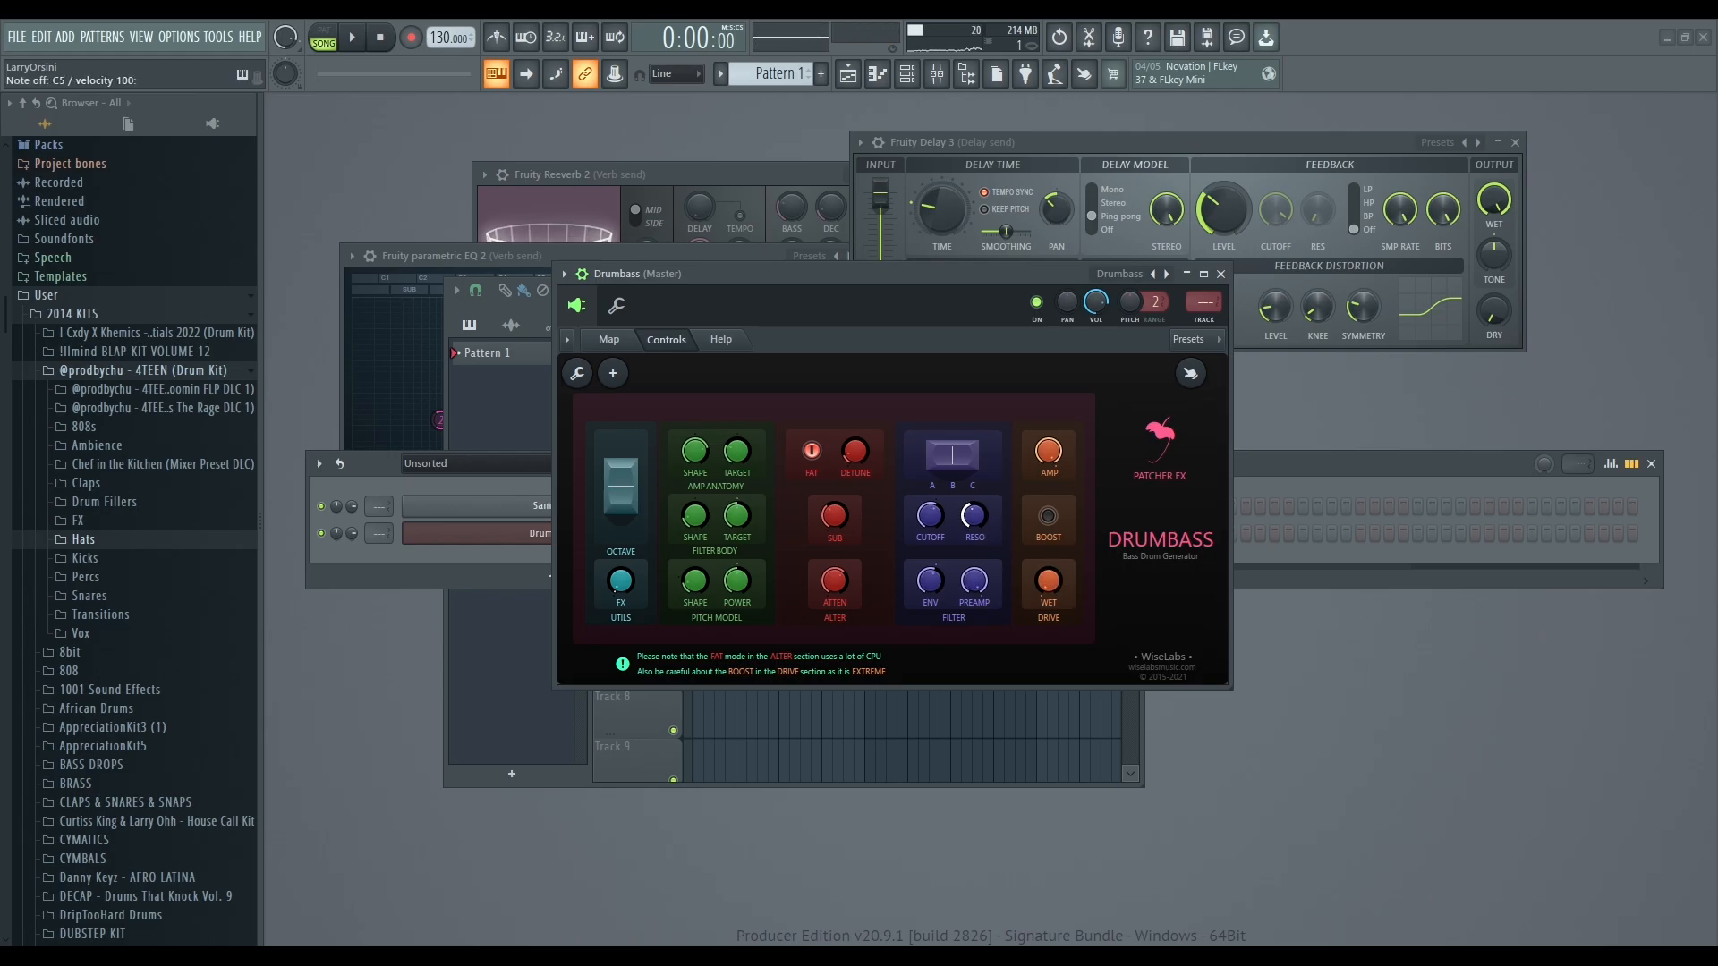
Load the Vocatcher preset, nudge its window right, and play test notes through it.
{"action": "left_click", "coordinate": [1193, 338]}
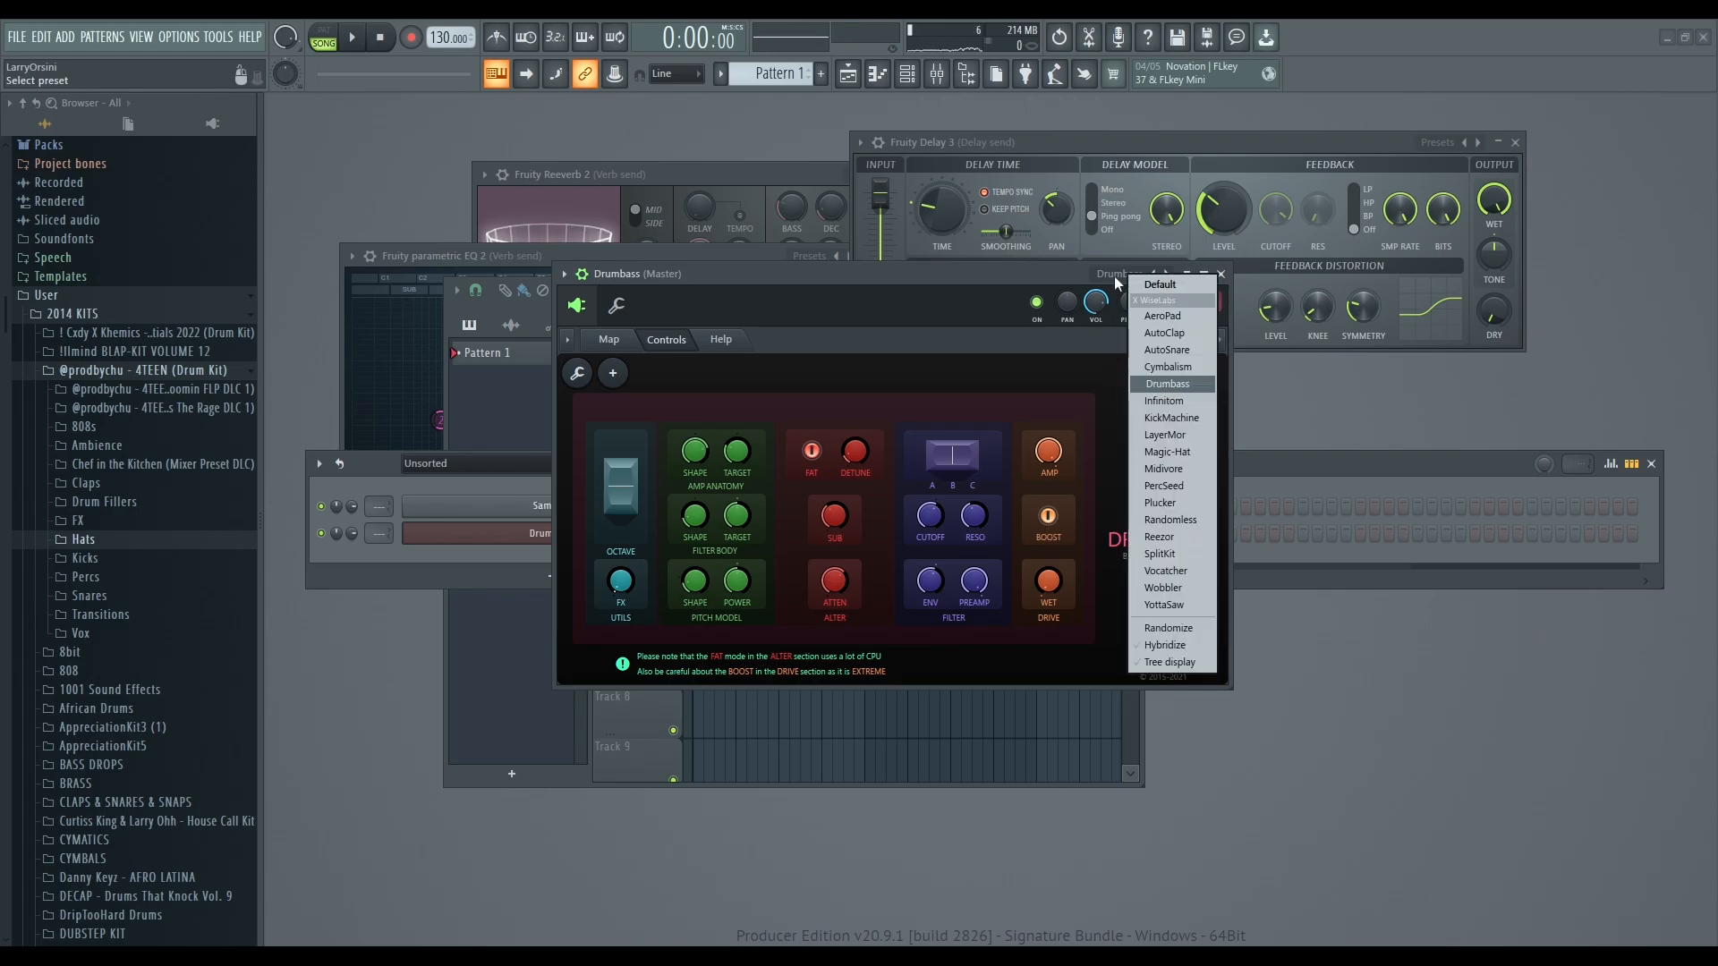
{"action": "mouse_move", "coordinate": [1160, 350]}
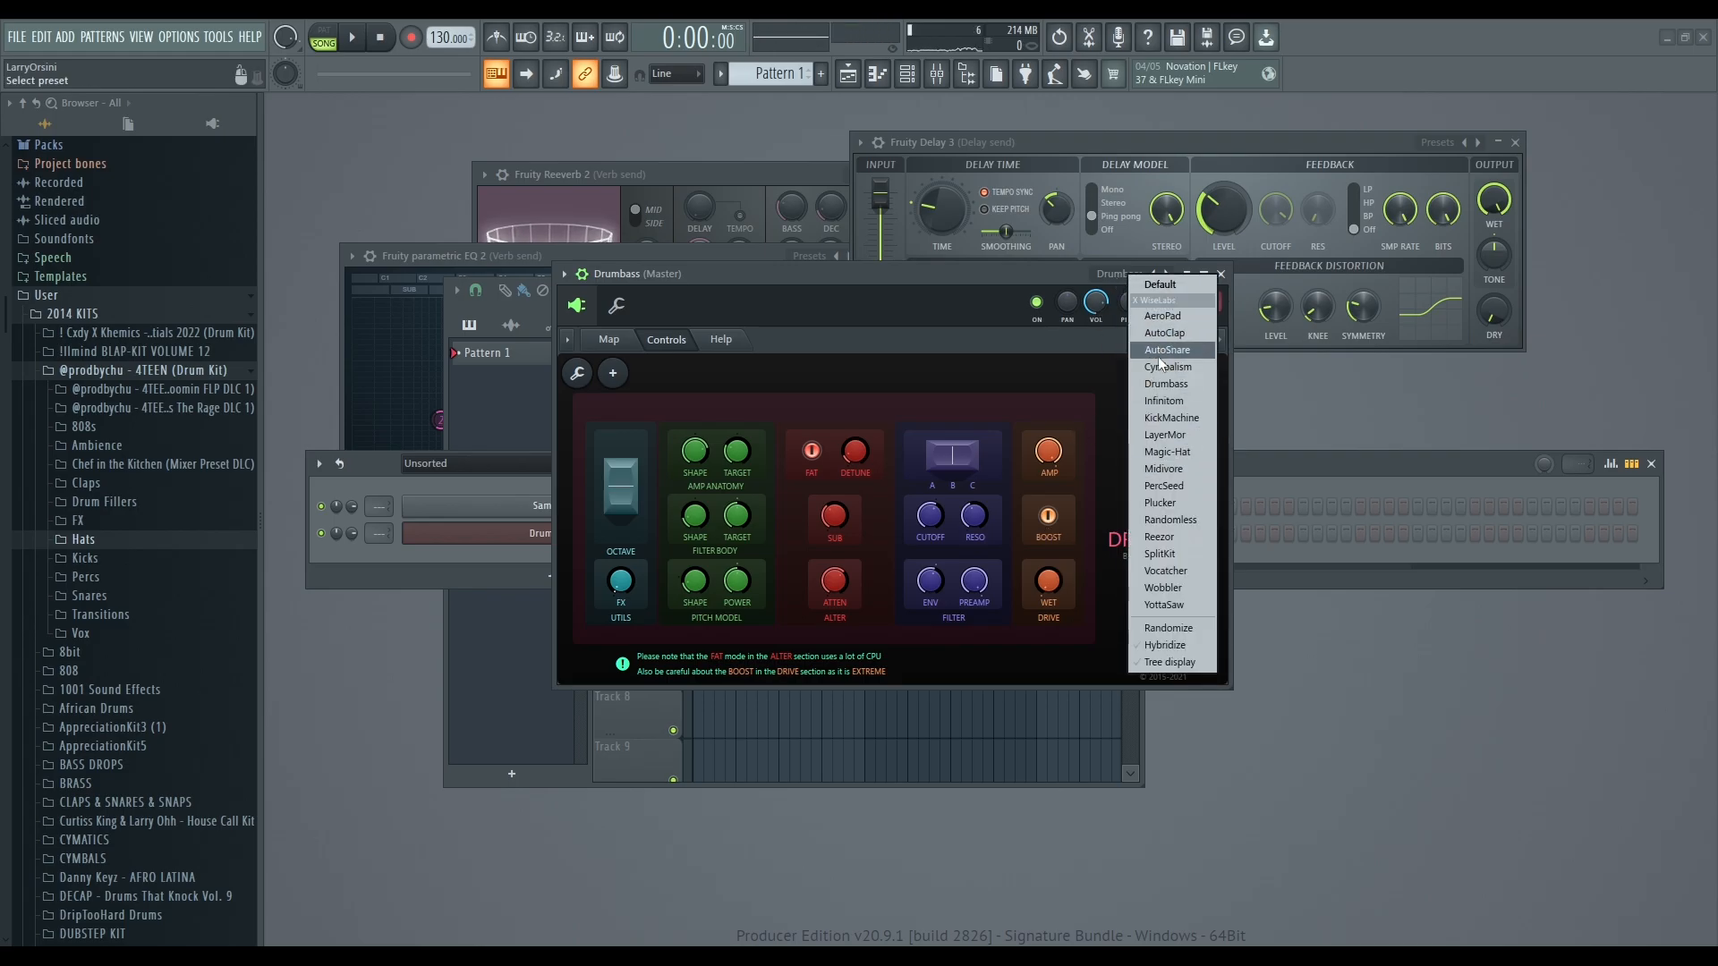
{"action": "left_click", "coordinate": [1166, 570]}
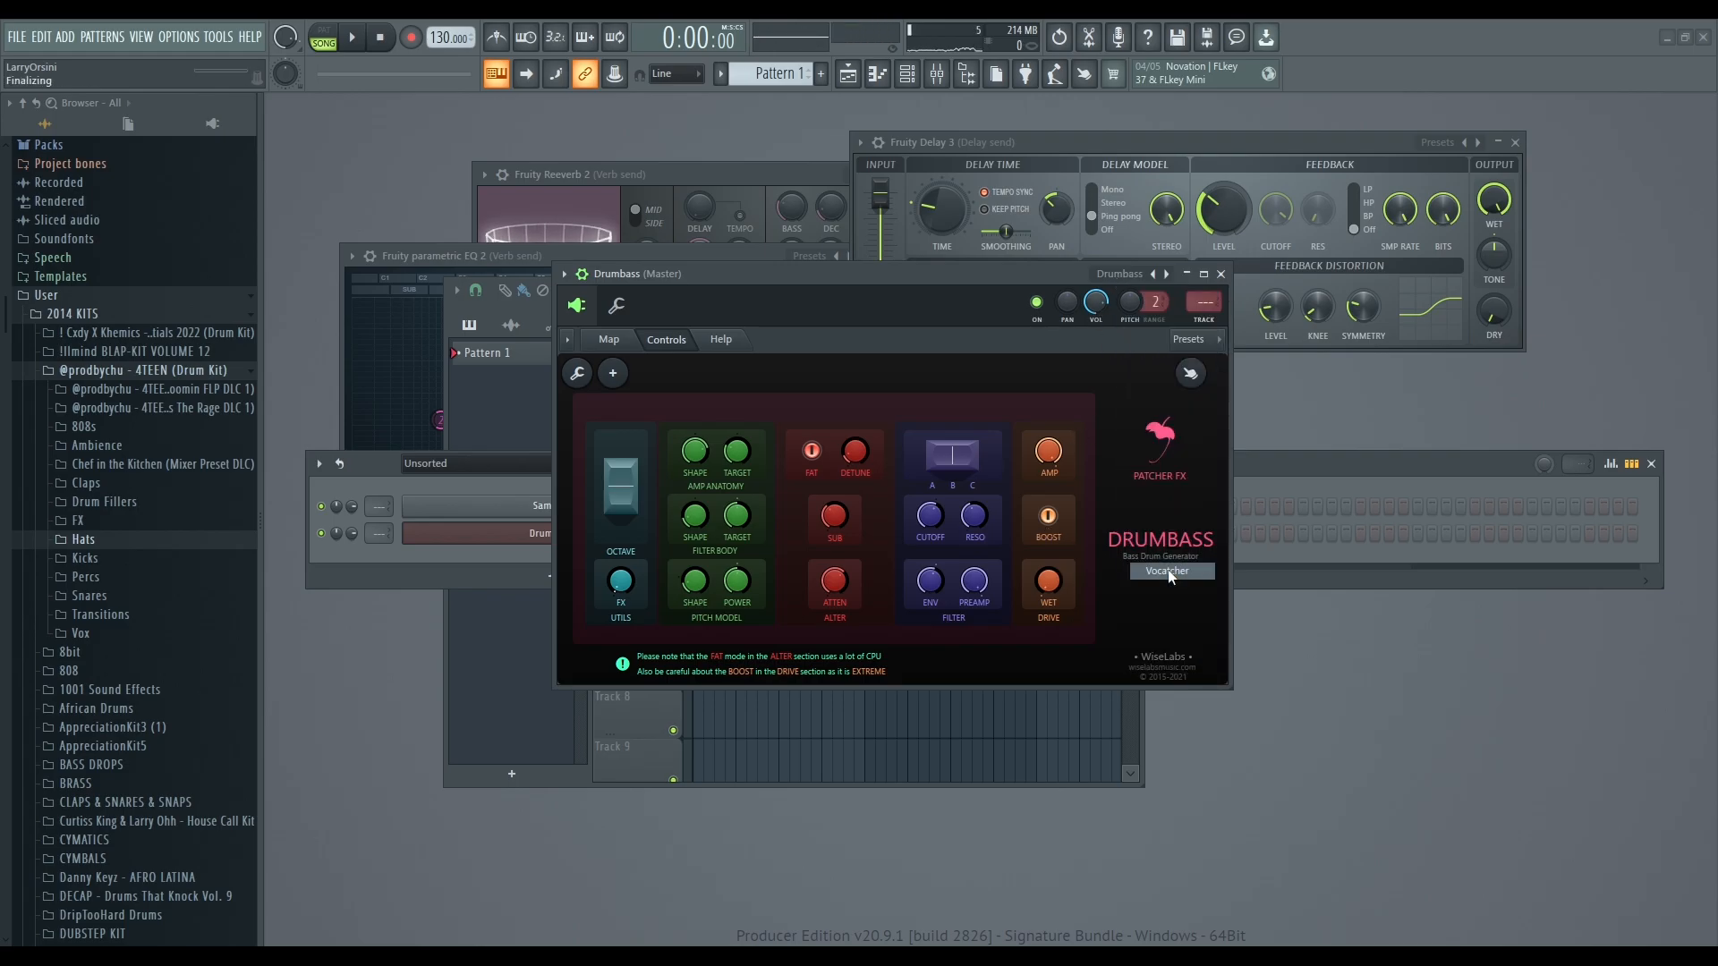
{"action": "left_click", "coordinate": [1168, 571]}
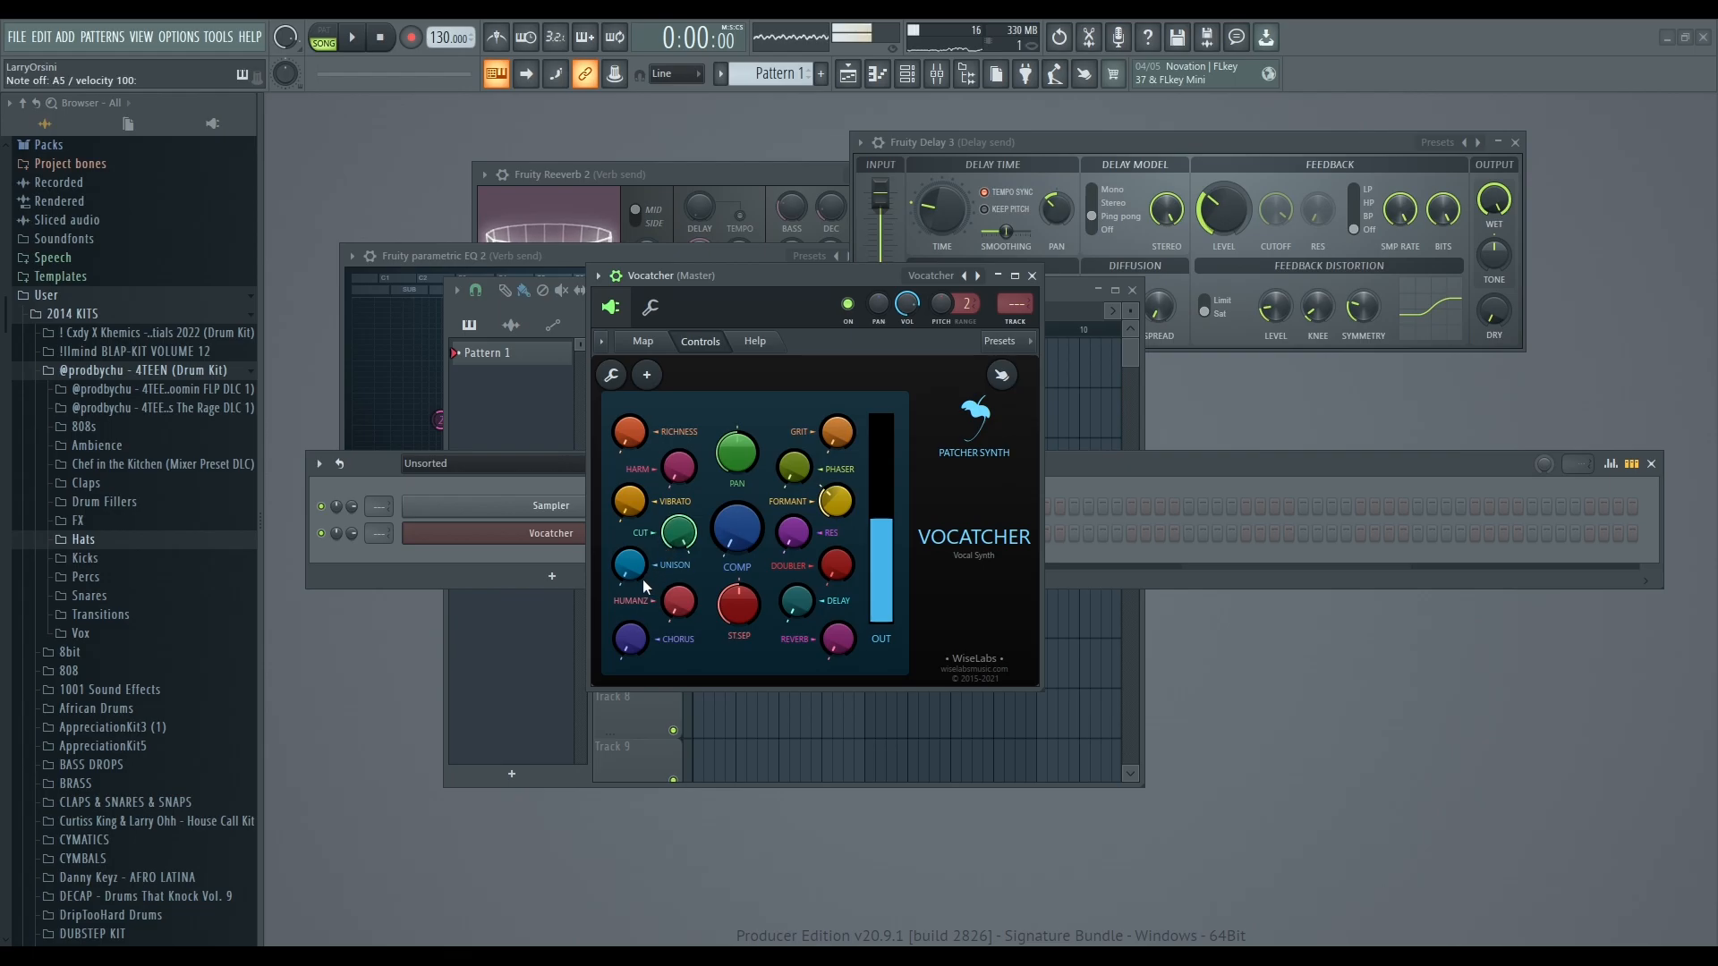
{"action": "mouse_move", "coordinate": [702, 409]}
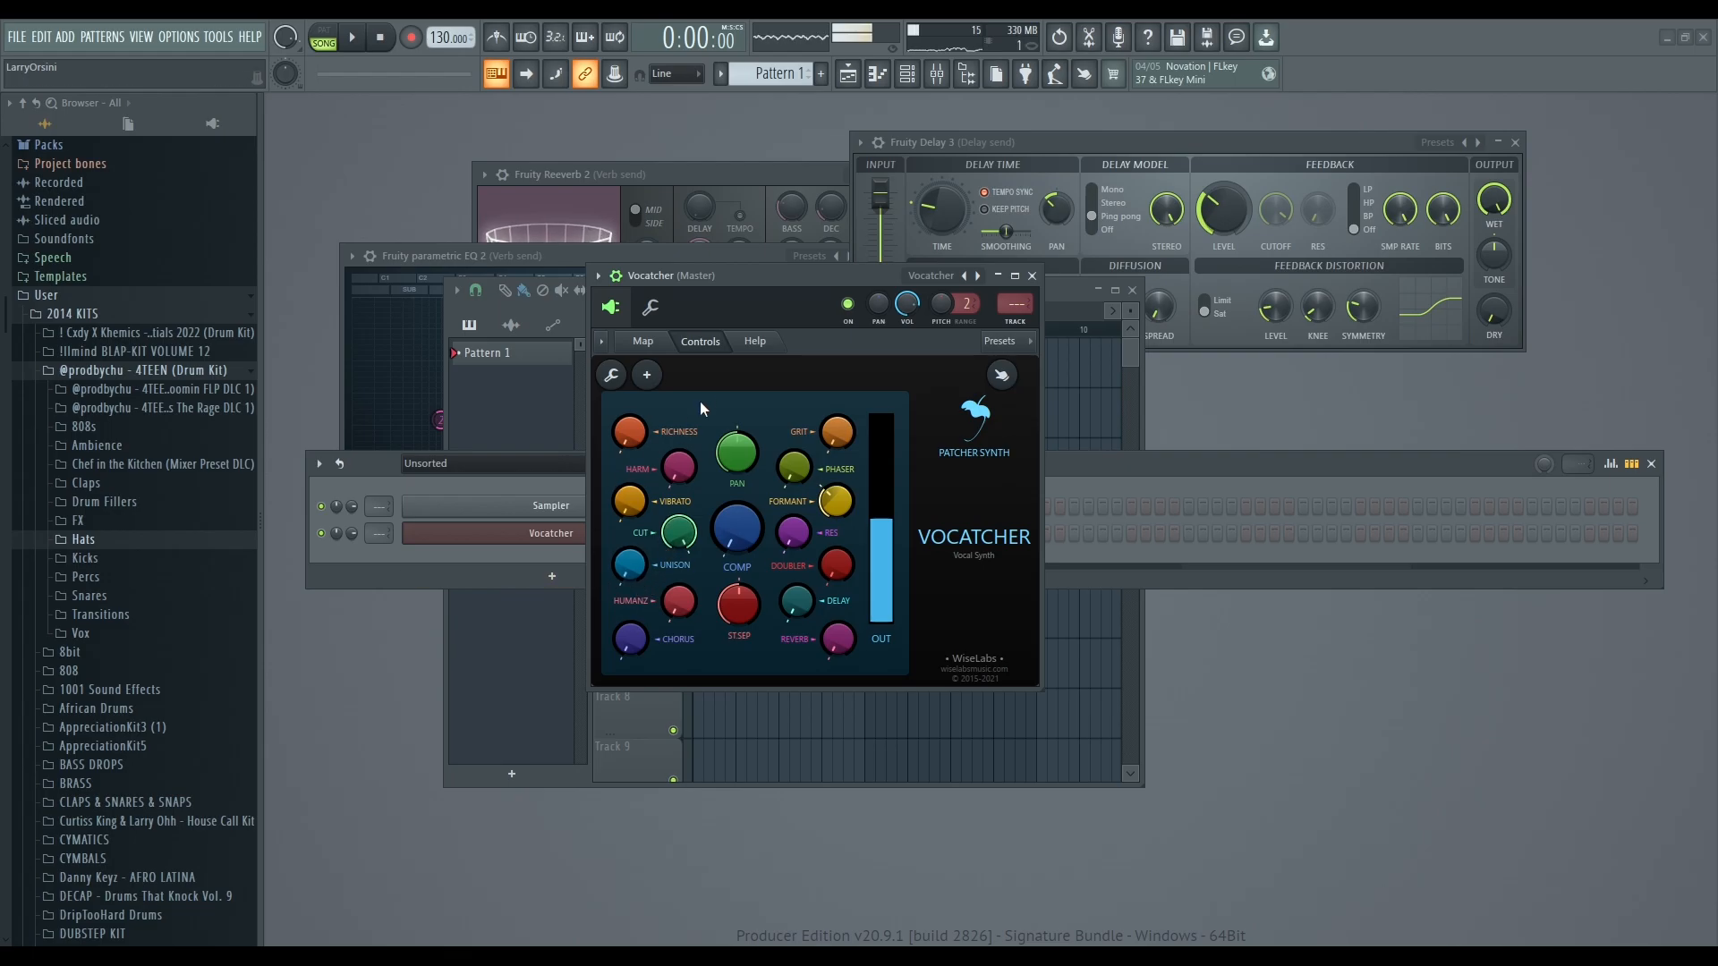
{"action": "left_click_drag", "start_coordinate": [669, 275], "coordinate": [710, 275]}
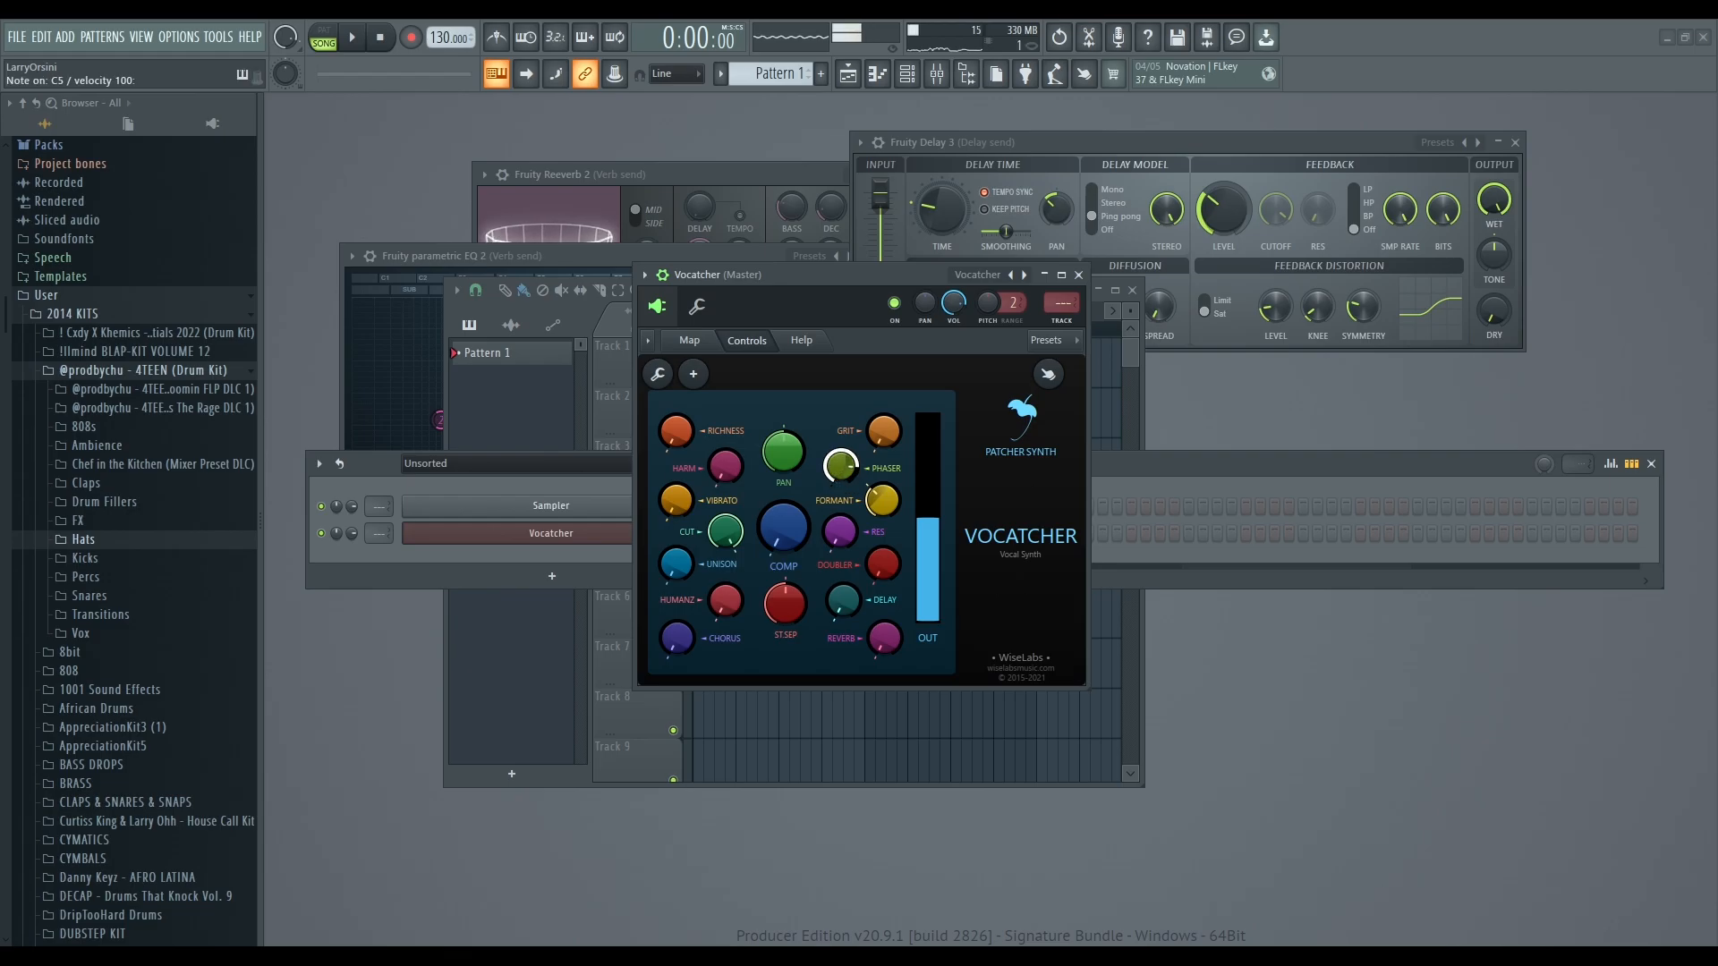
{"action": "right_click", "coordinate": [840, 465]}
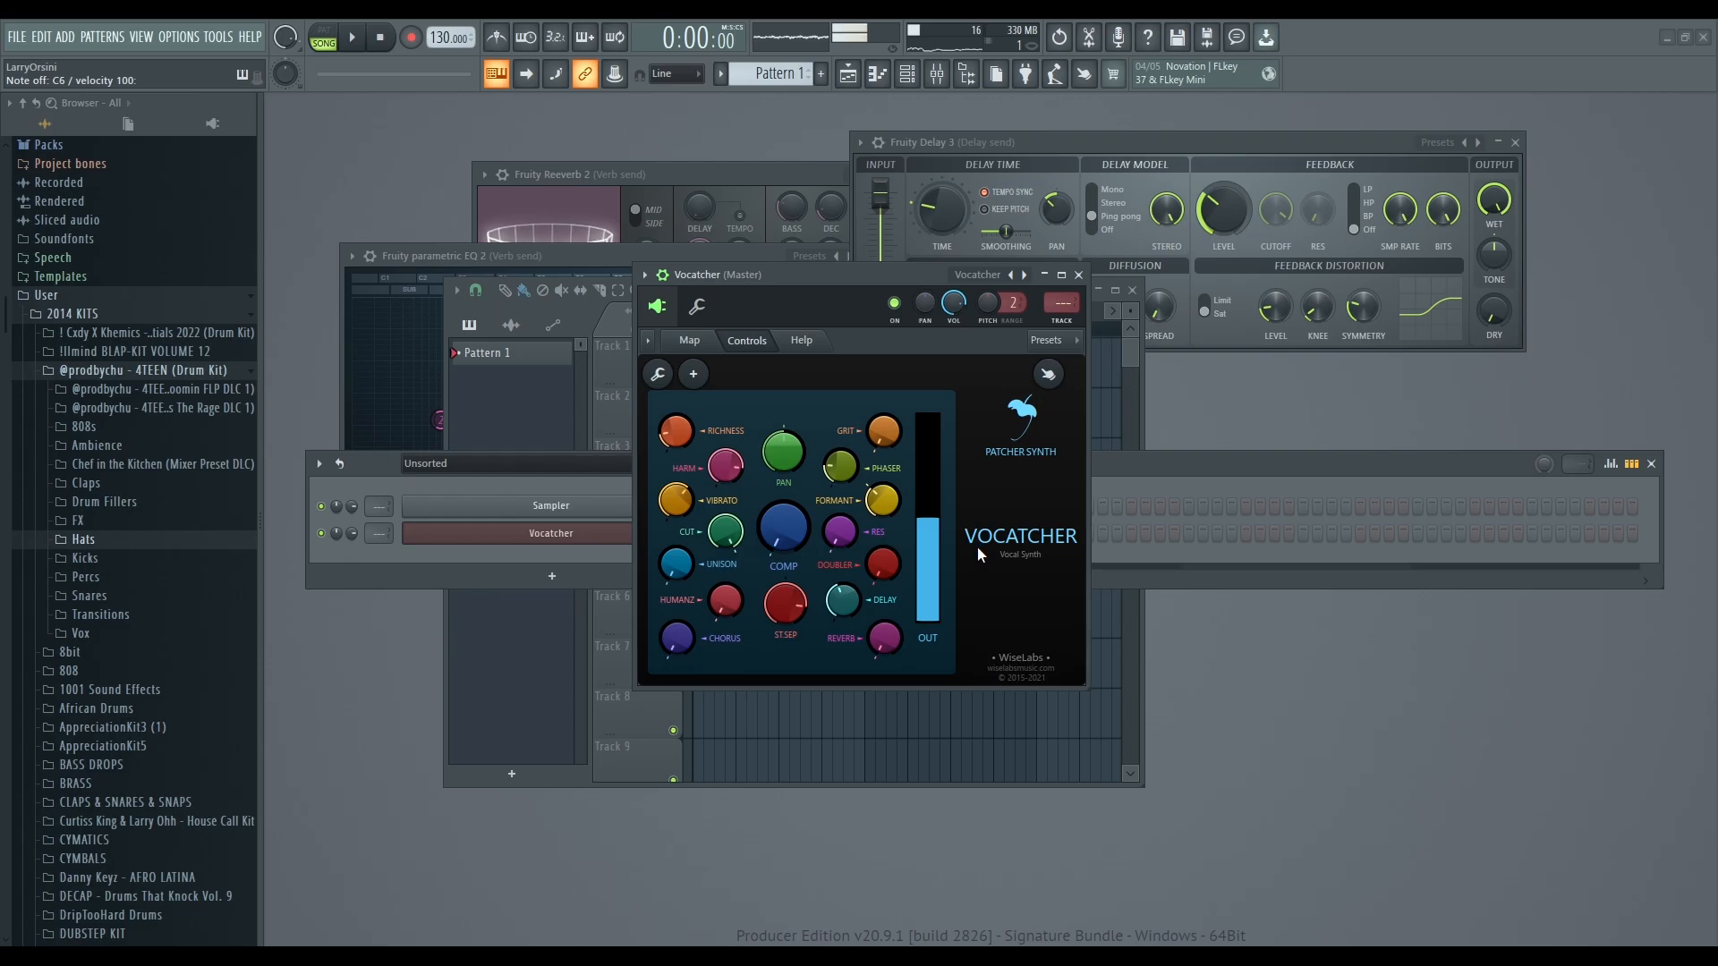
{"action": "mouse_move", "coordinate": [968, 569]}
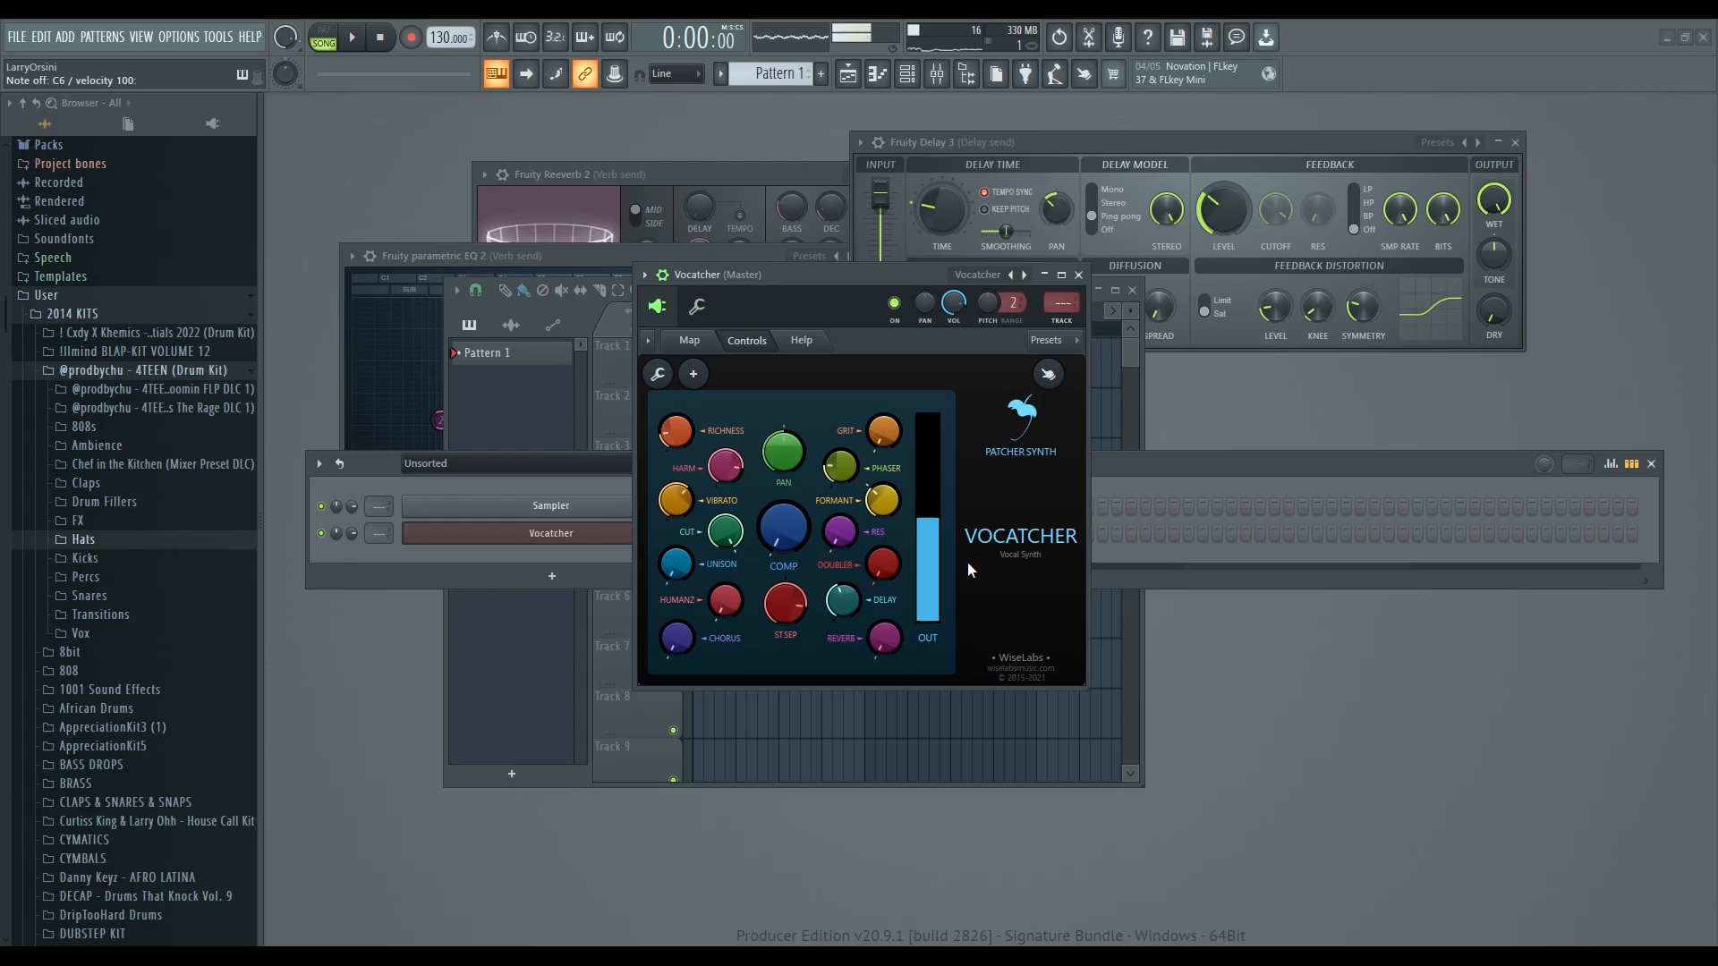
Replace Vocatcher with the YottaSaw saw-chord preset from the preset dropdown.
{"action": "left_click", "coordinate": [1045, 340]}
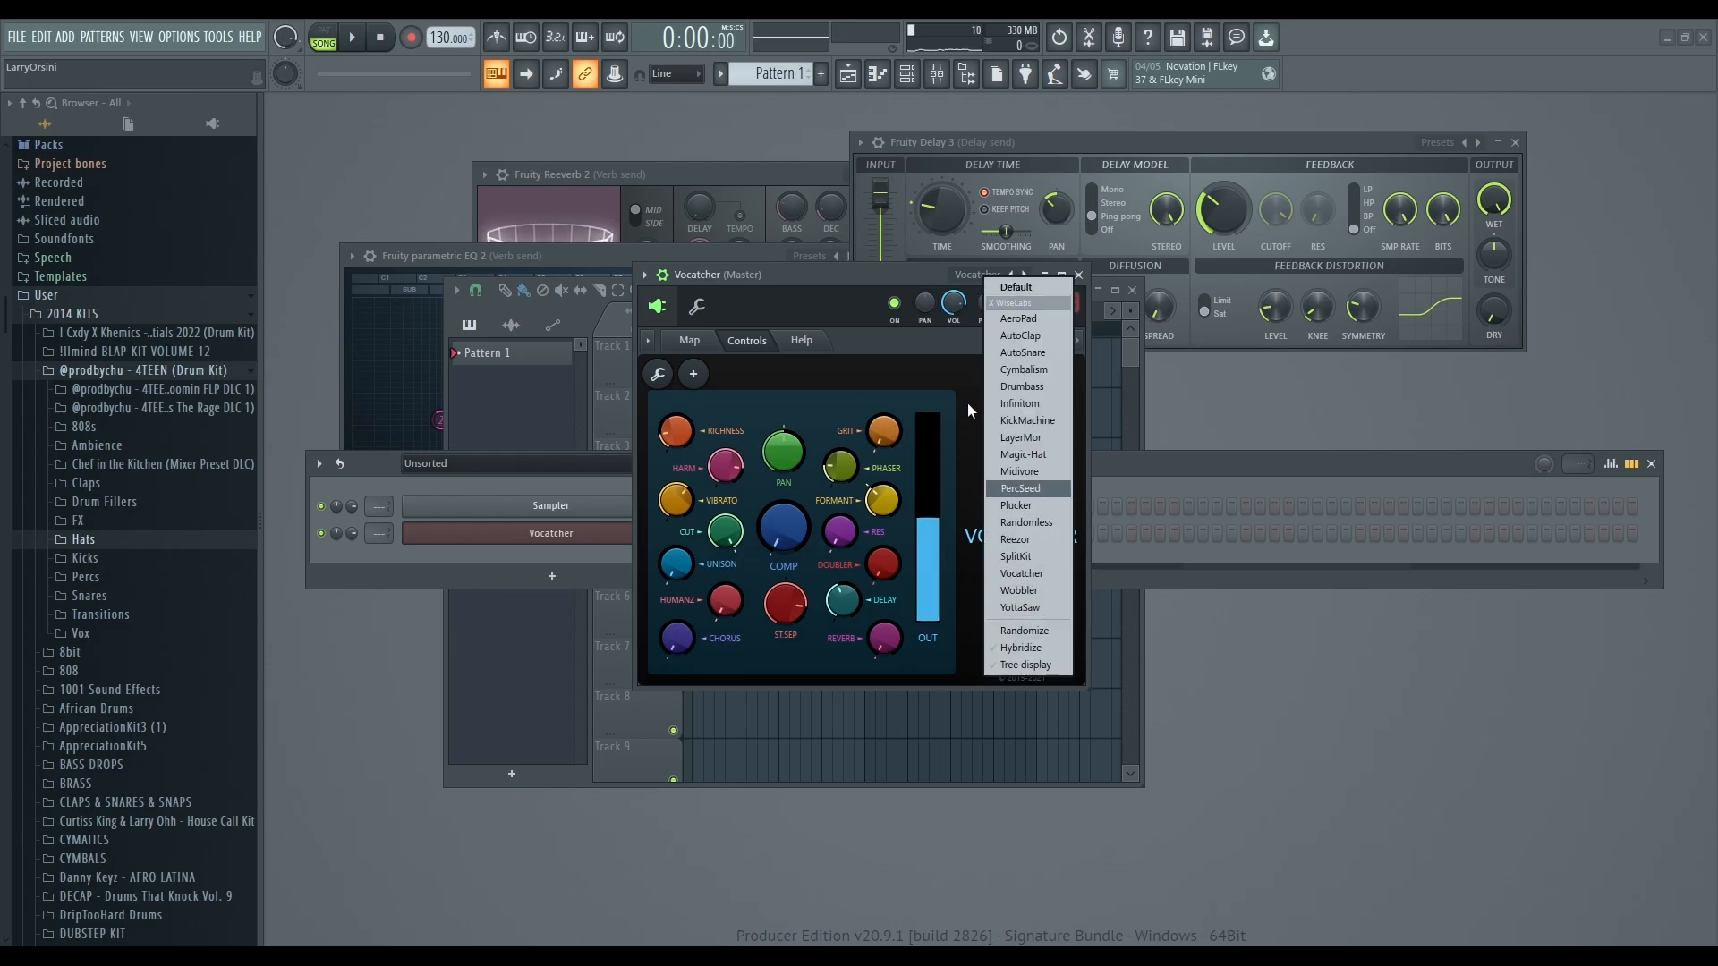
{"action": "mouse_move", "coordinate": [1024, 453]}
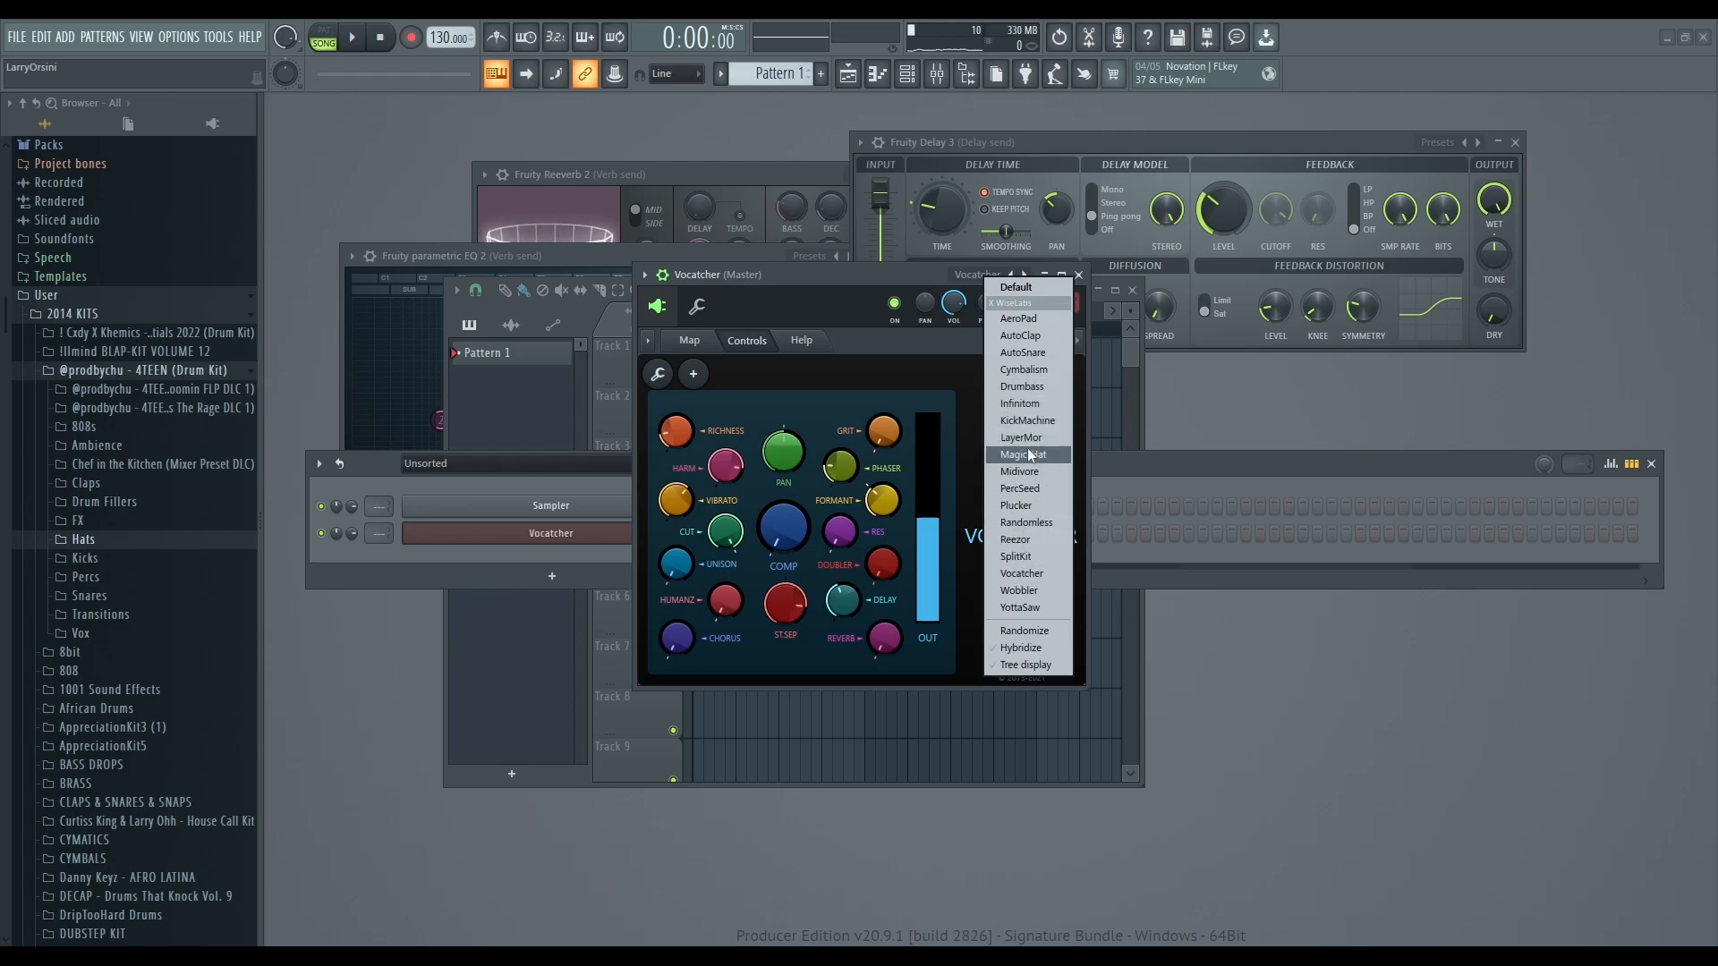
{"action": "left_click", "coordinate": [1019, 607]}
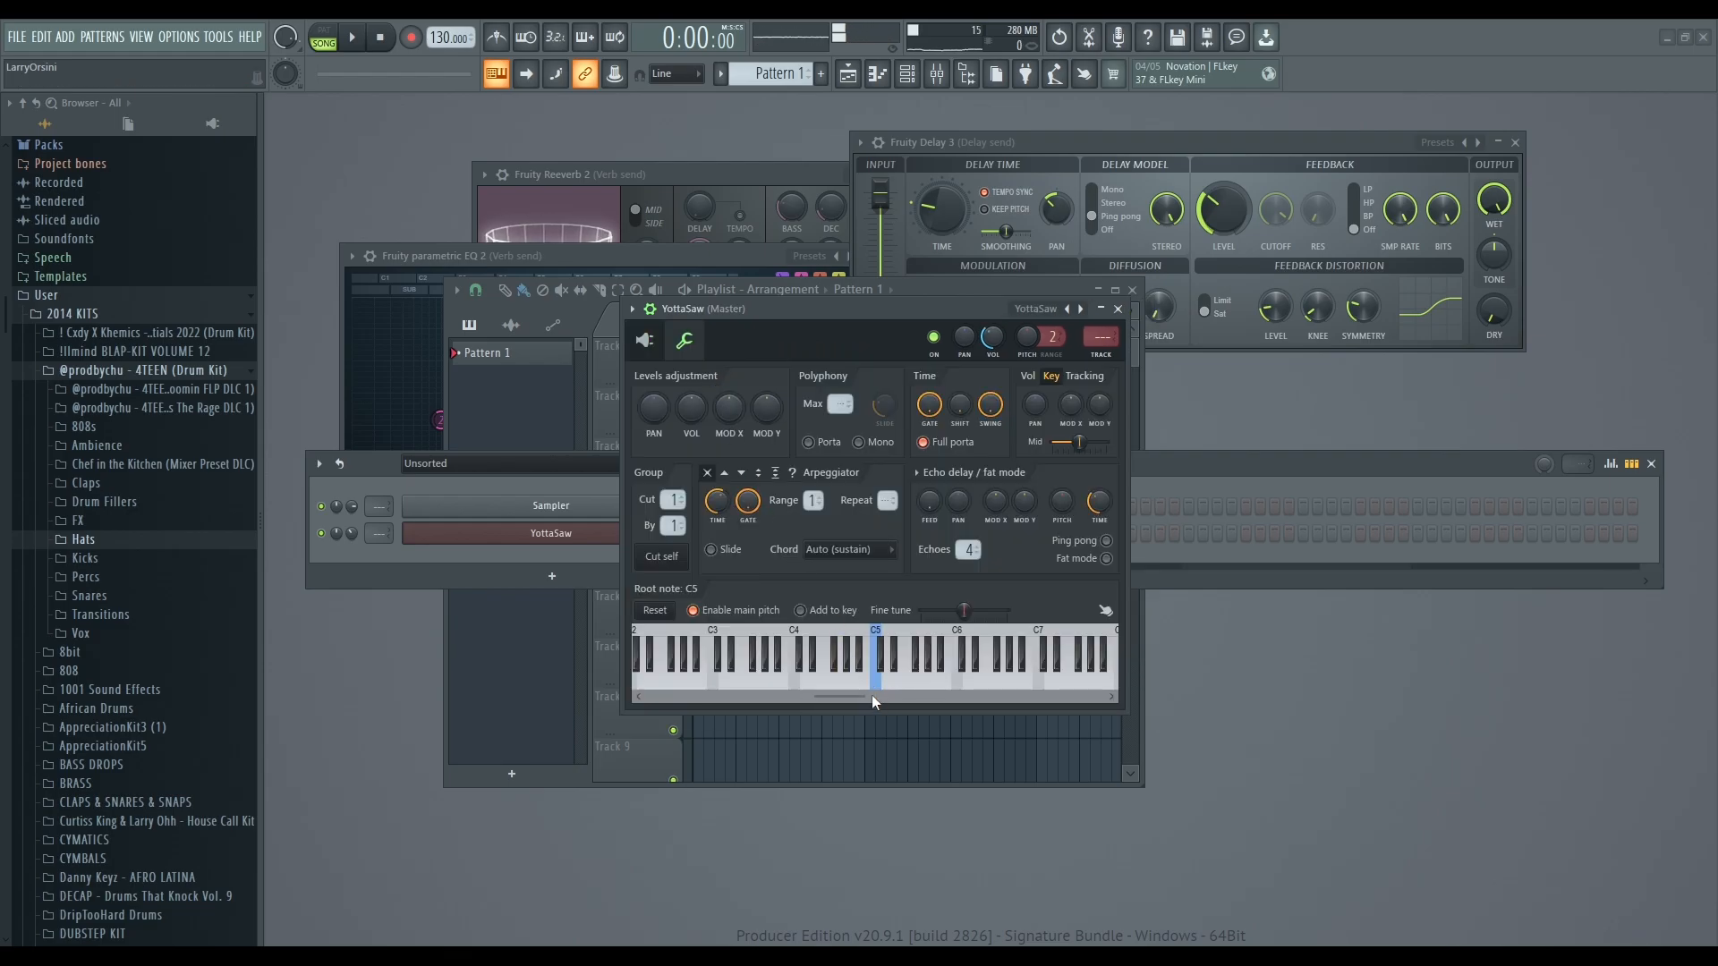
Dismiss the preset list, show the Mixer, and close the YottaSaw plugin window.
{"action": "left_click", "coordinate": [1084, 321]}
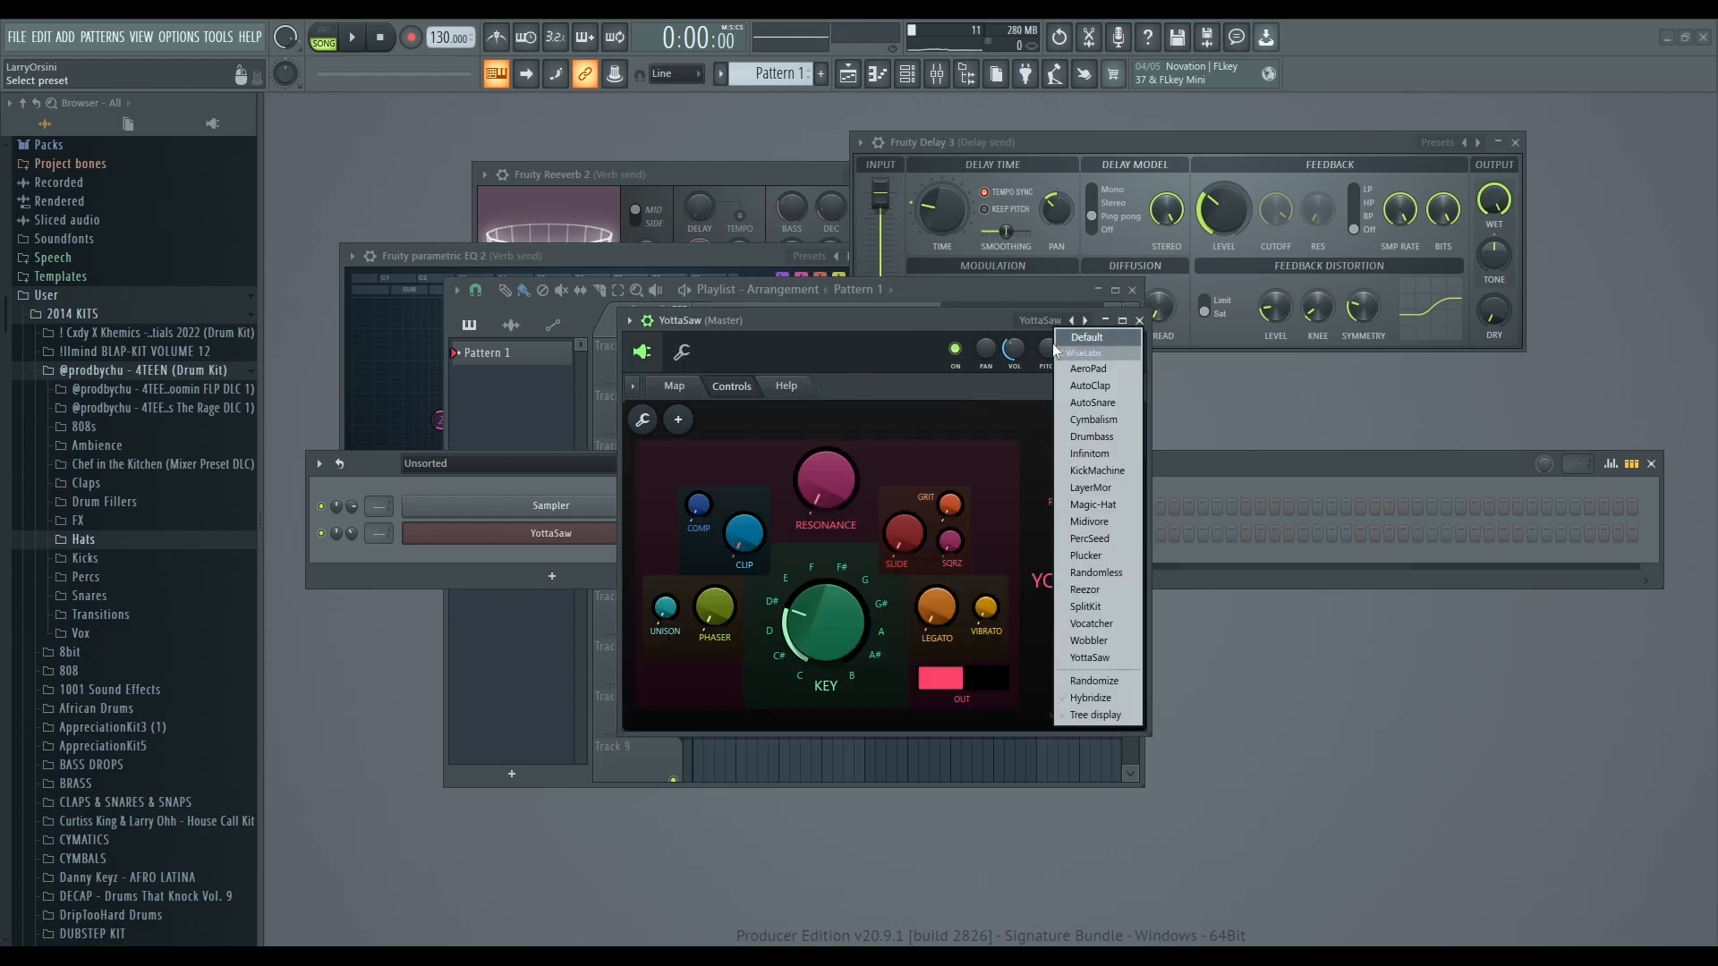
{"action": "mouse_move", "coordinate": [1092, 419]}
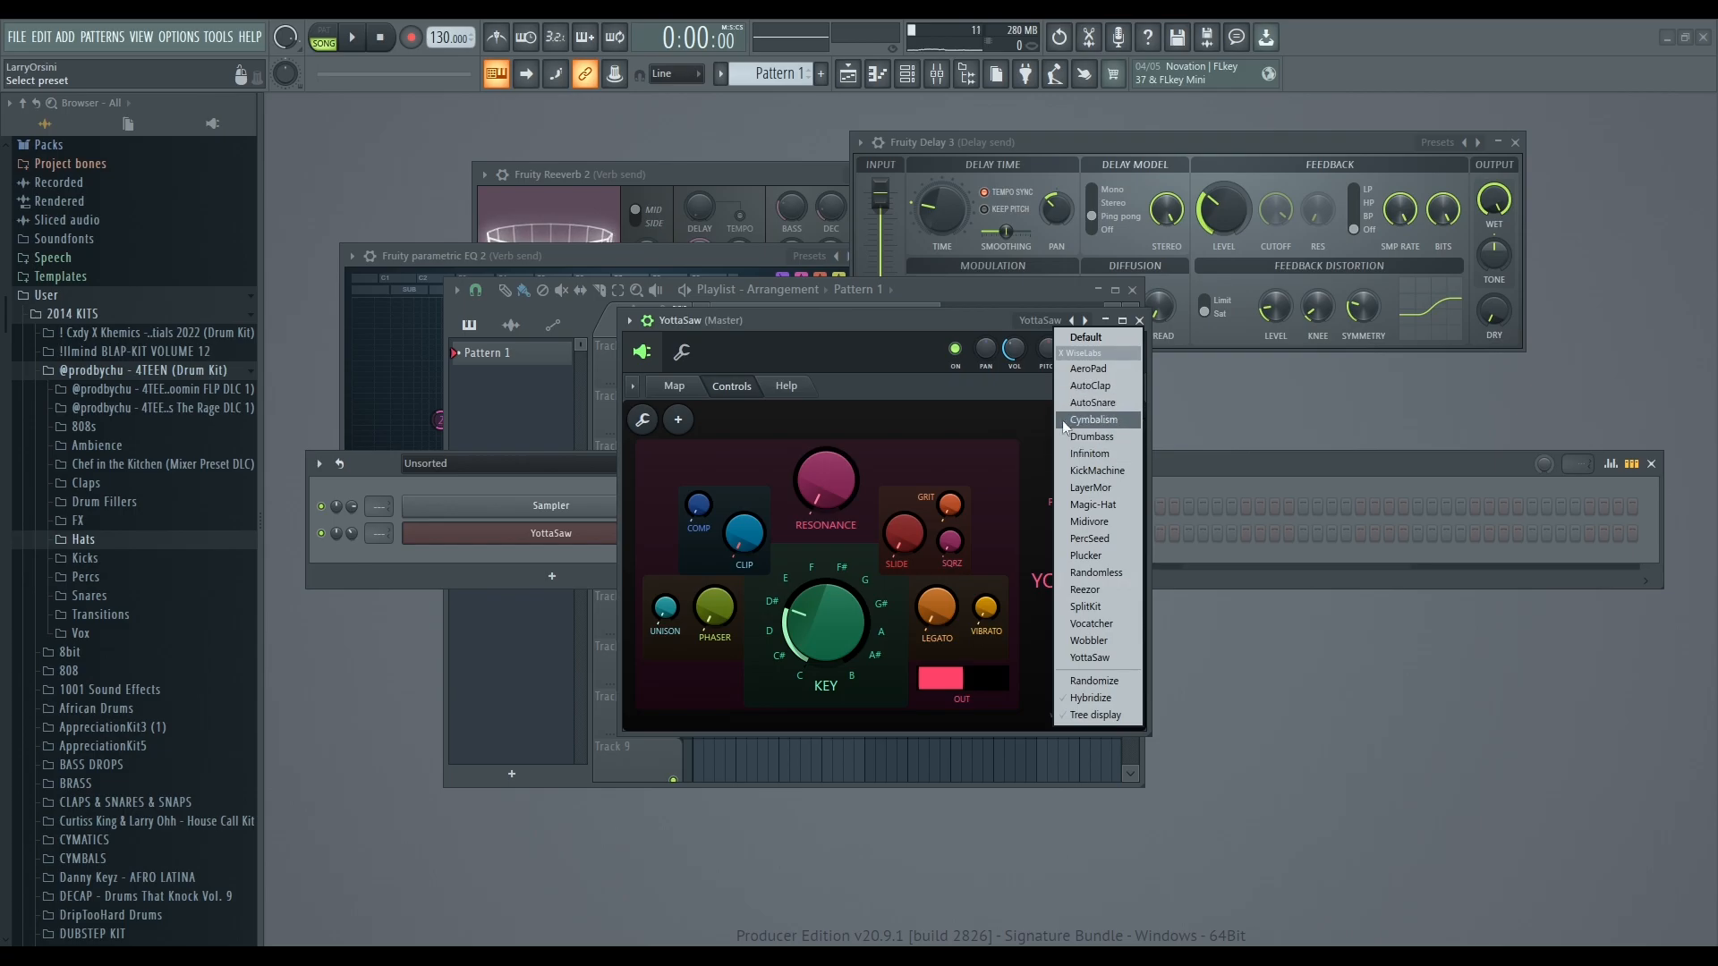
{"action": "mouse_move", "coordinate": [1092, 504]}
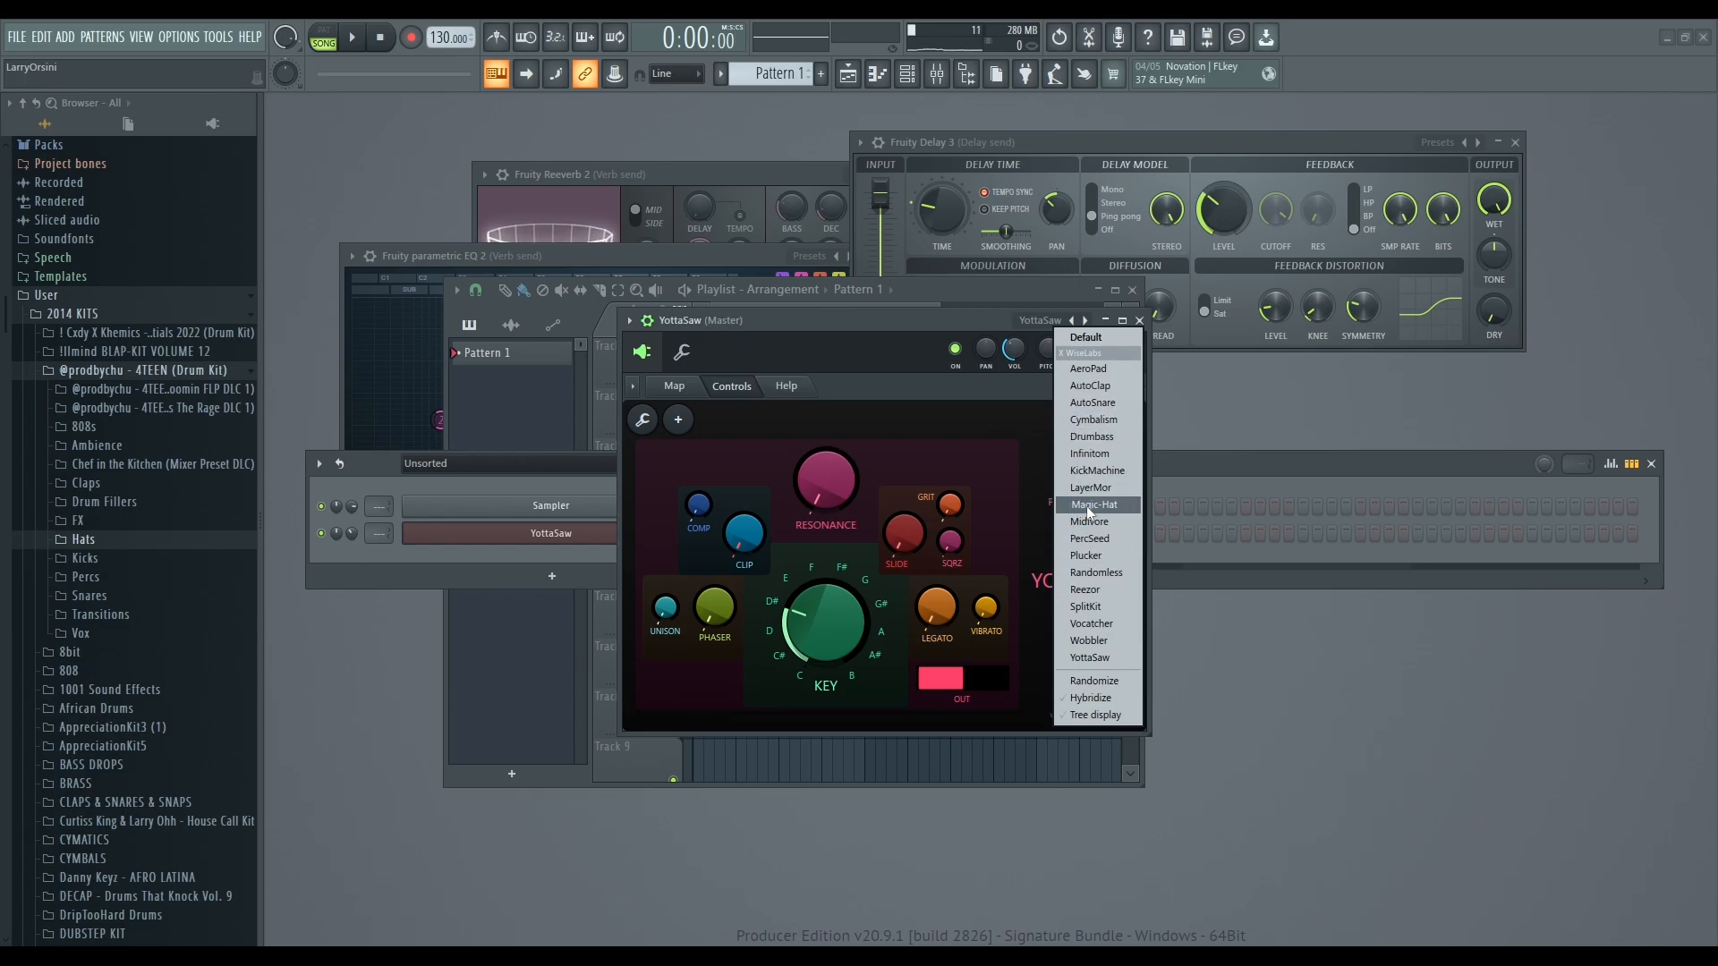
{"action": "mouse_move", "coordinate": [1089, 368]}
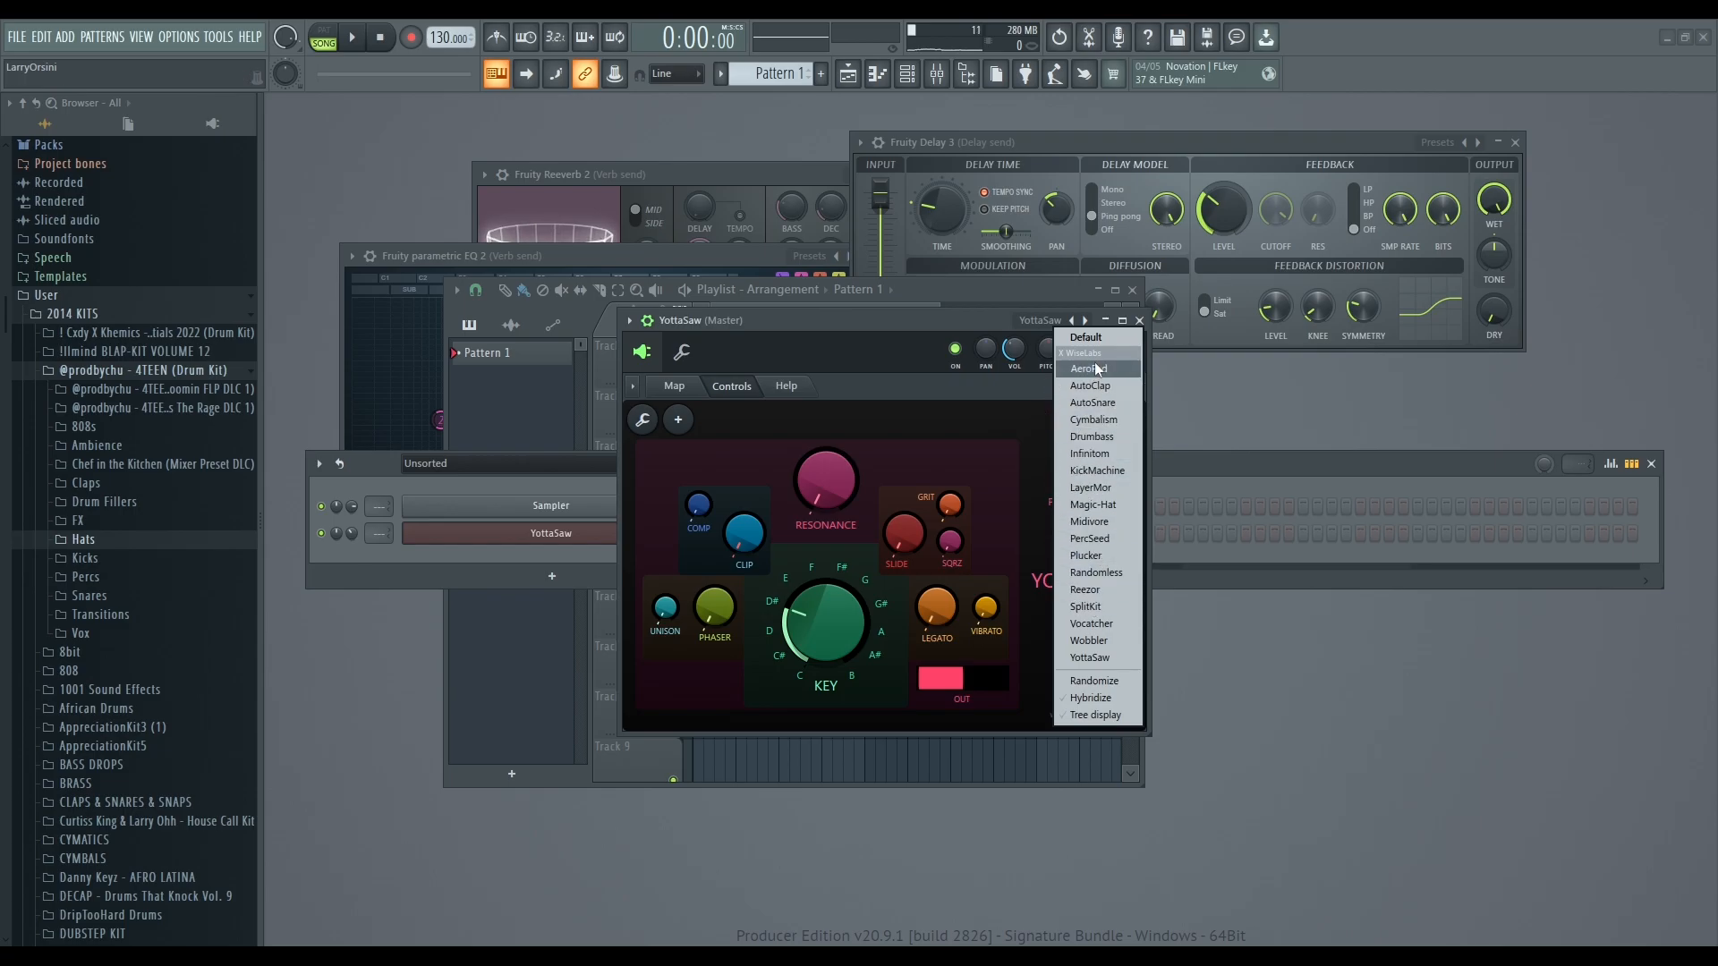
{"action": "left_click", "coordinate": [1089, 657]}
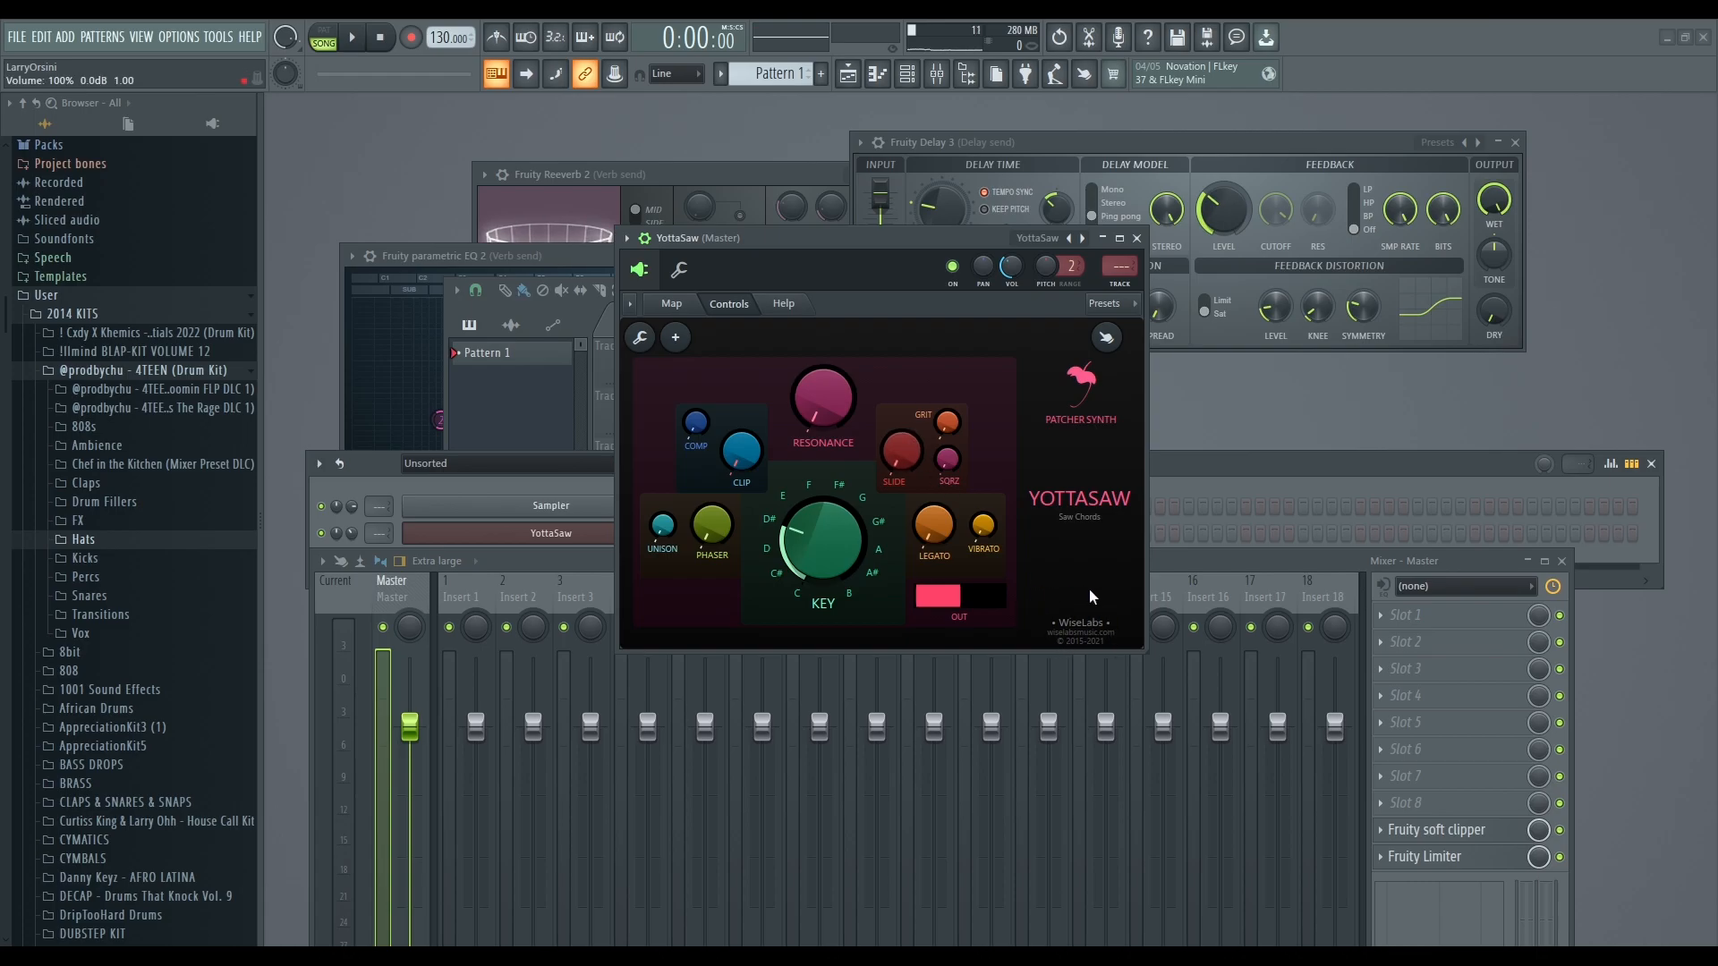
{"action": "mouse_move", "coordinate": [1136, 238]}
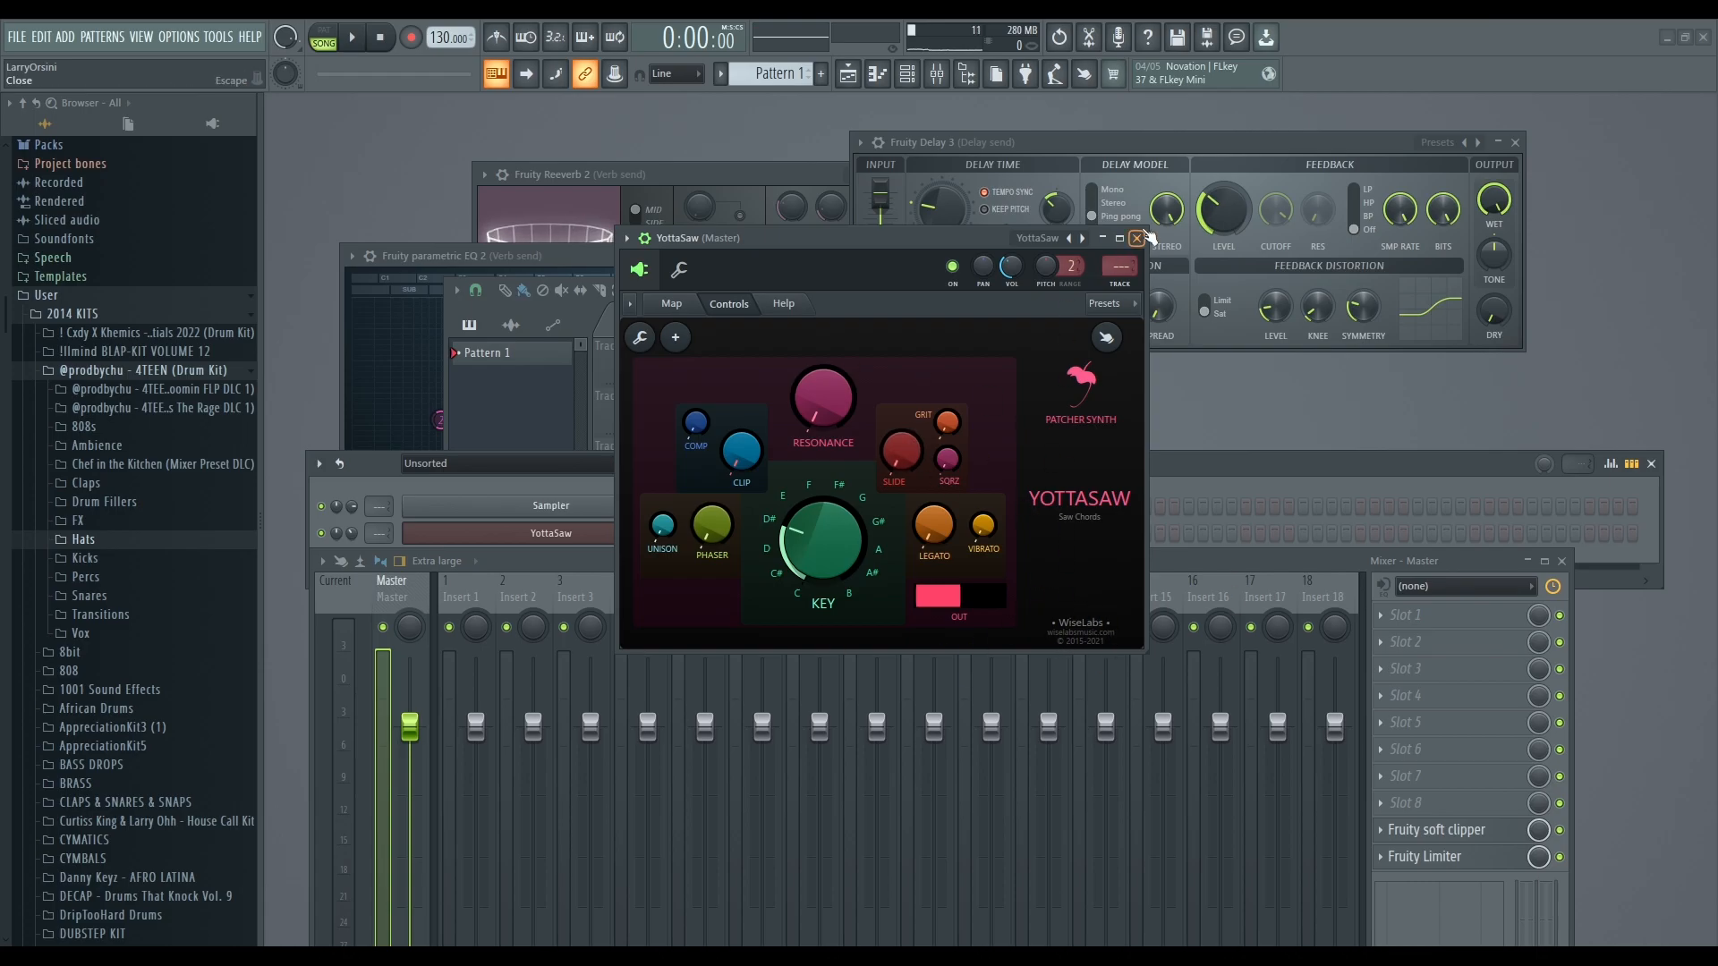
{"action": "left_click", "coordinate": [1136, 238]}
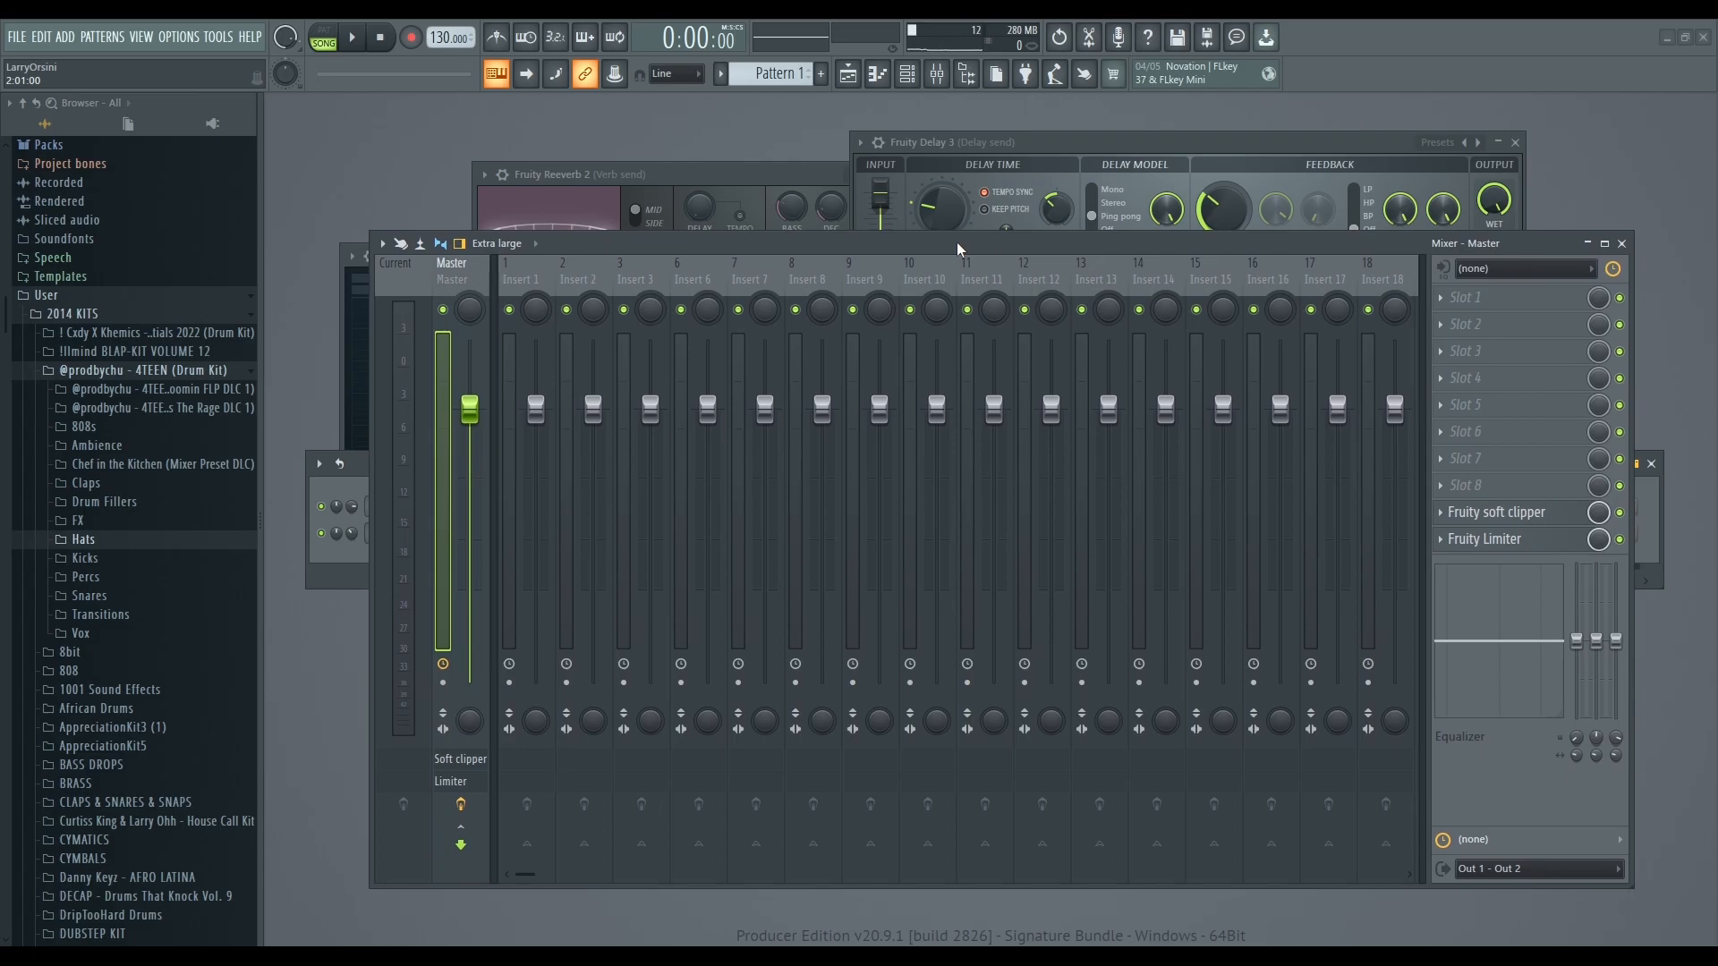